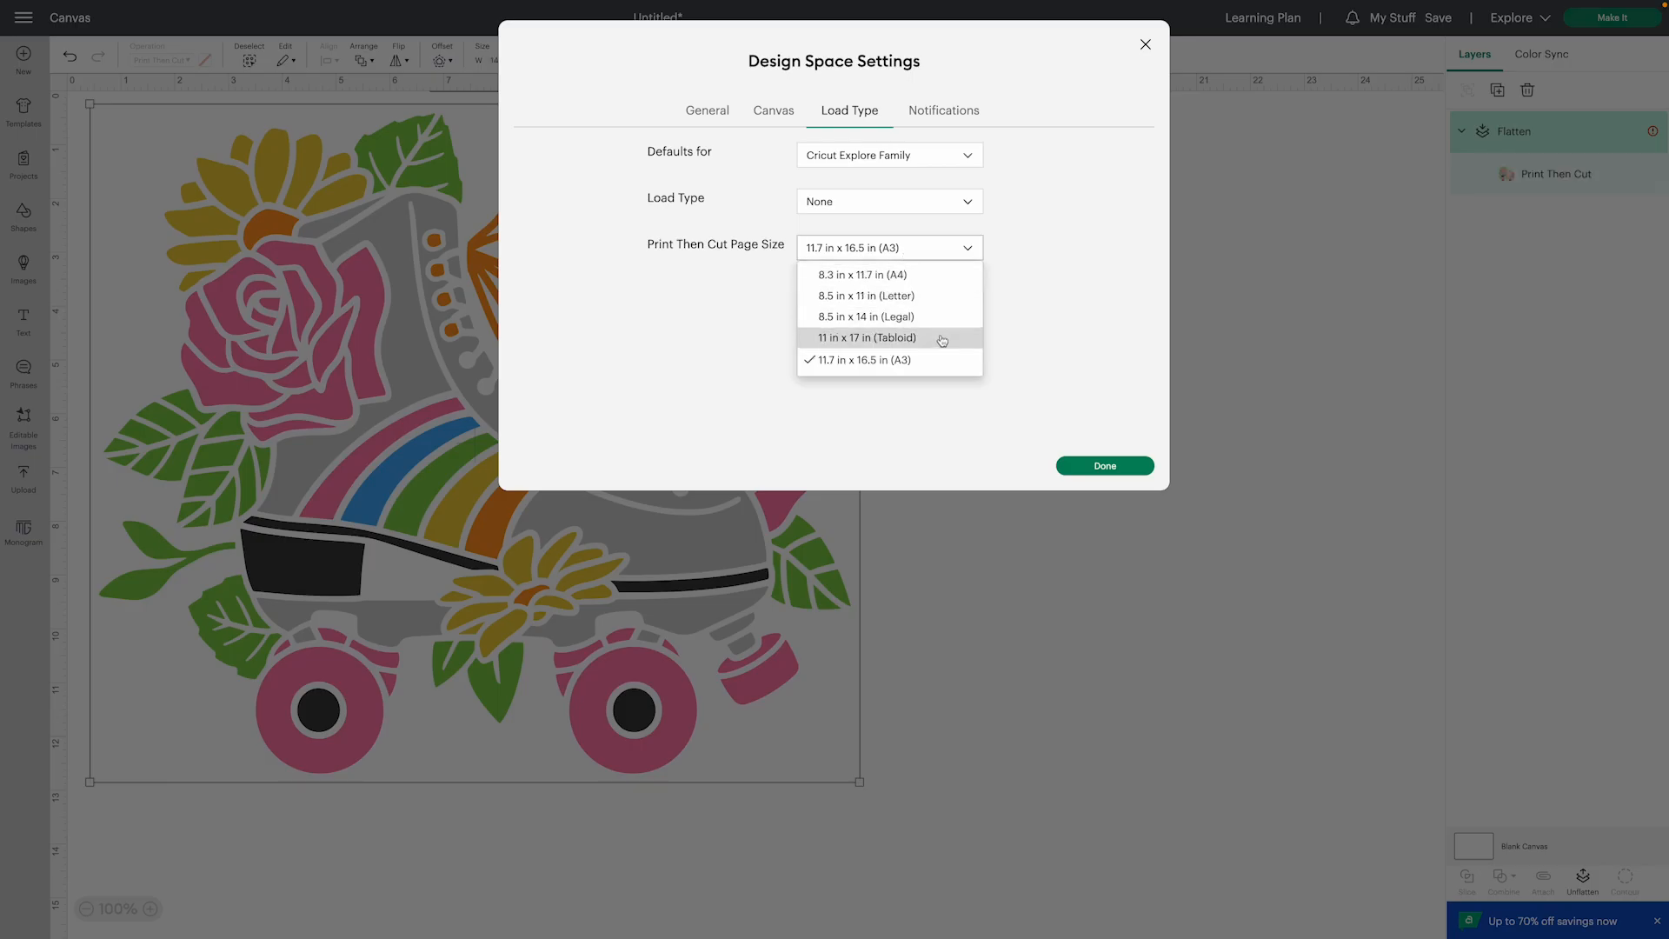
- Preview the Tabloid print-then-cut skate project, then start a new blank untitled canvas
{"action": "left_click", "coordinate": [1104, 465]}
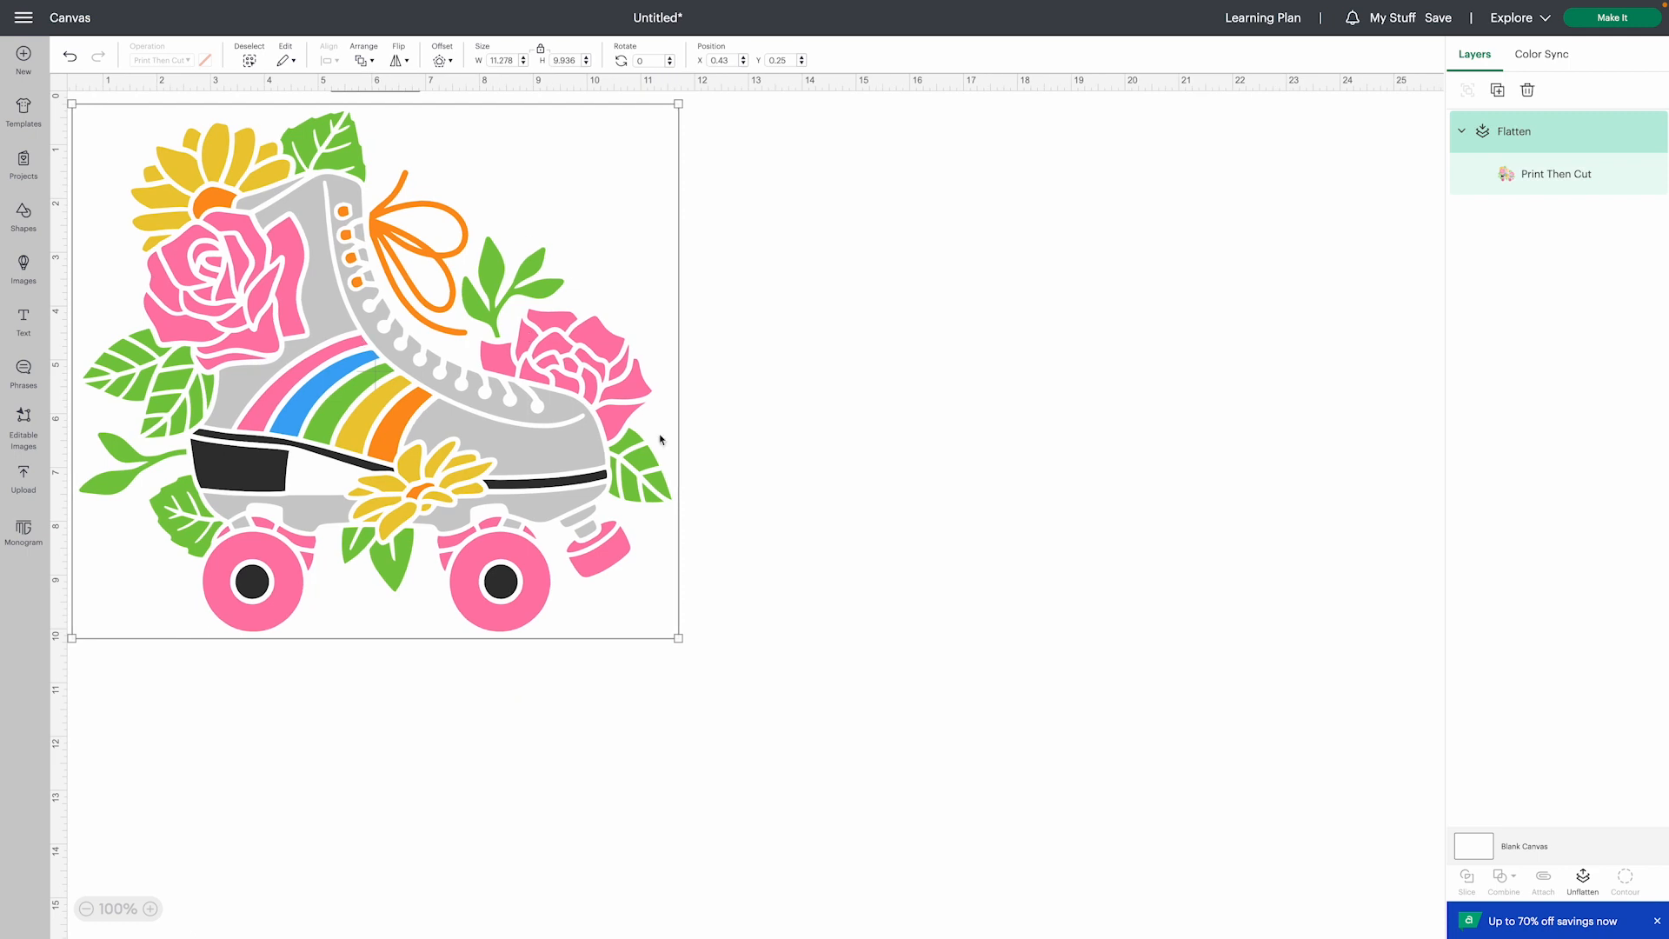
{"action": "left_click", "coordinate": [1582, 876]}
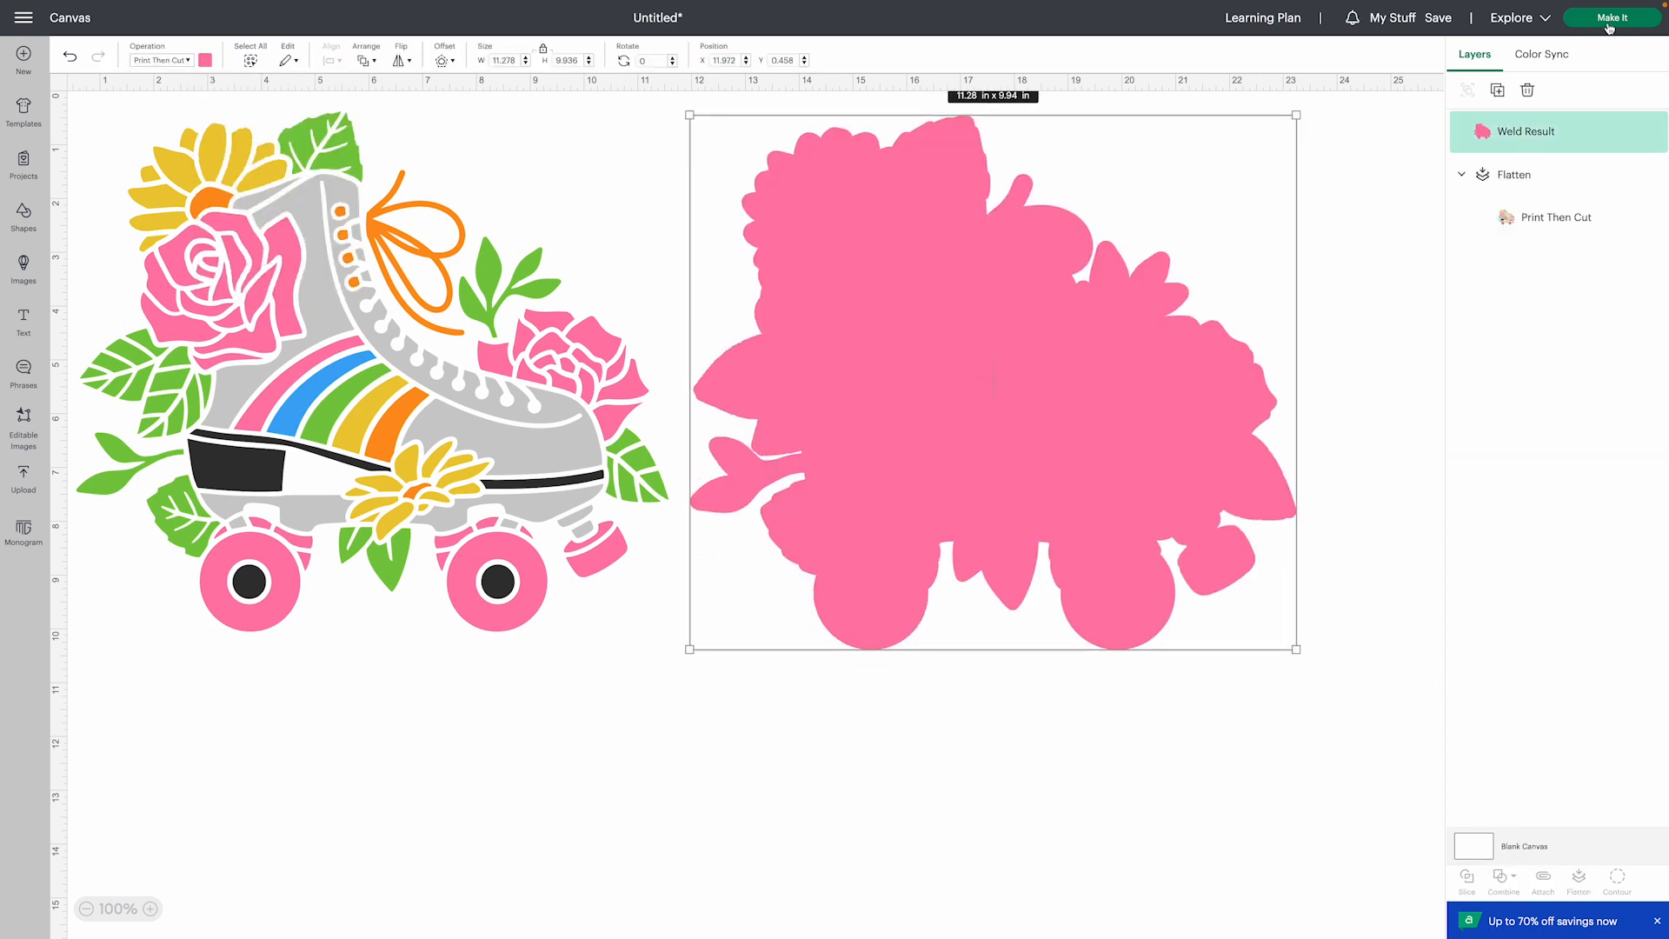
{"action": "left_click", "coordinate": [1610, 17]}
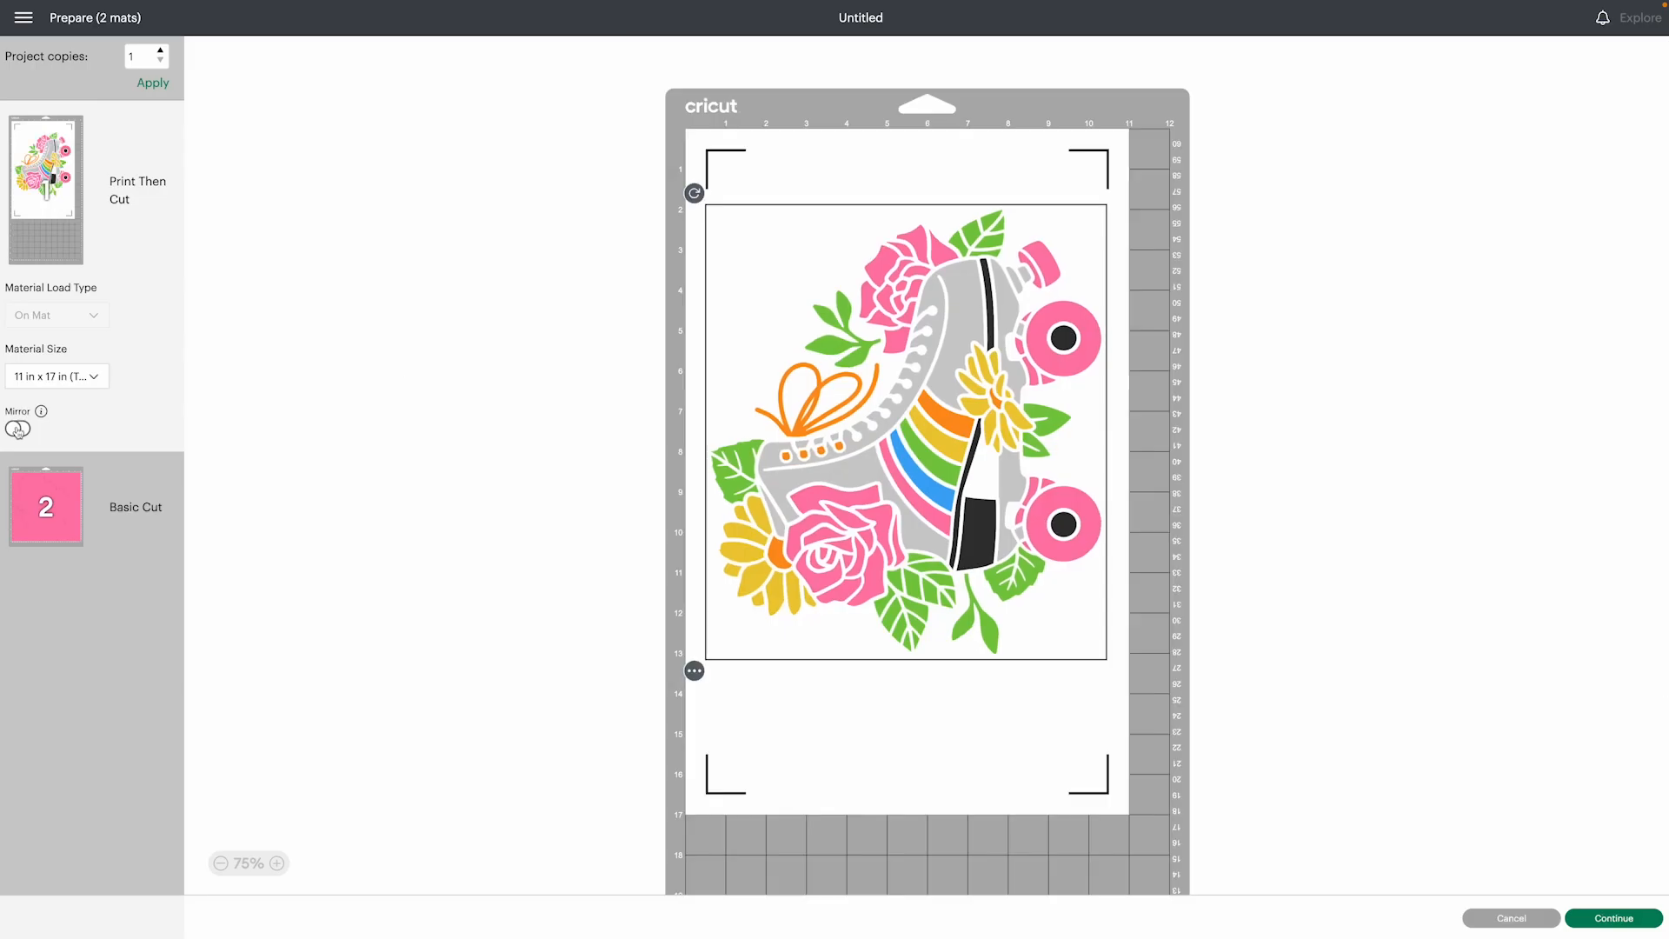
{"action": "left_click", "coordinate": [1611, 918]}
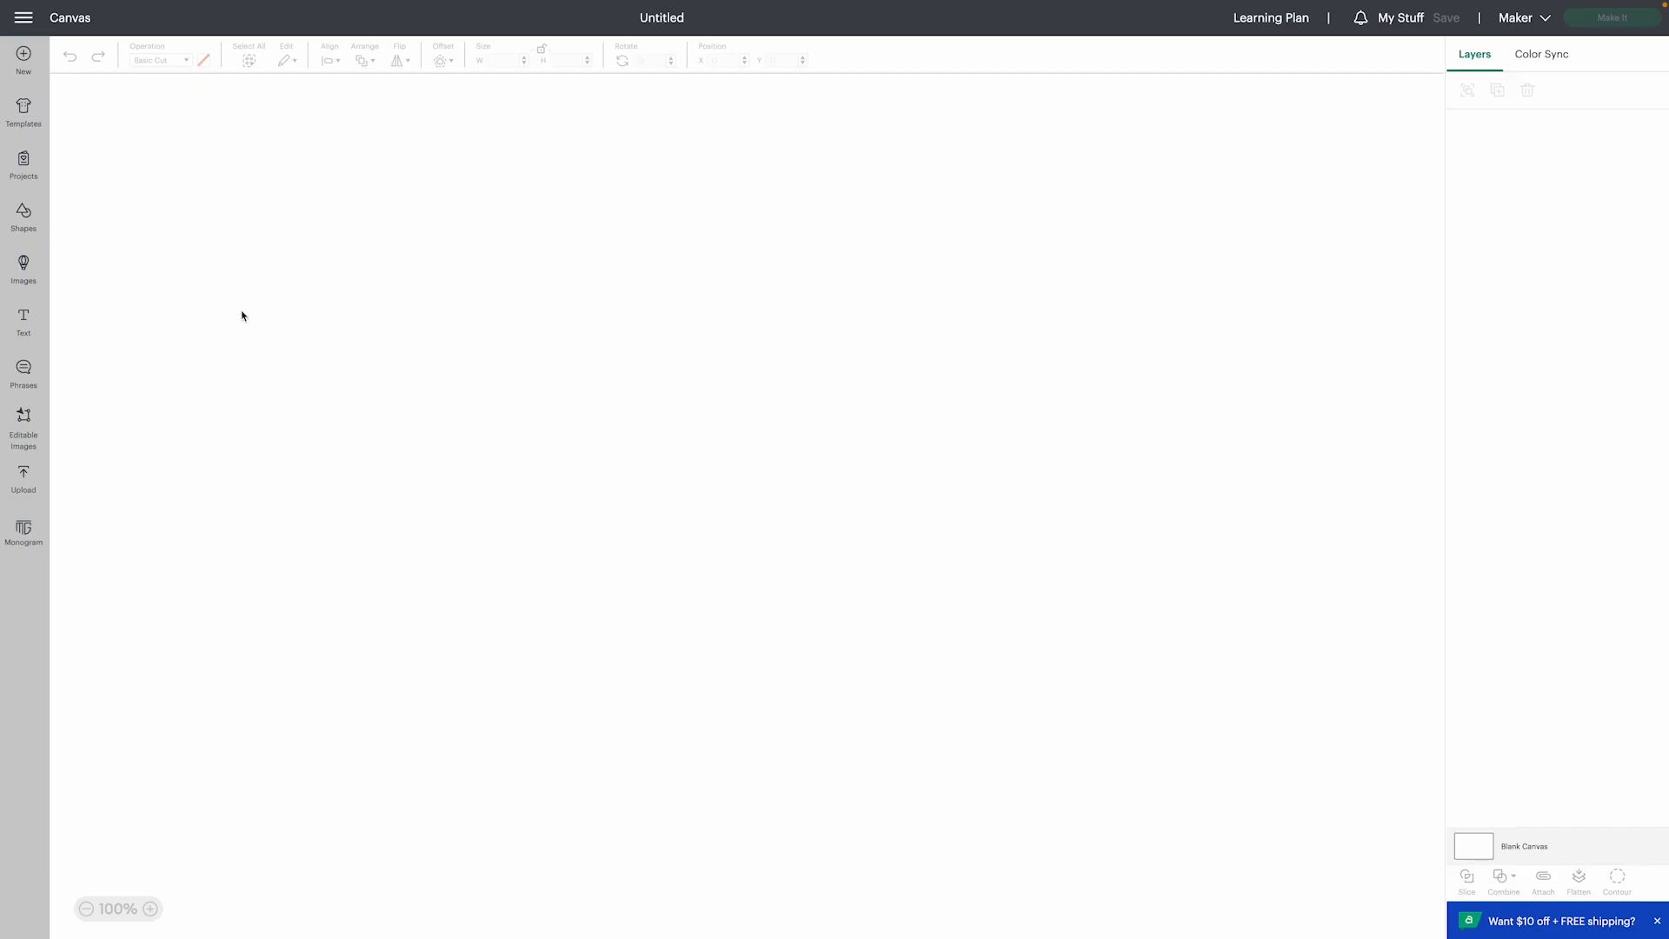
{"action": "left_click", "coordinate": [23, 266]}
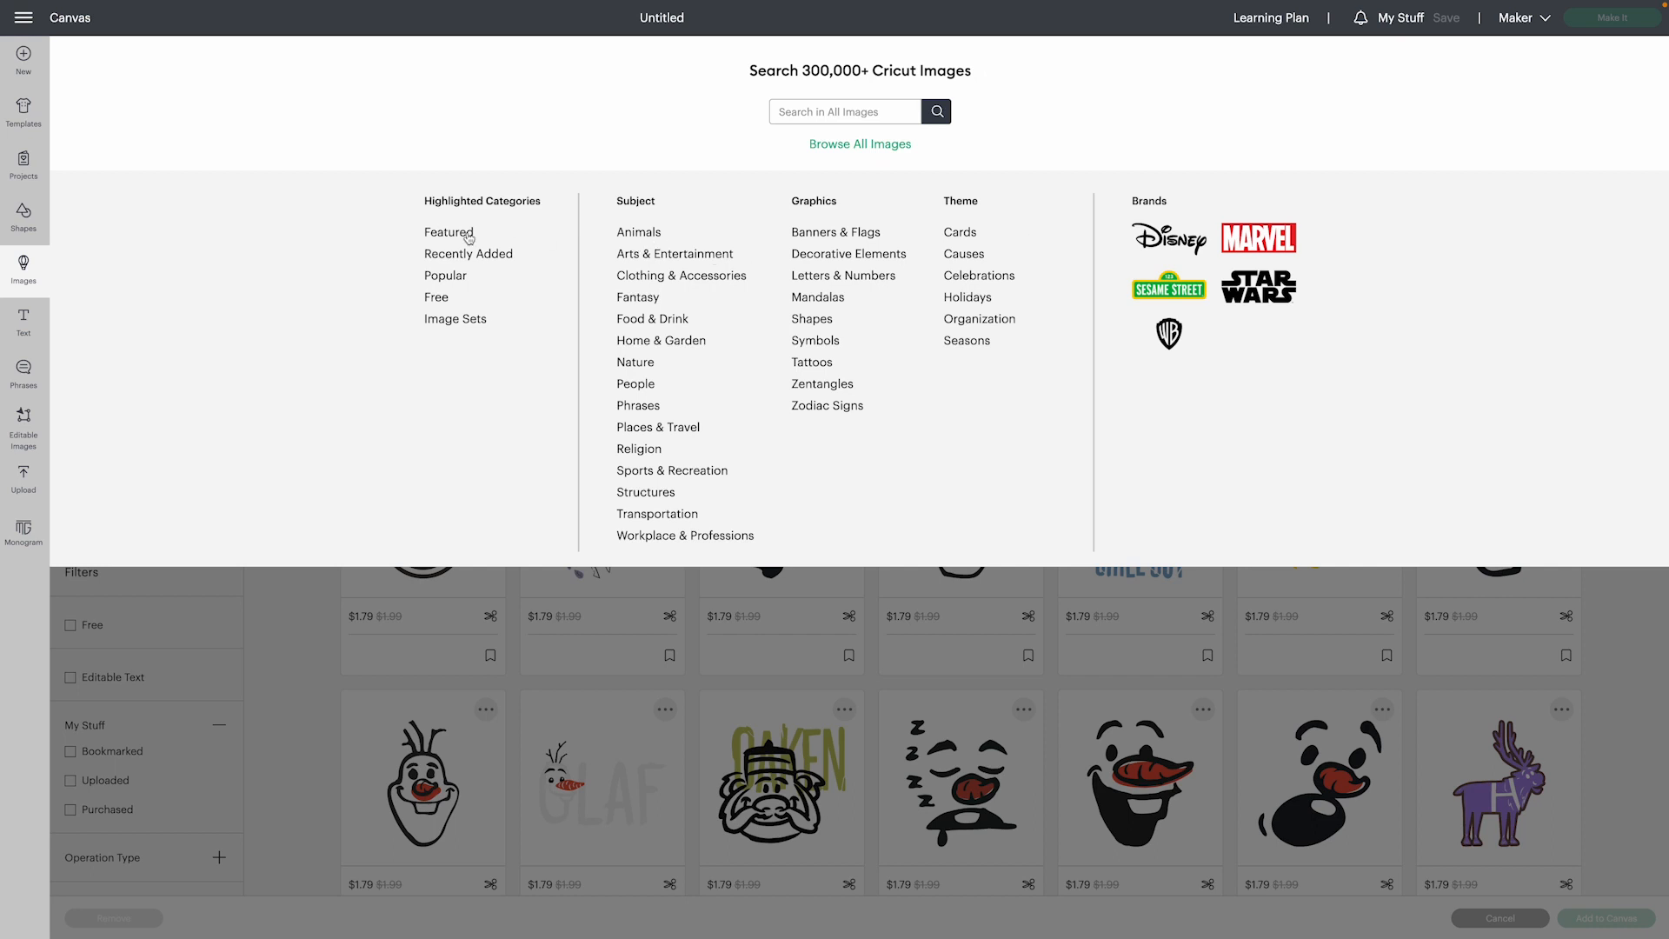
{"action": "left_click", "coordinate": [859, 144]}
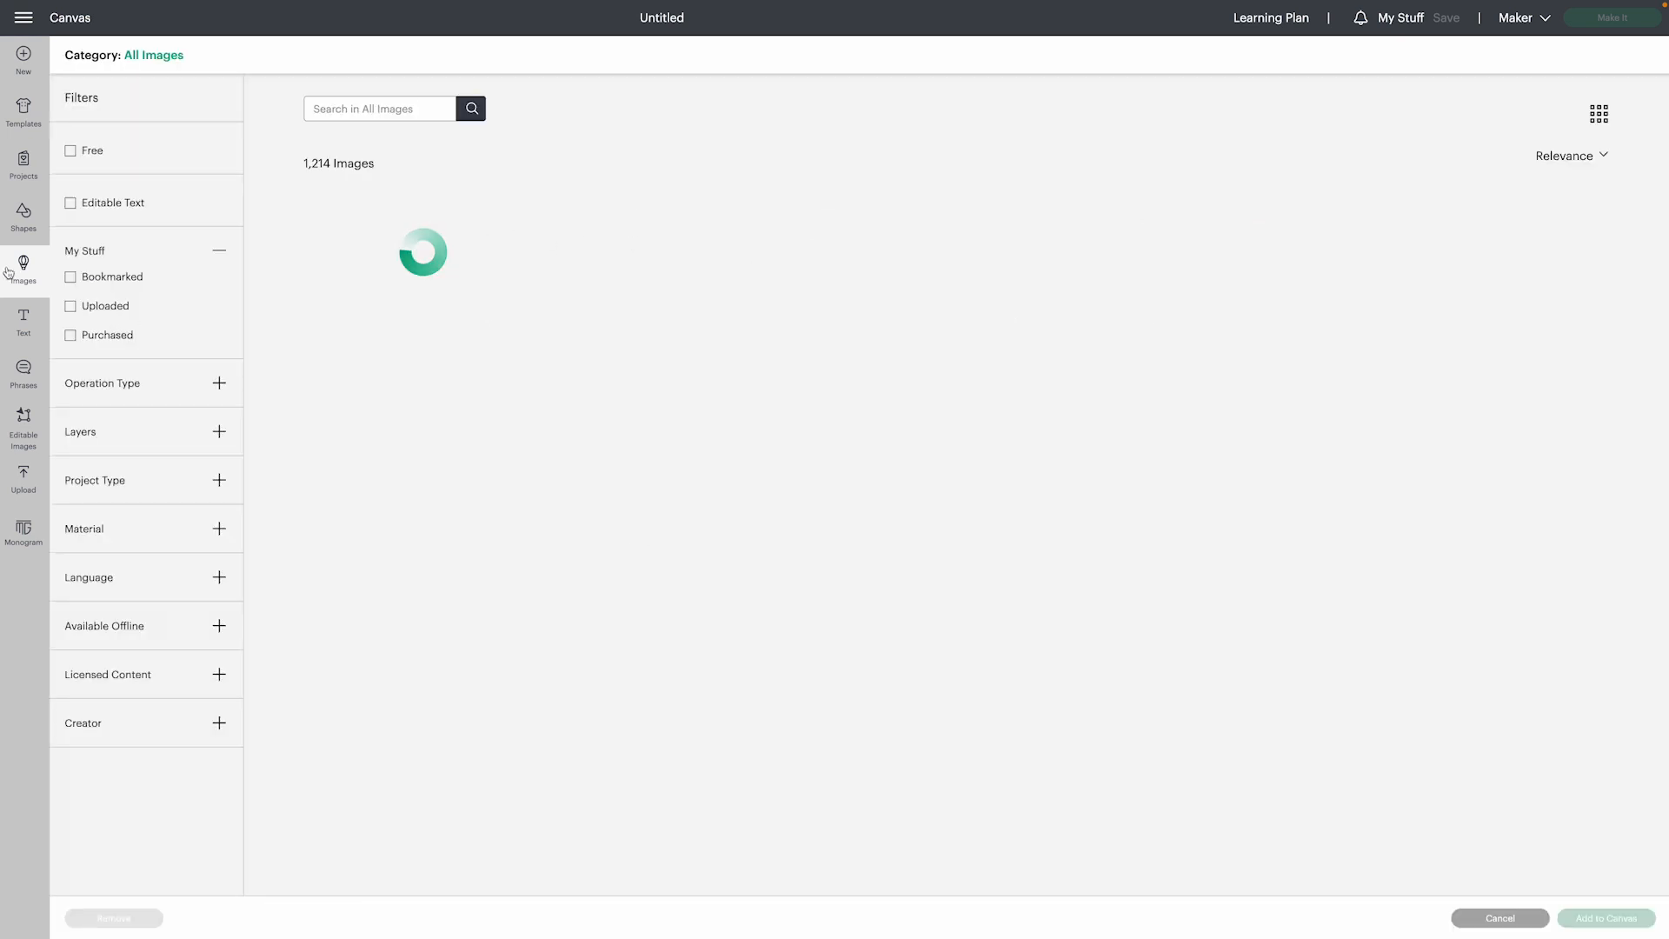
{"action": "left_click", "coordinate": [24, 18]}
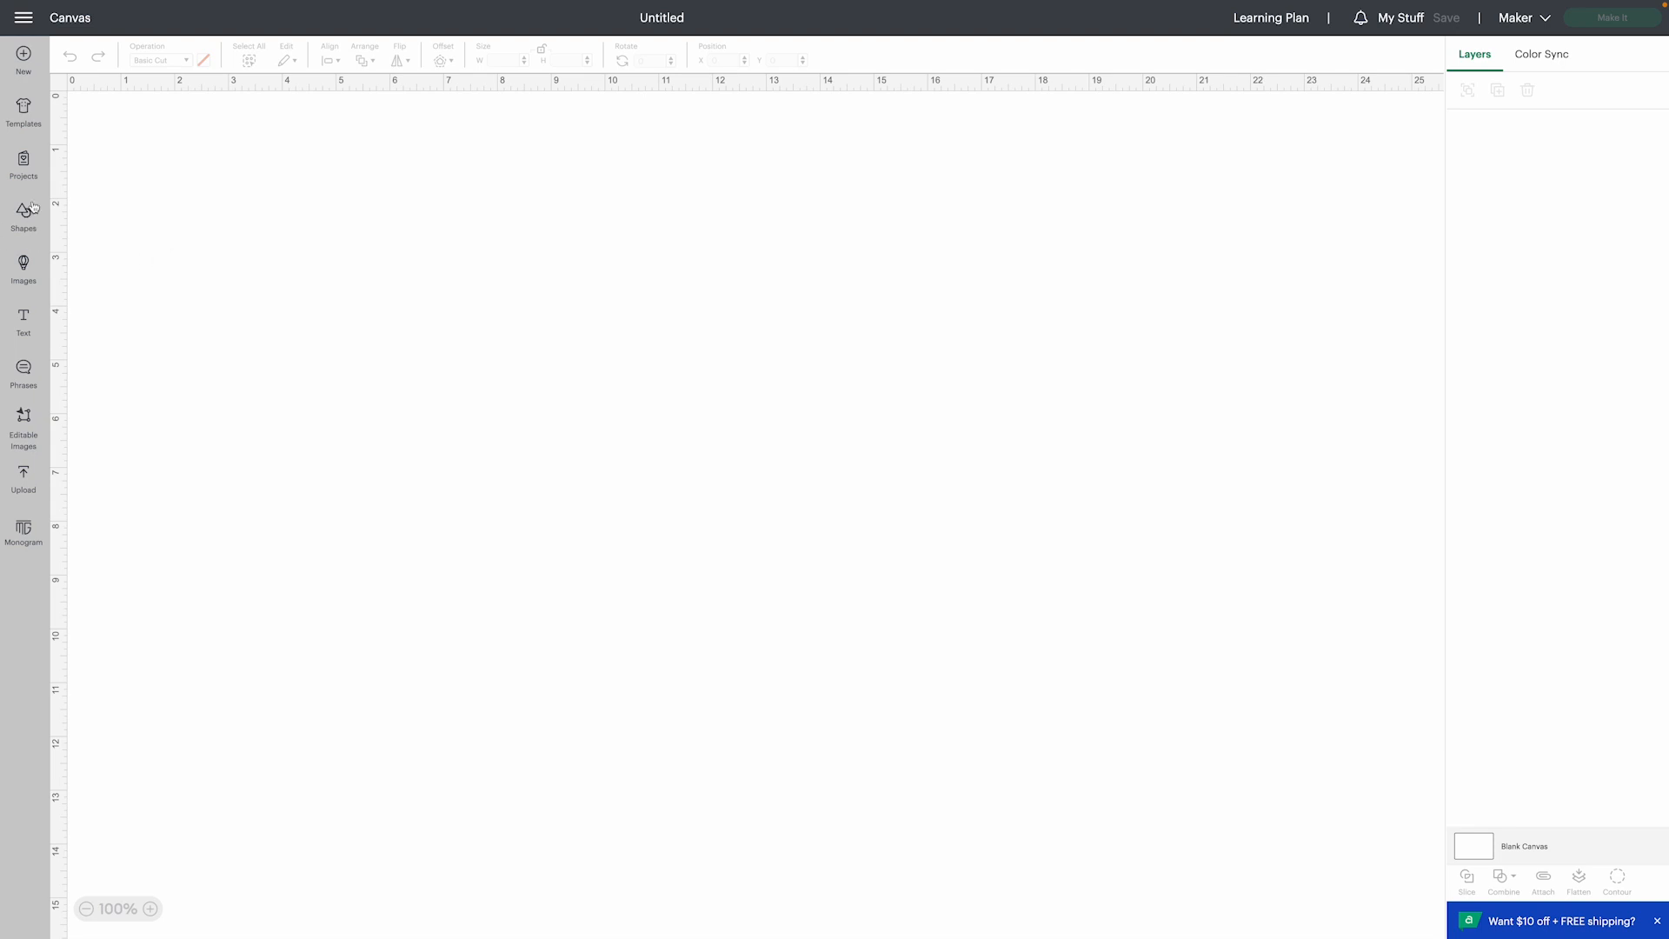
- Insert the Roller Derby Skate With Flowers image and enlarge it to about 12.25 × 10.76 in
{"action": "left_click", "coordinate": [23, 268]}
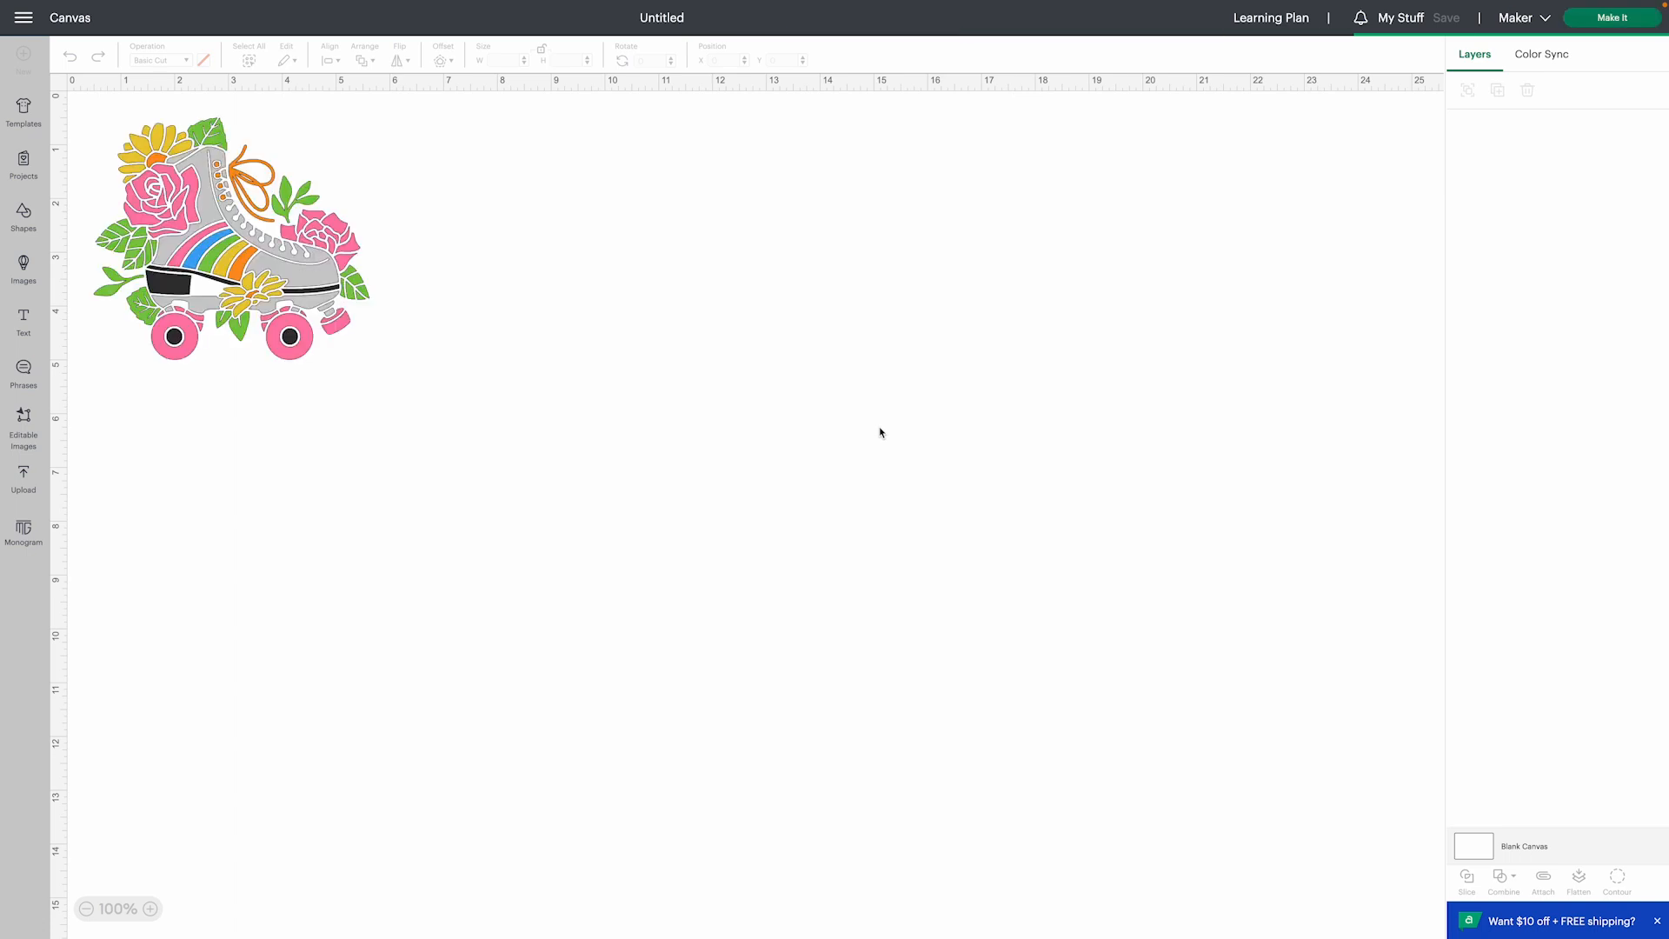
{"action": "left_click", "coordinate": [212, 240]}
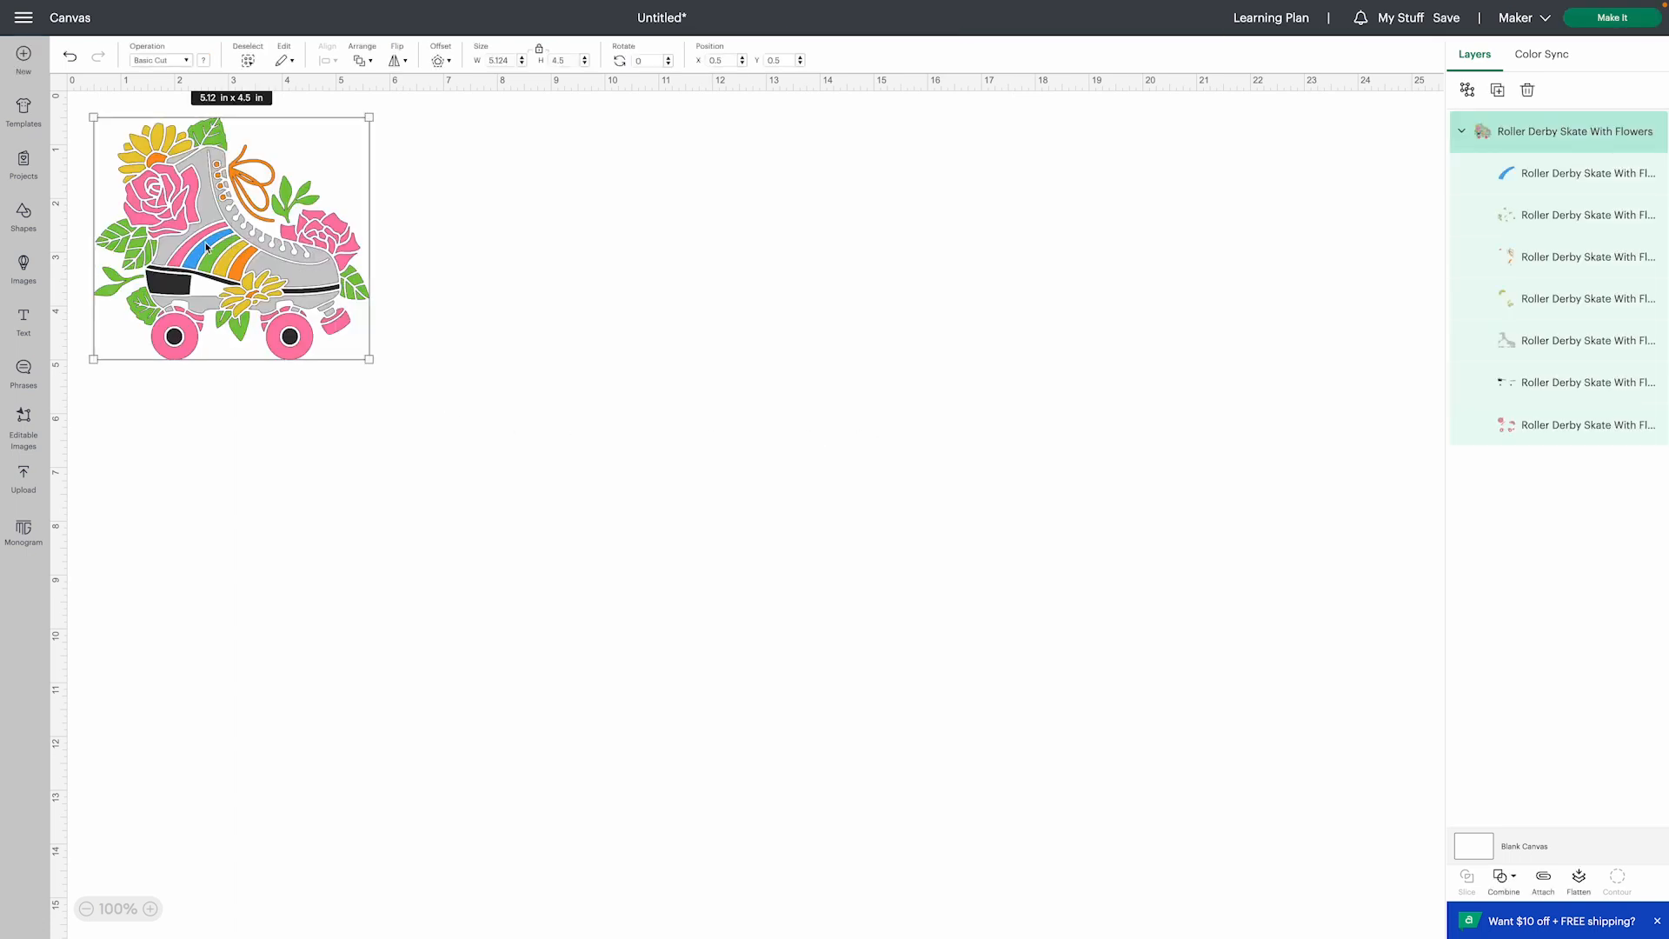
{"action": "mouse_move", "coordinate": [371, 359]}
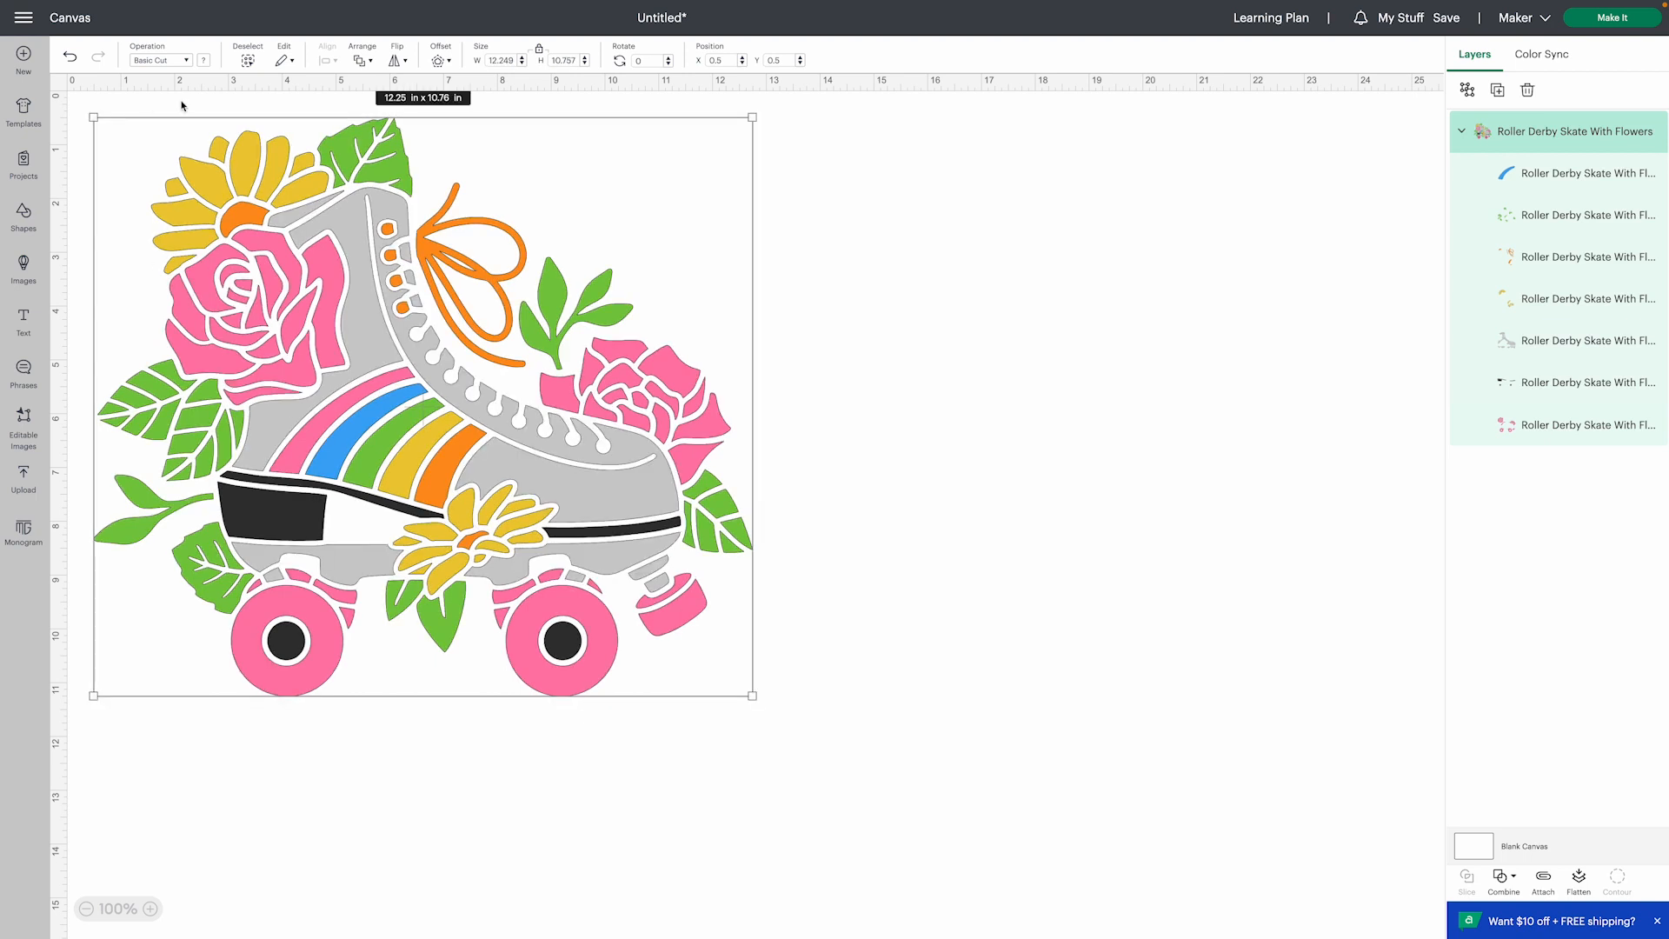
{"action": "mouse_move", "coordinate": [1550, 896]}
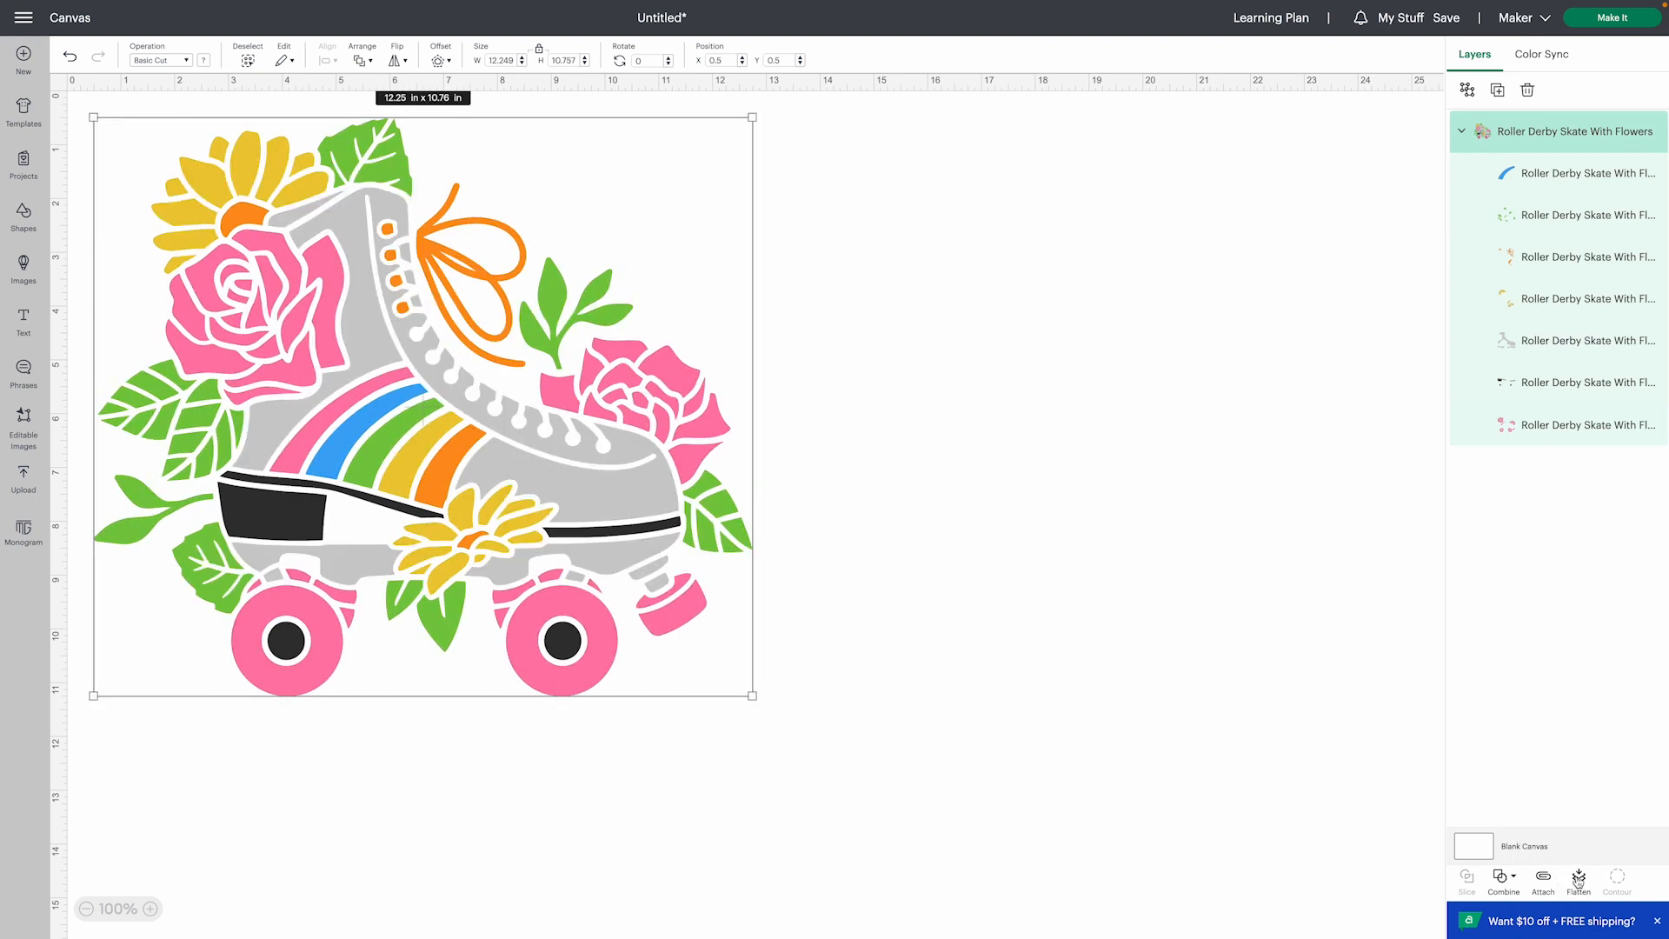
- Flatten the skate into one Print Then Cut layer and check the available page sizes
{"action": "left_click", "coordinate": [1577, 878]}
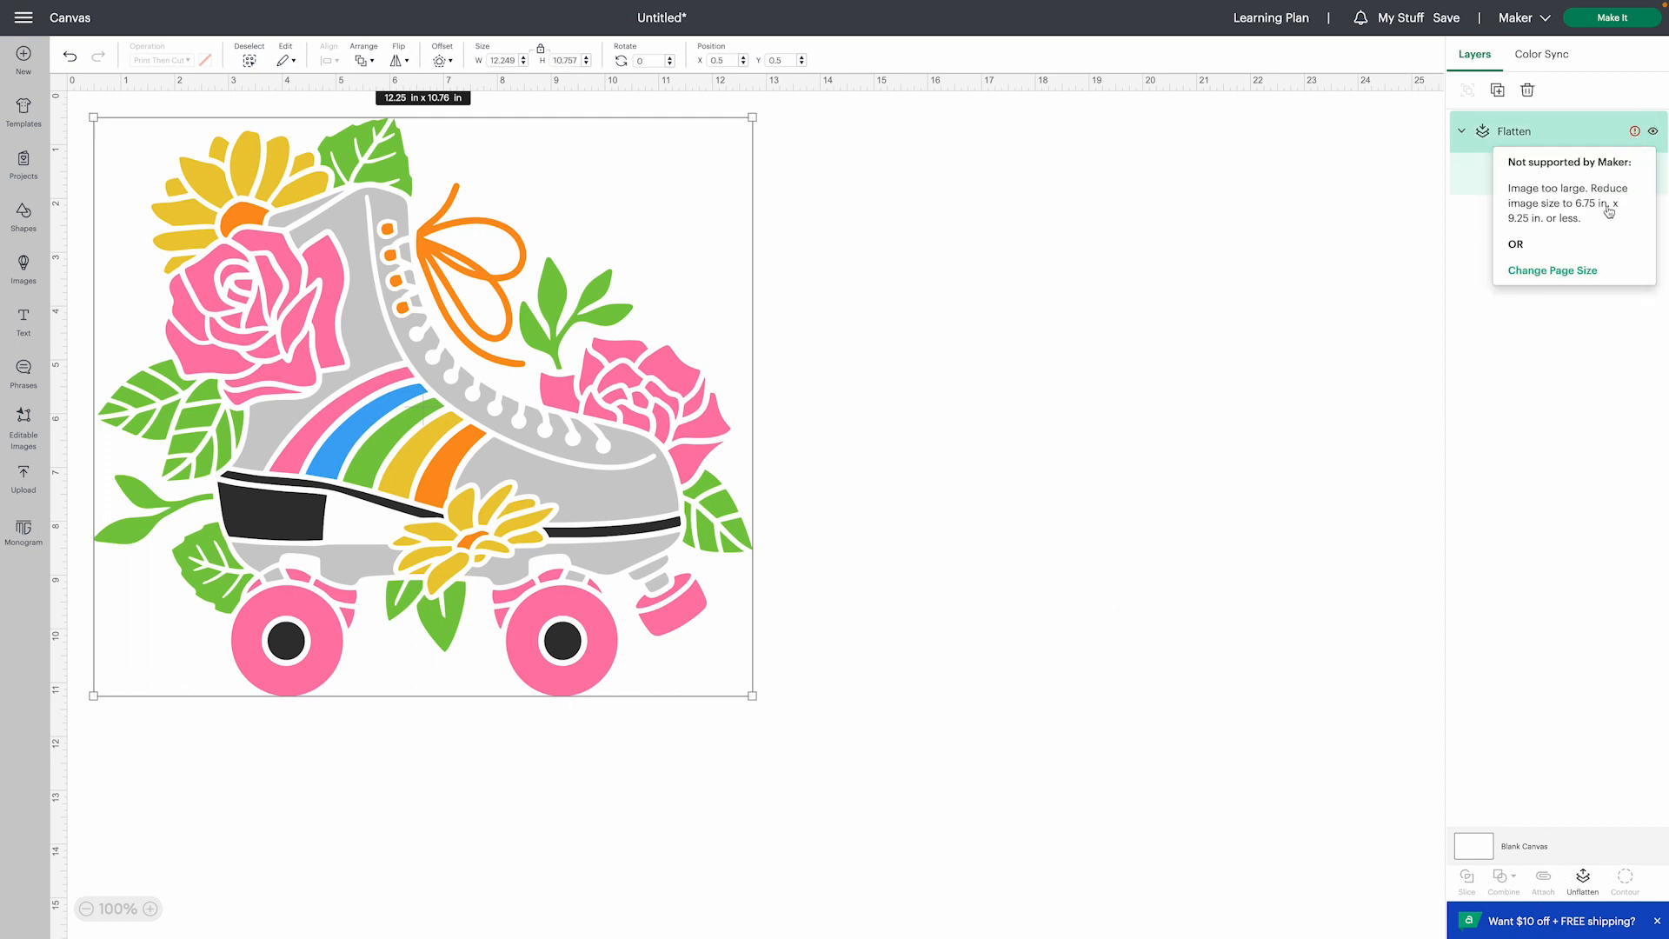
{"action": "mouse_move", "coordinate": [1597, 226]}
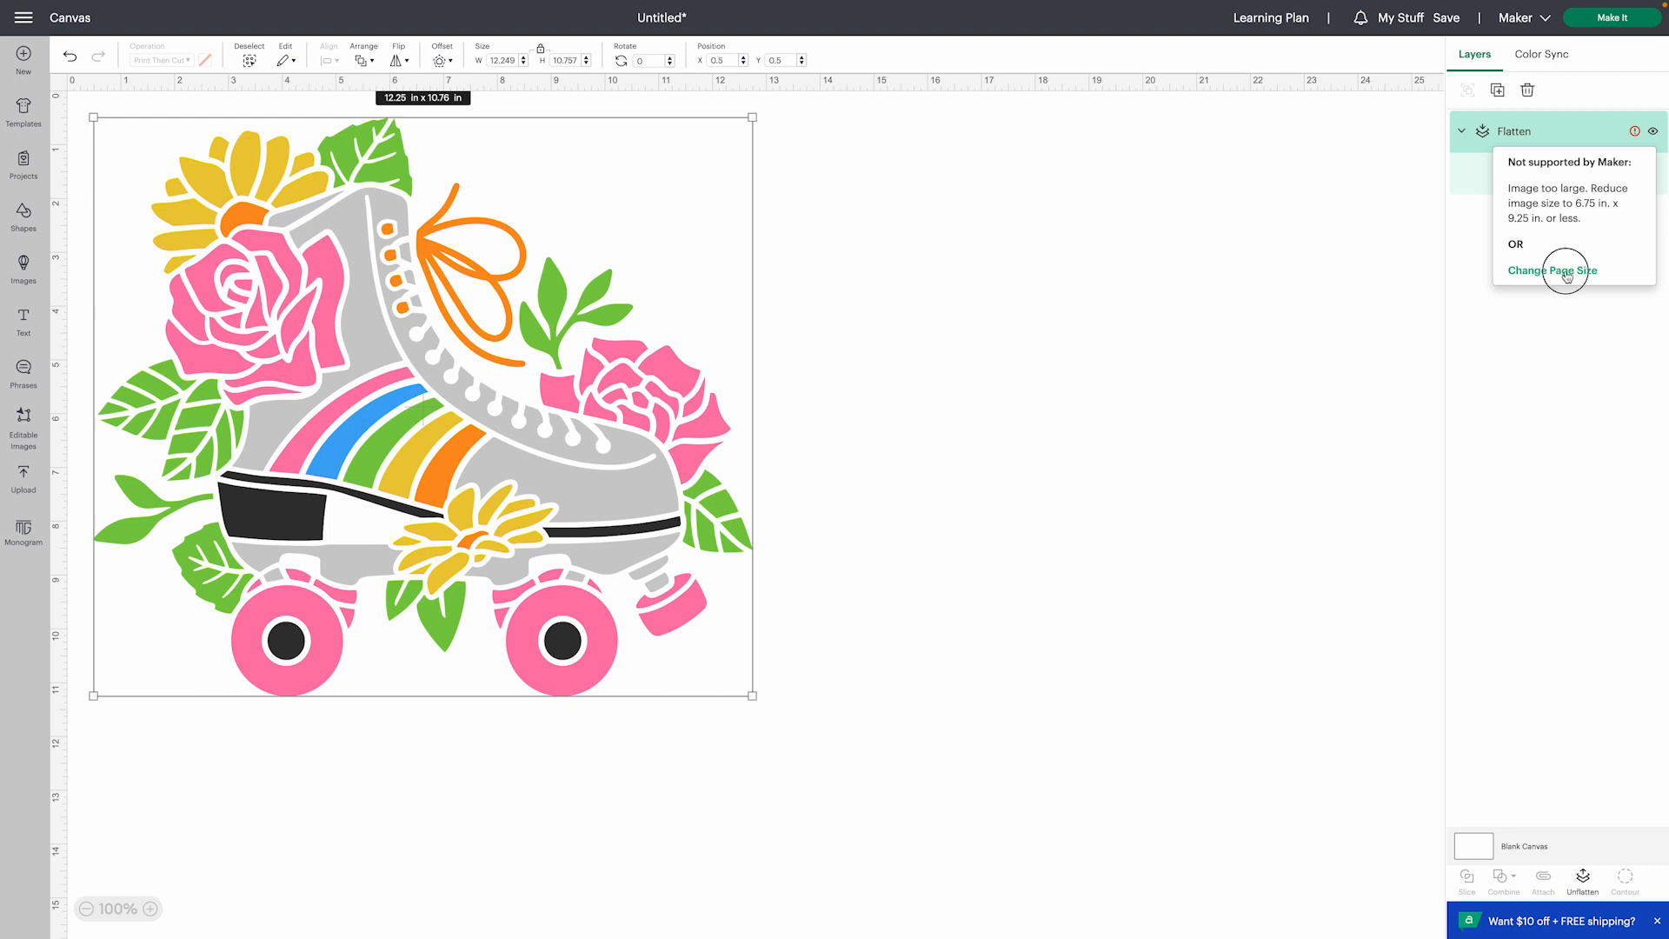
{"action": "left_click", "coordinate": [1552, 269]}
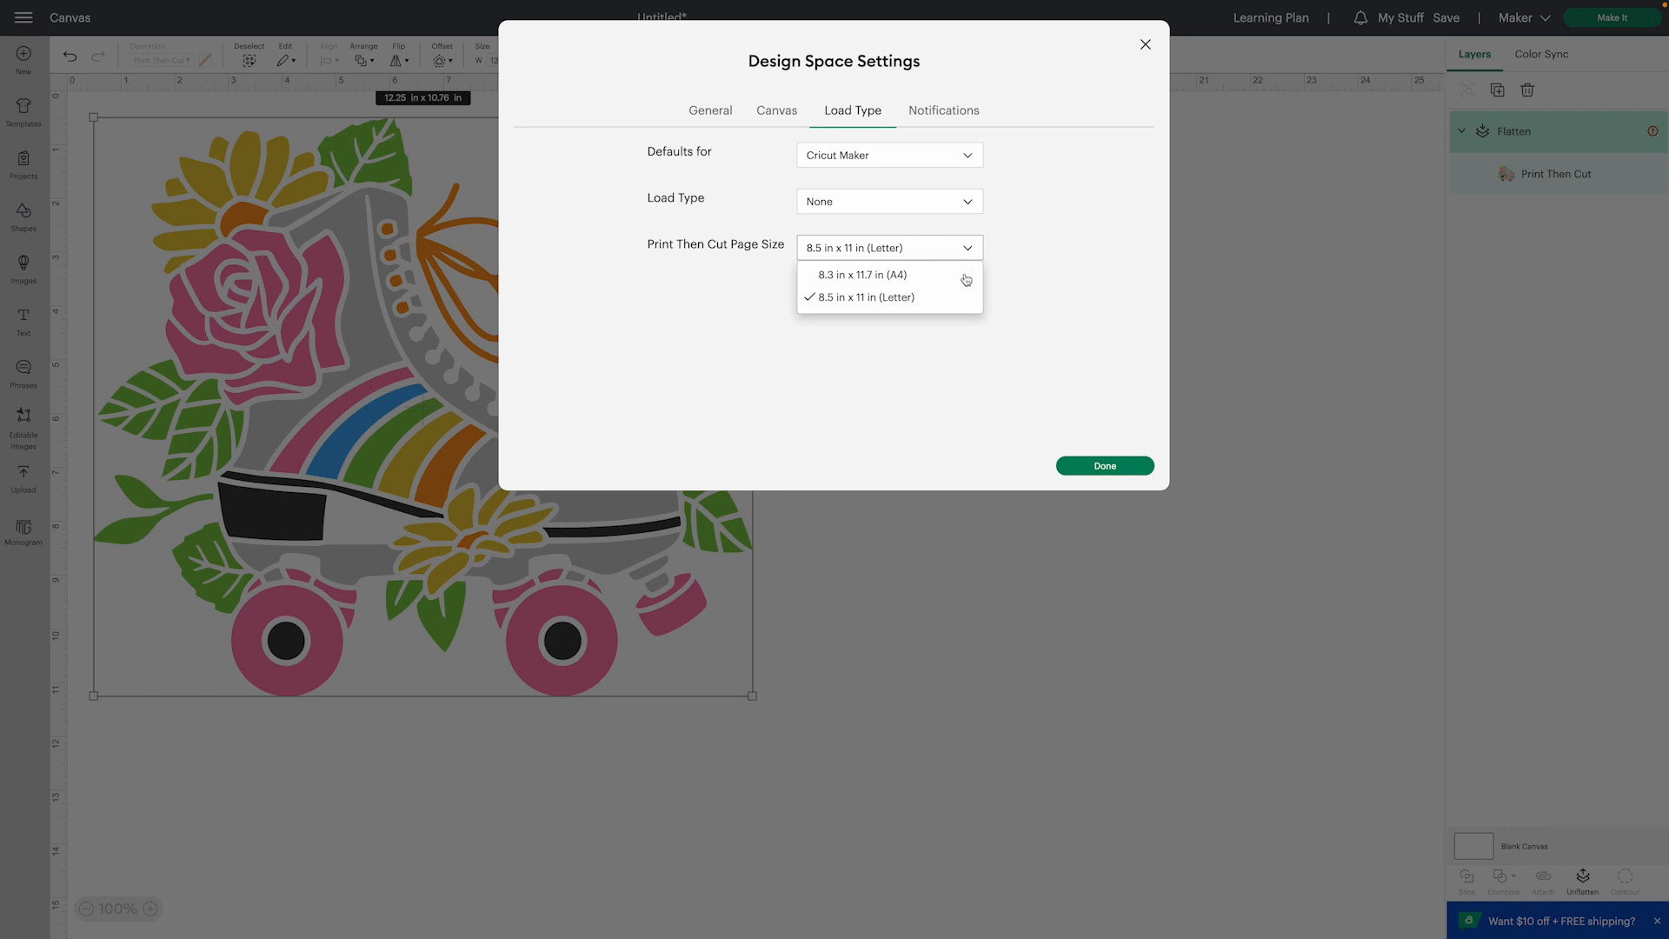
{"action": "left_click", "coordinate": [1104, 465]}
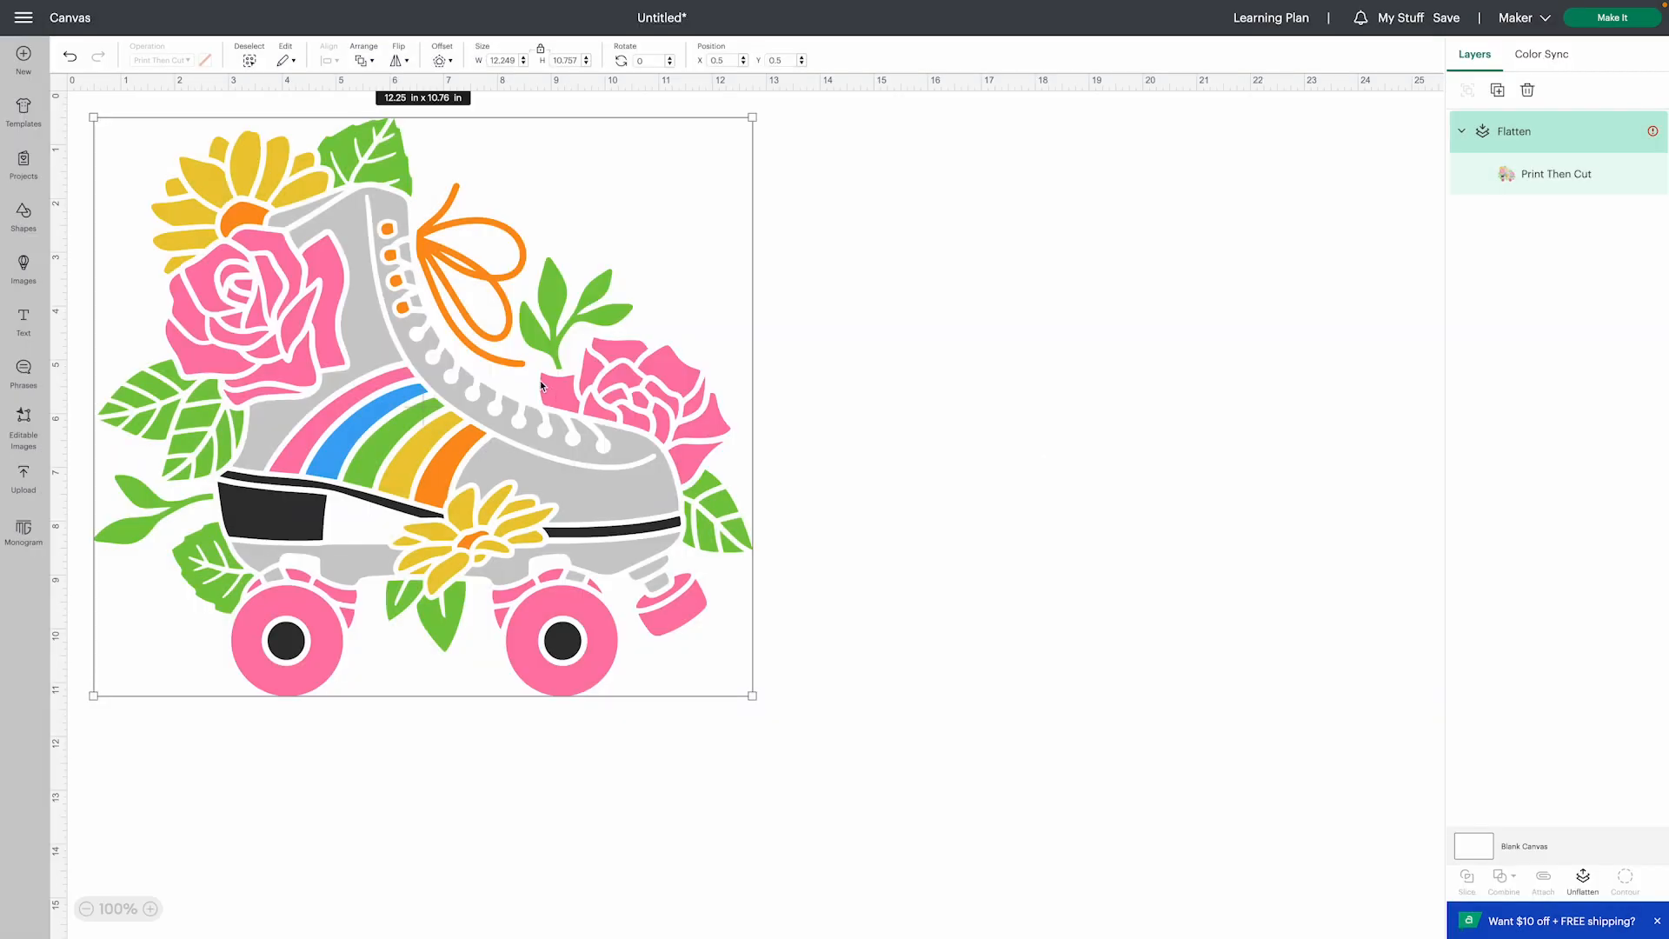
{"action": "mouse_move", "coordinate": [357, 72]}
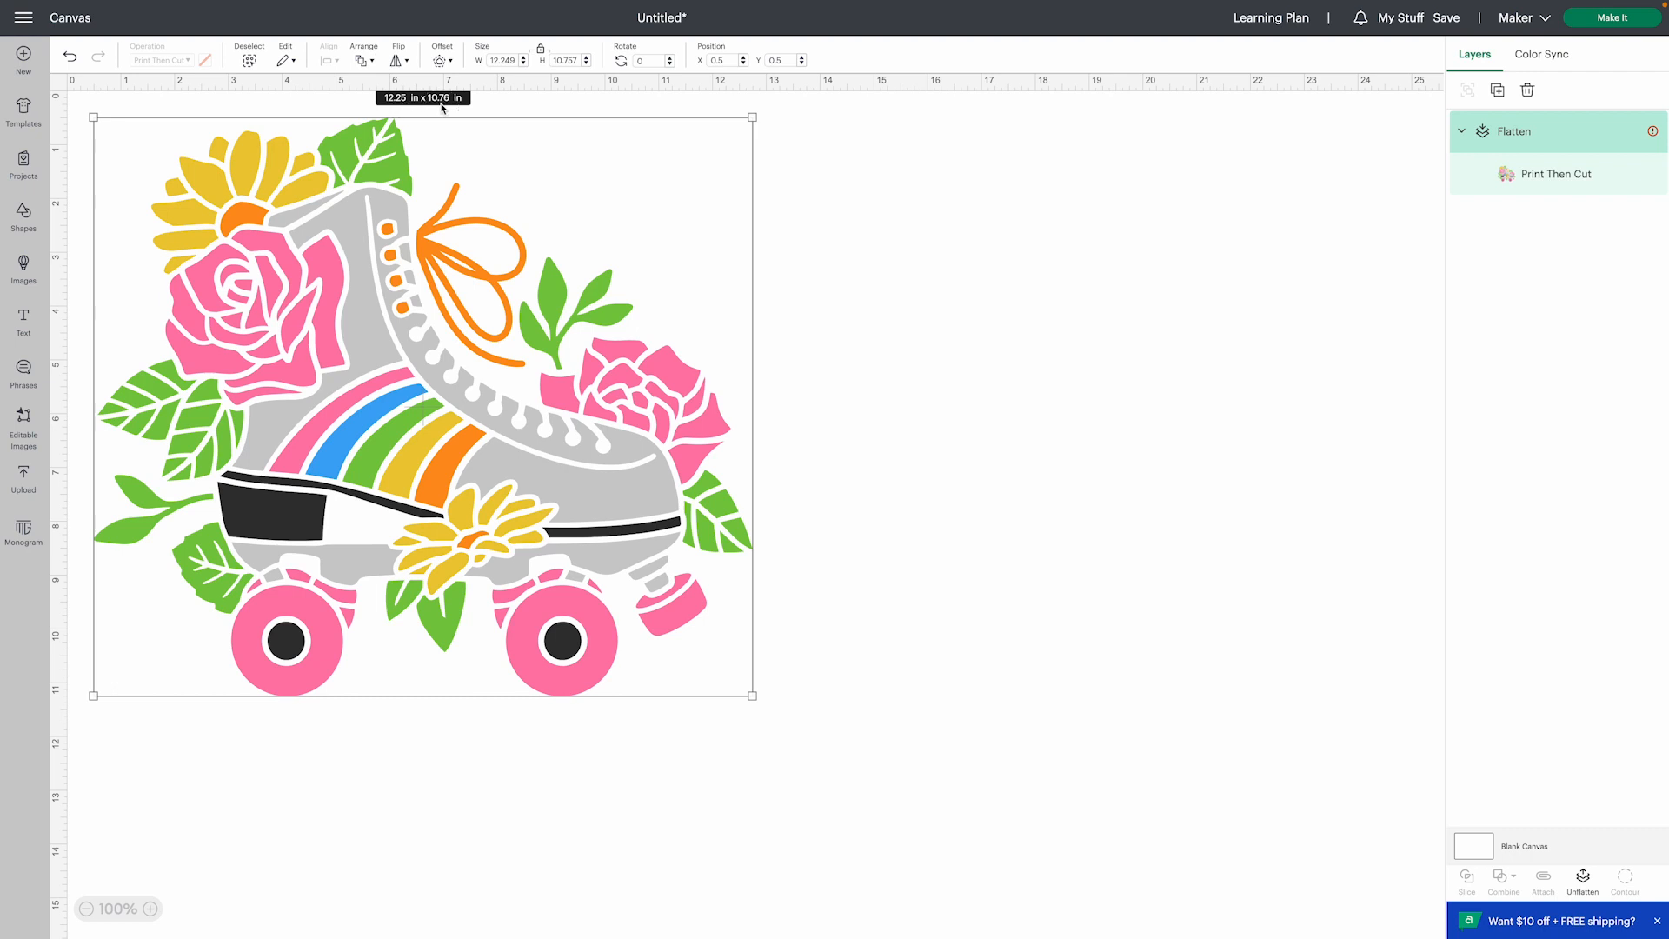
{"action": "mouse_move", "coordinate": [924, 288]}
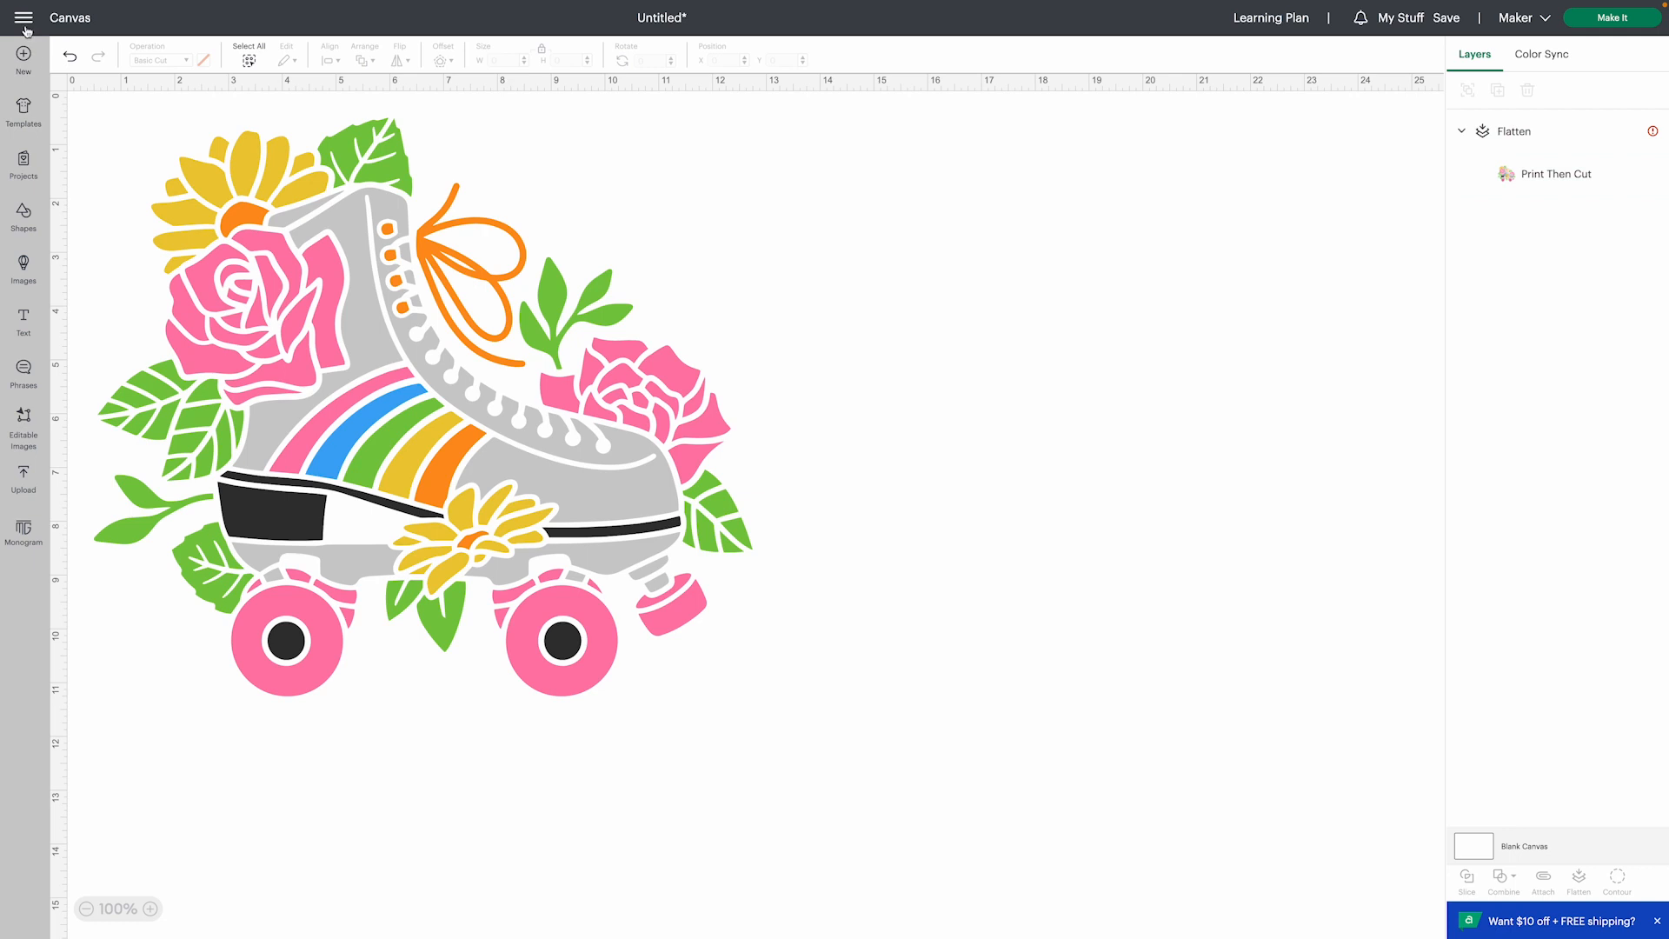
- Switch the Application Experience setting to Beta and confirm with Done
{"action": "left_click", "coordinate": [24, 18]}
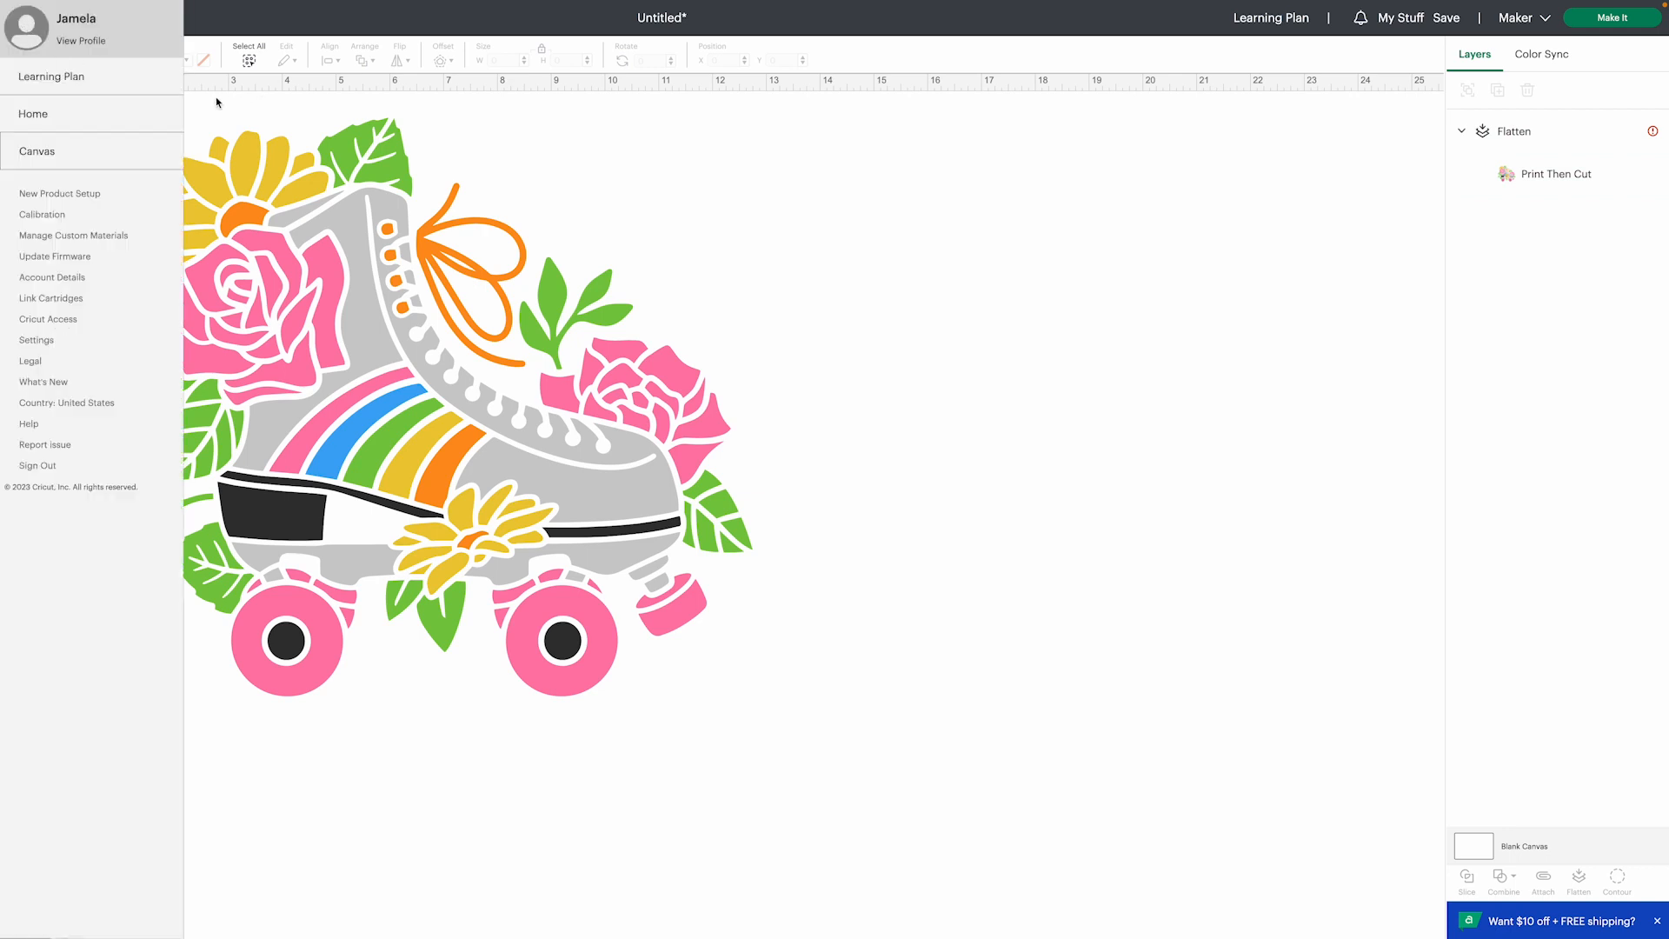
{"action": "left_click", "coordinate": [37, 341]}
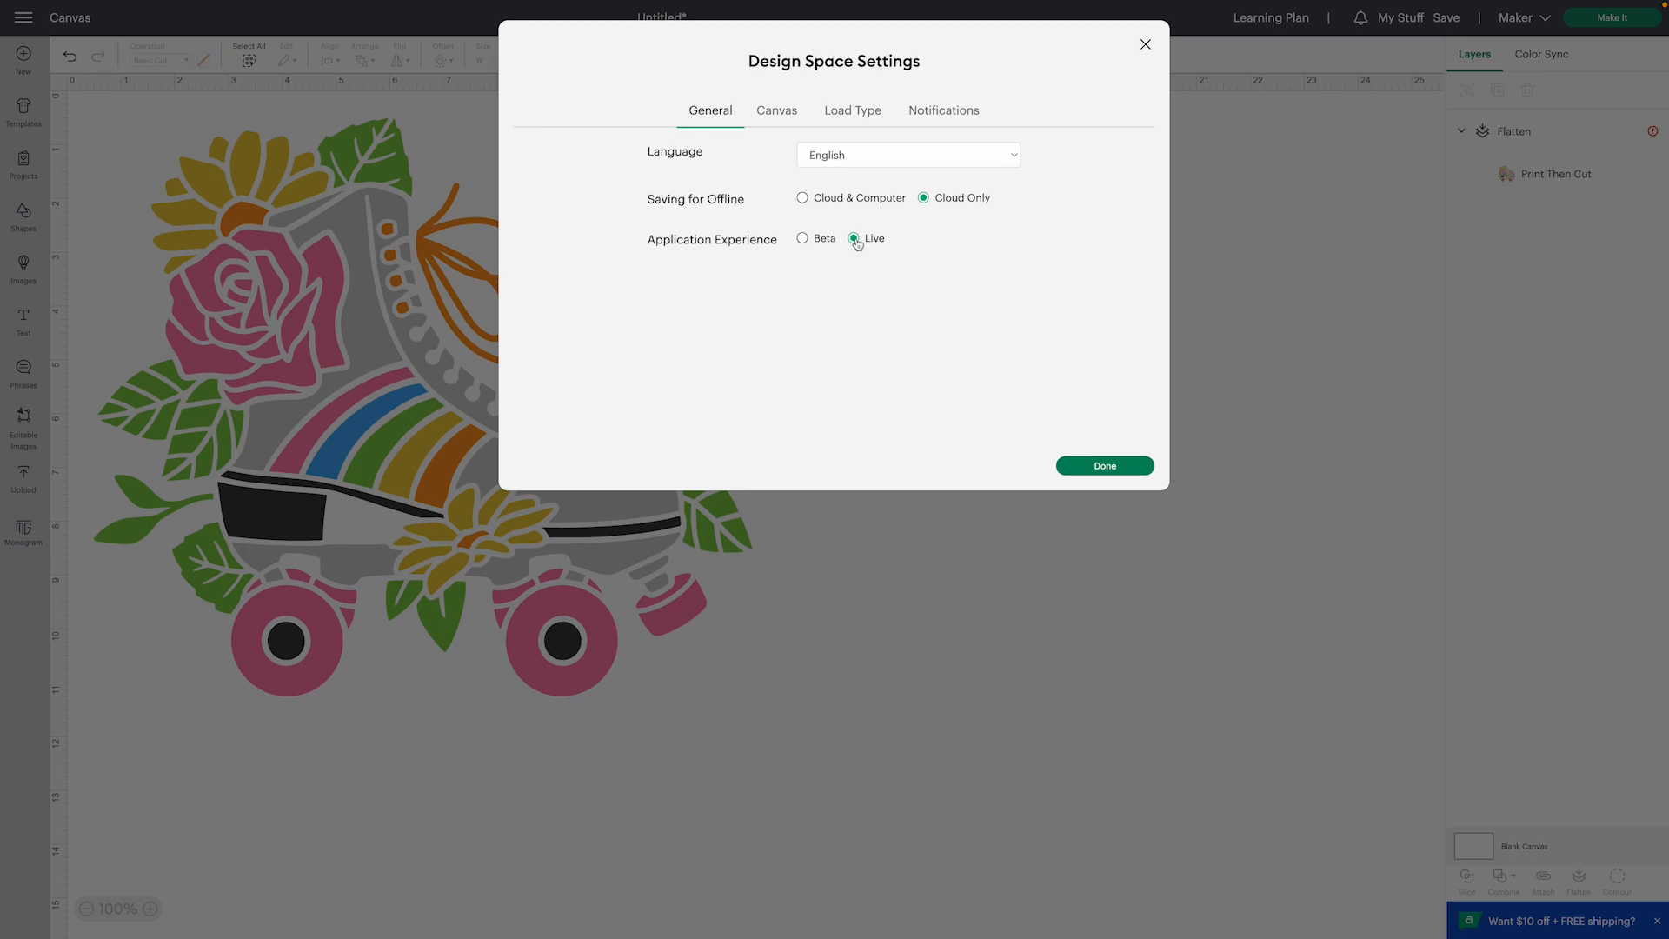
{"action": "left_click", "coordinate": [803, 237]}
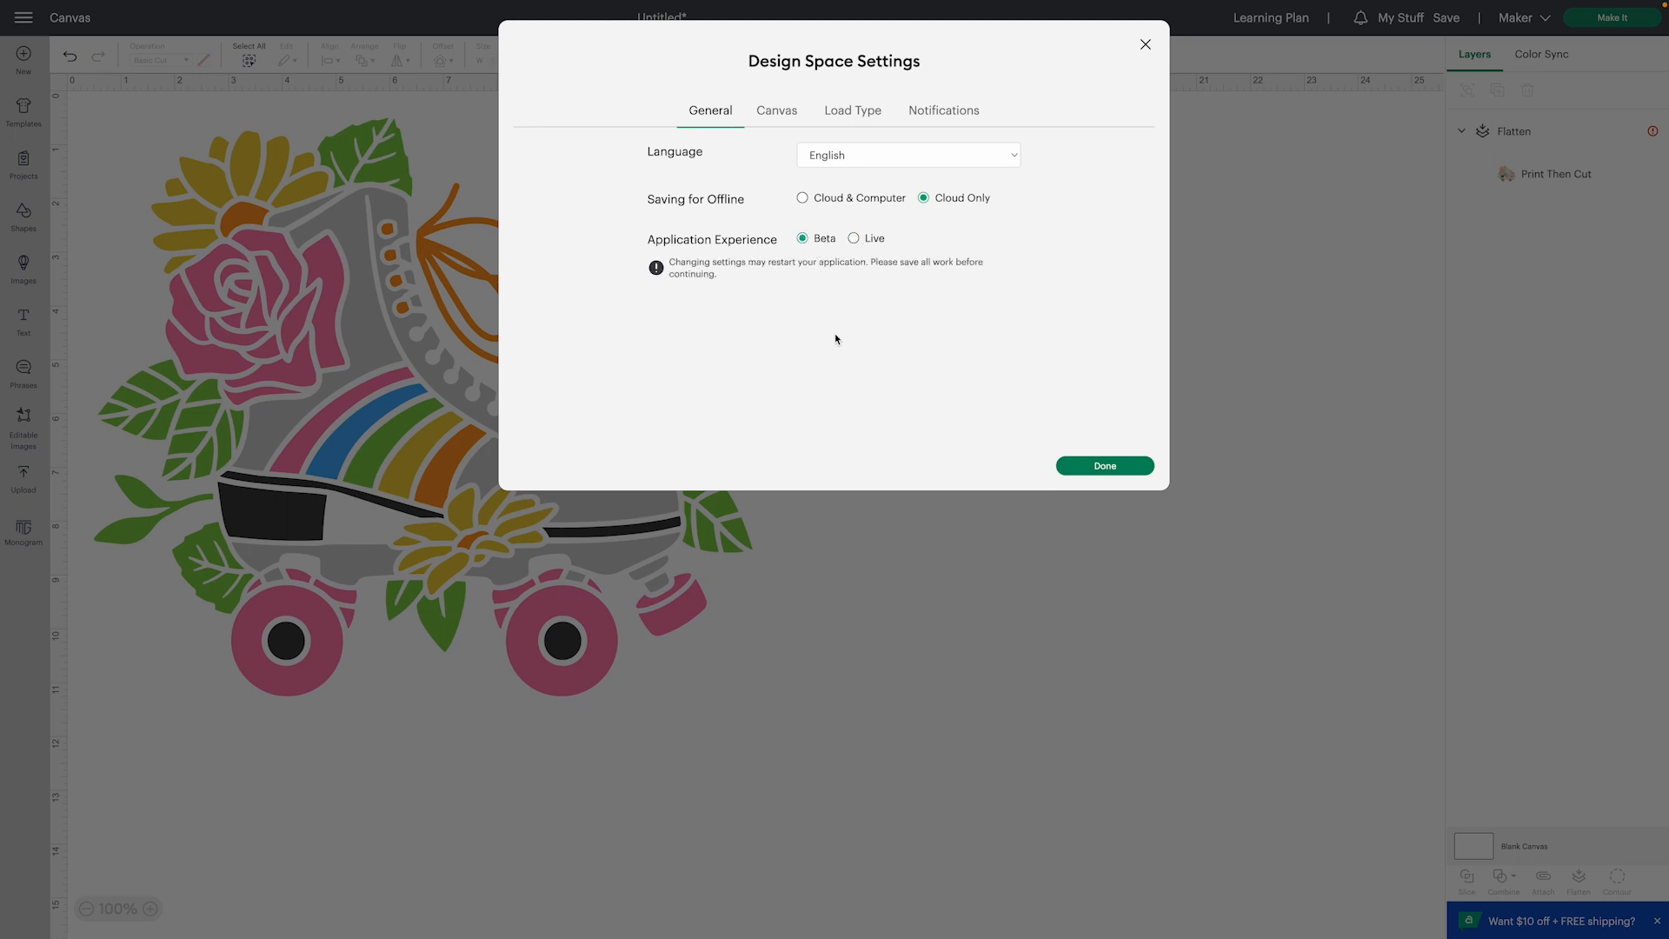
{"action": "mouse_move", "coordinate": [879, 277]}
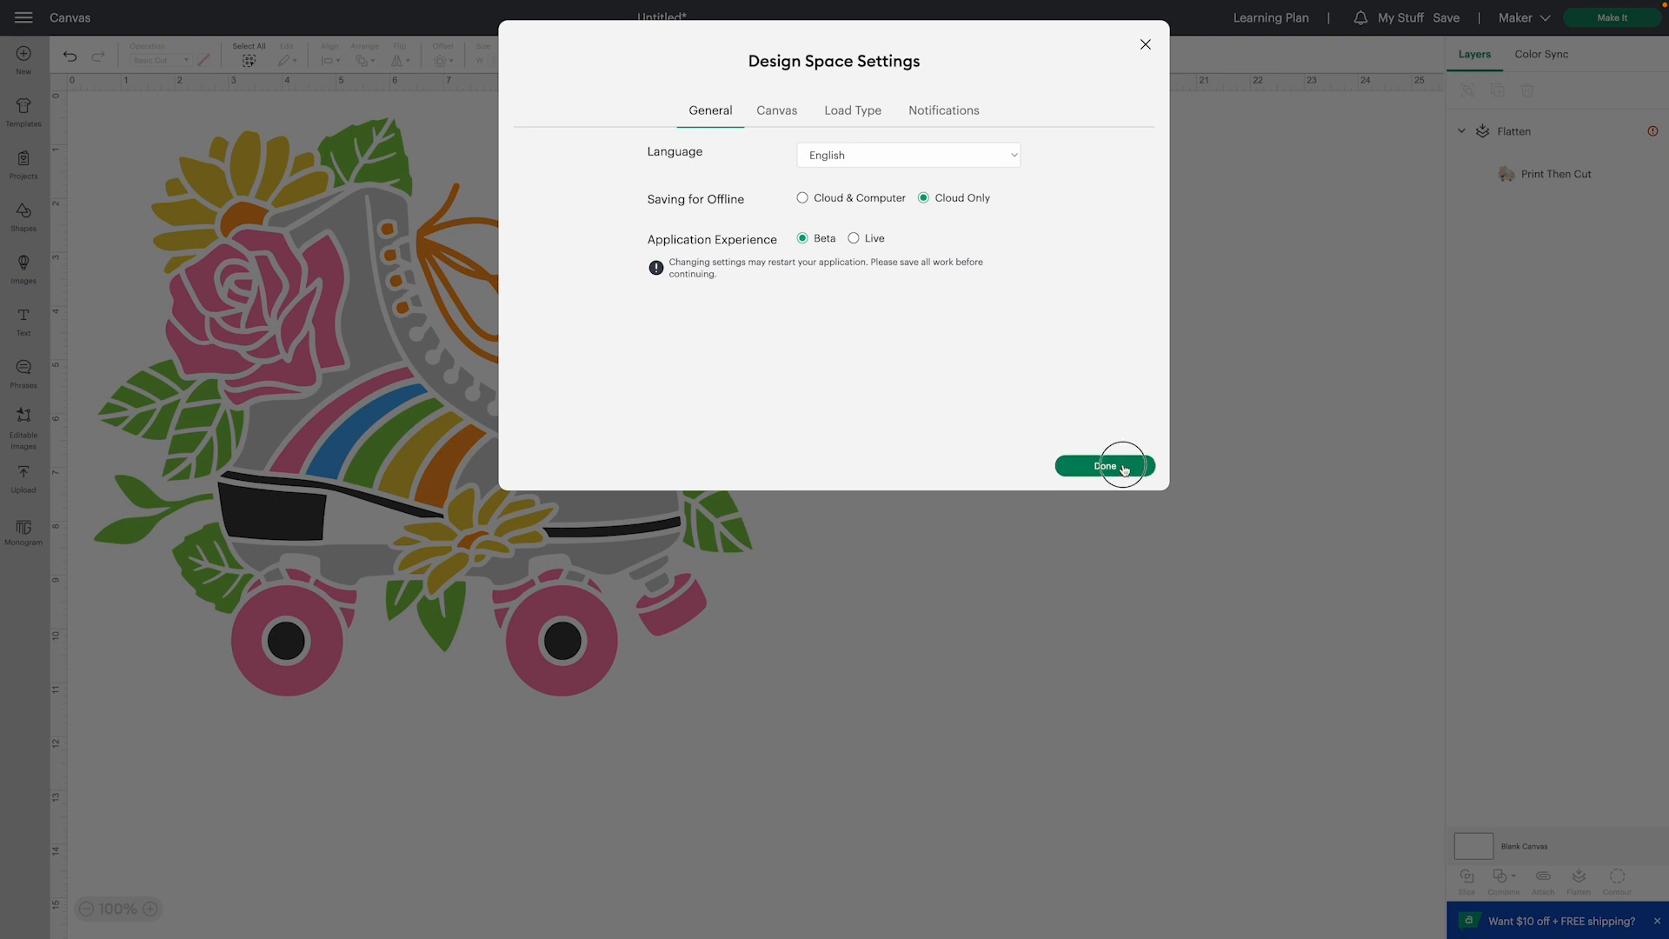
{"action": "left_click", "coordinate": [1104, 465]}
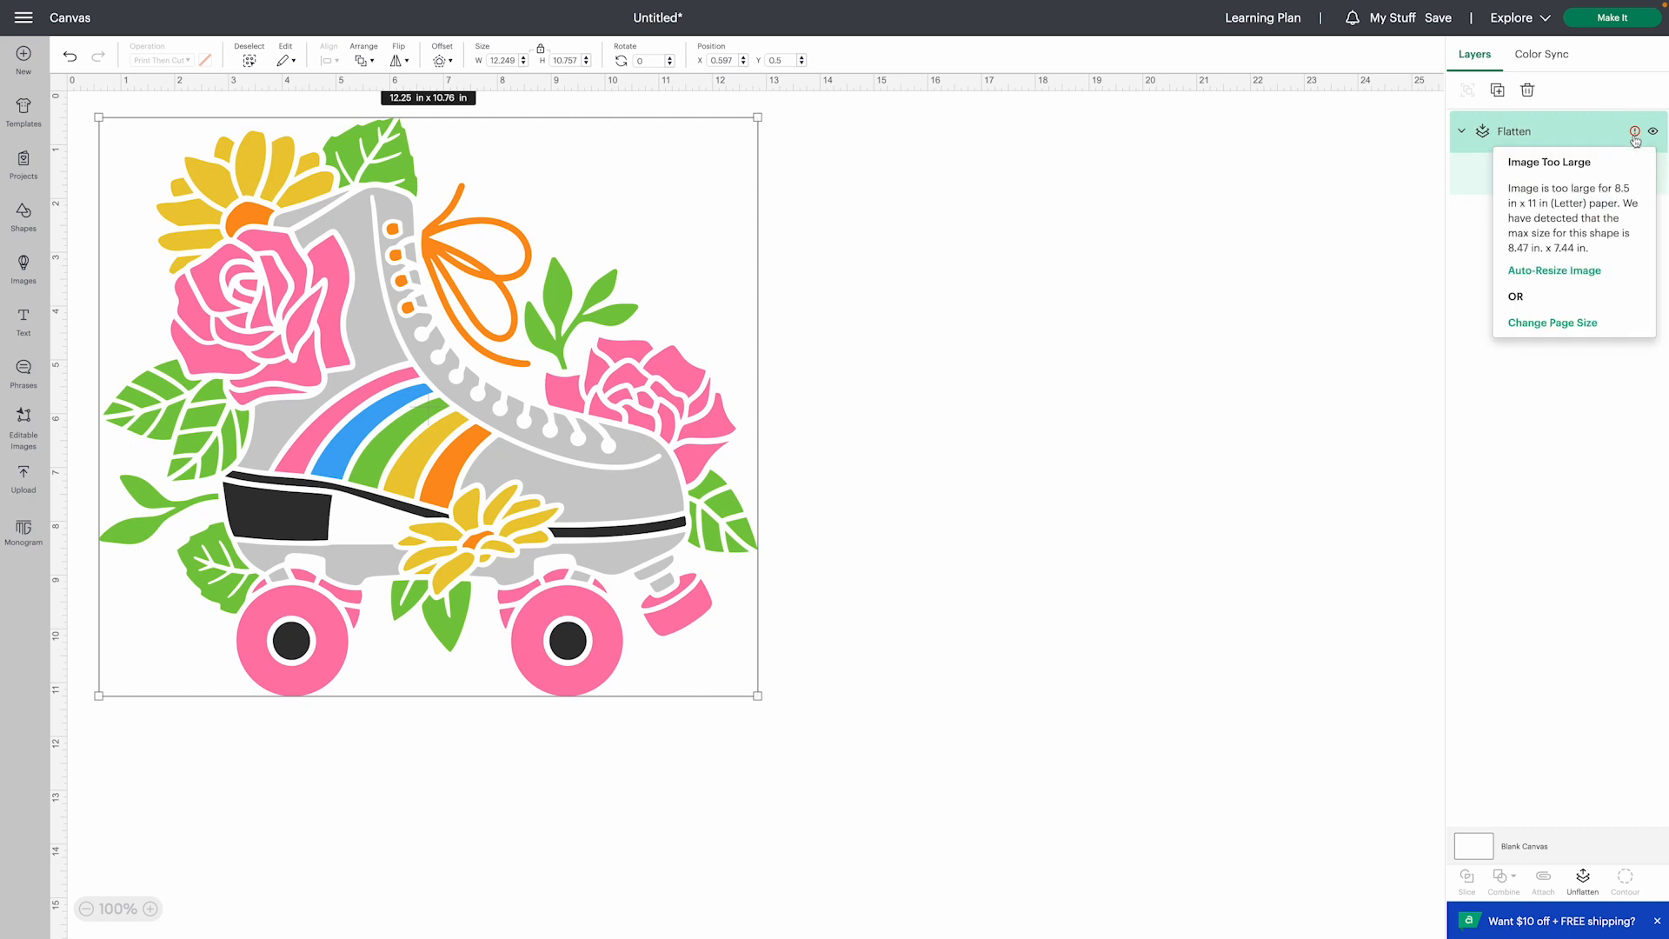
{"action": "mouse_move", "coordinate": [1556, 323]}
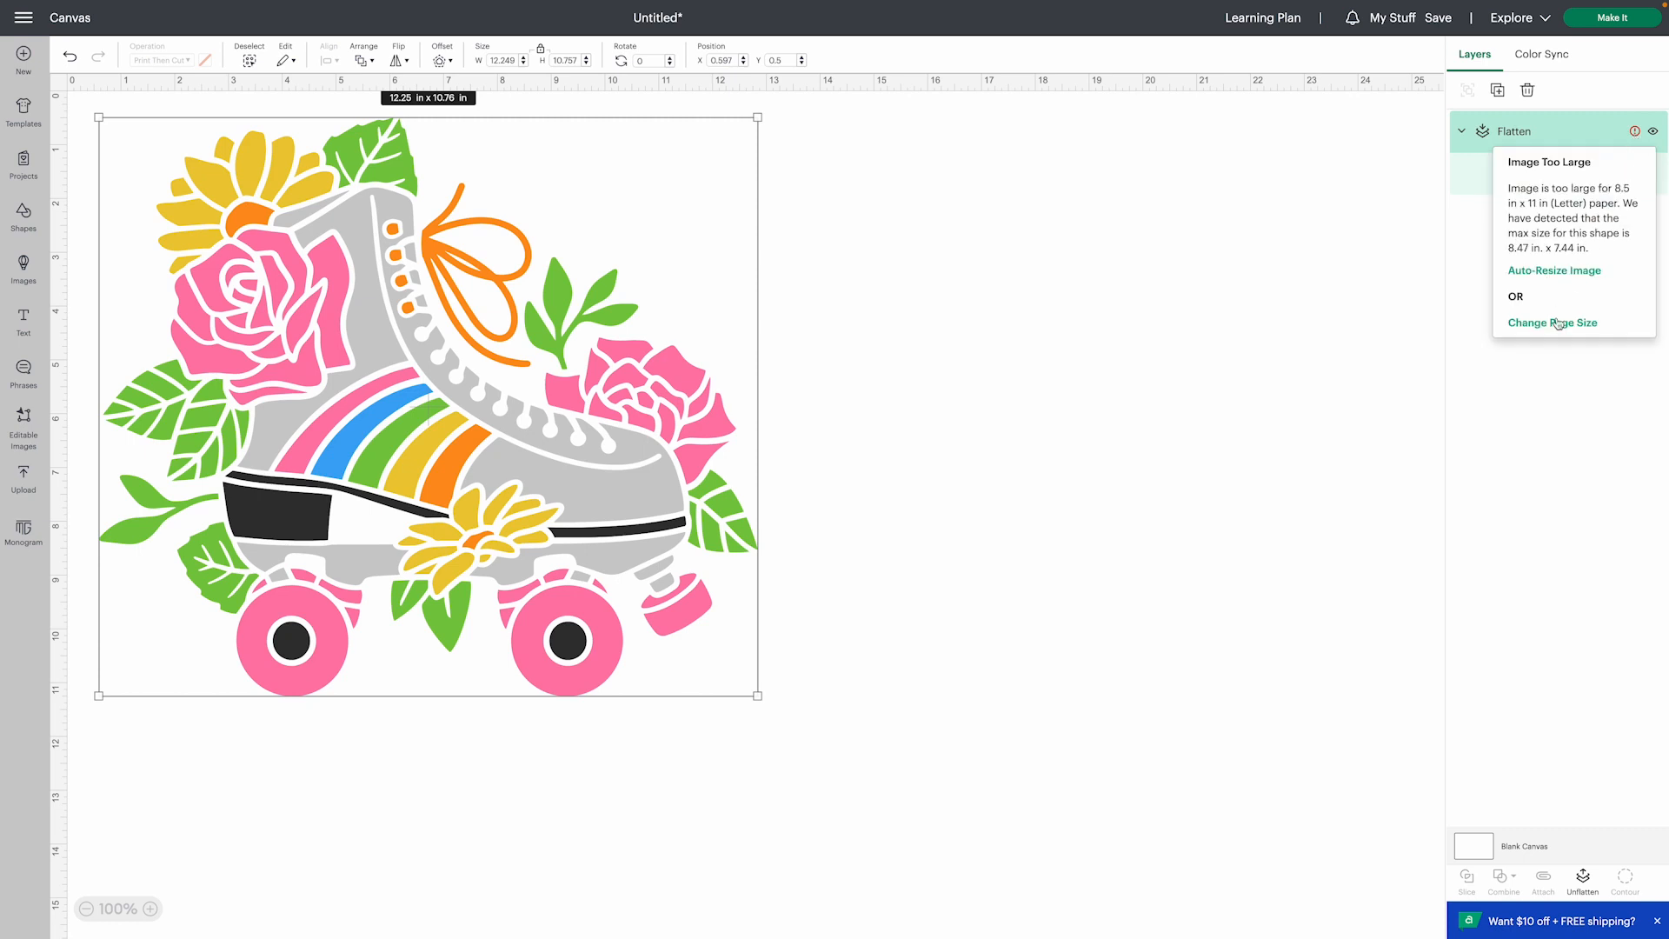
{"action": "mouse_move", "coordinate": [1499, 329]}
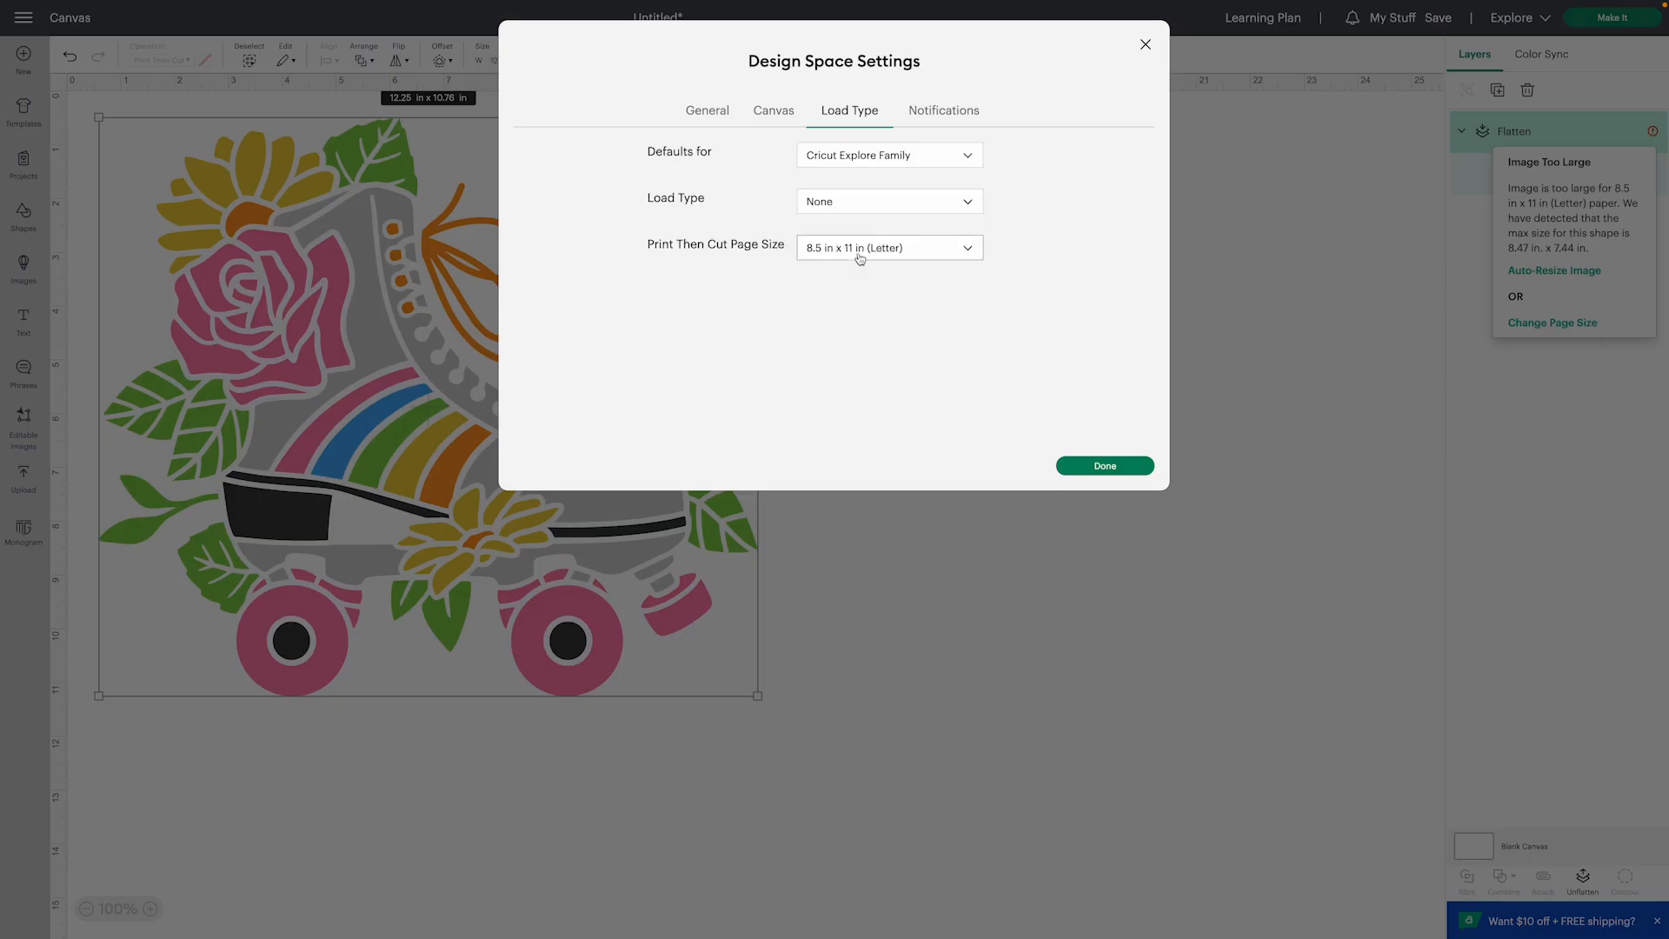
- Set the Print Then Cut page size to A3 in Settings
{"action": "left_click", "coordinate": [888, 247]}
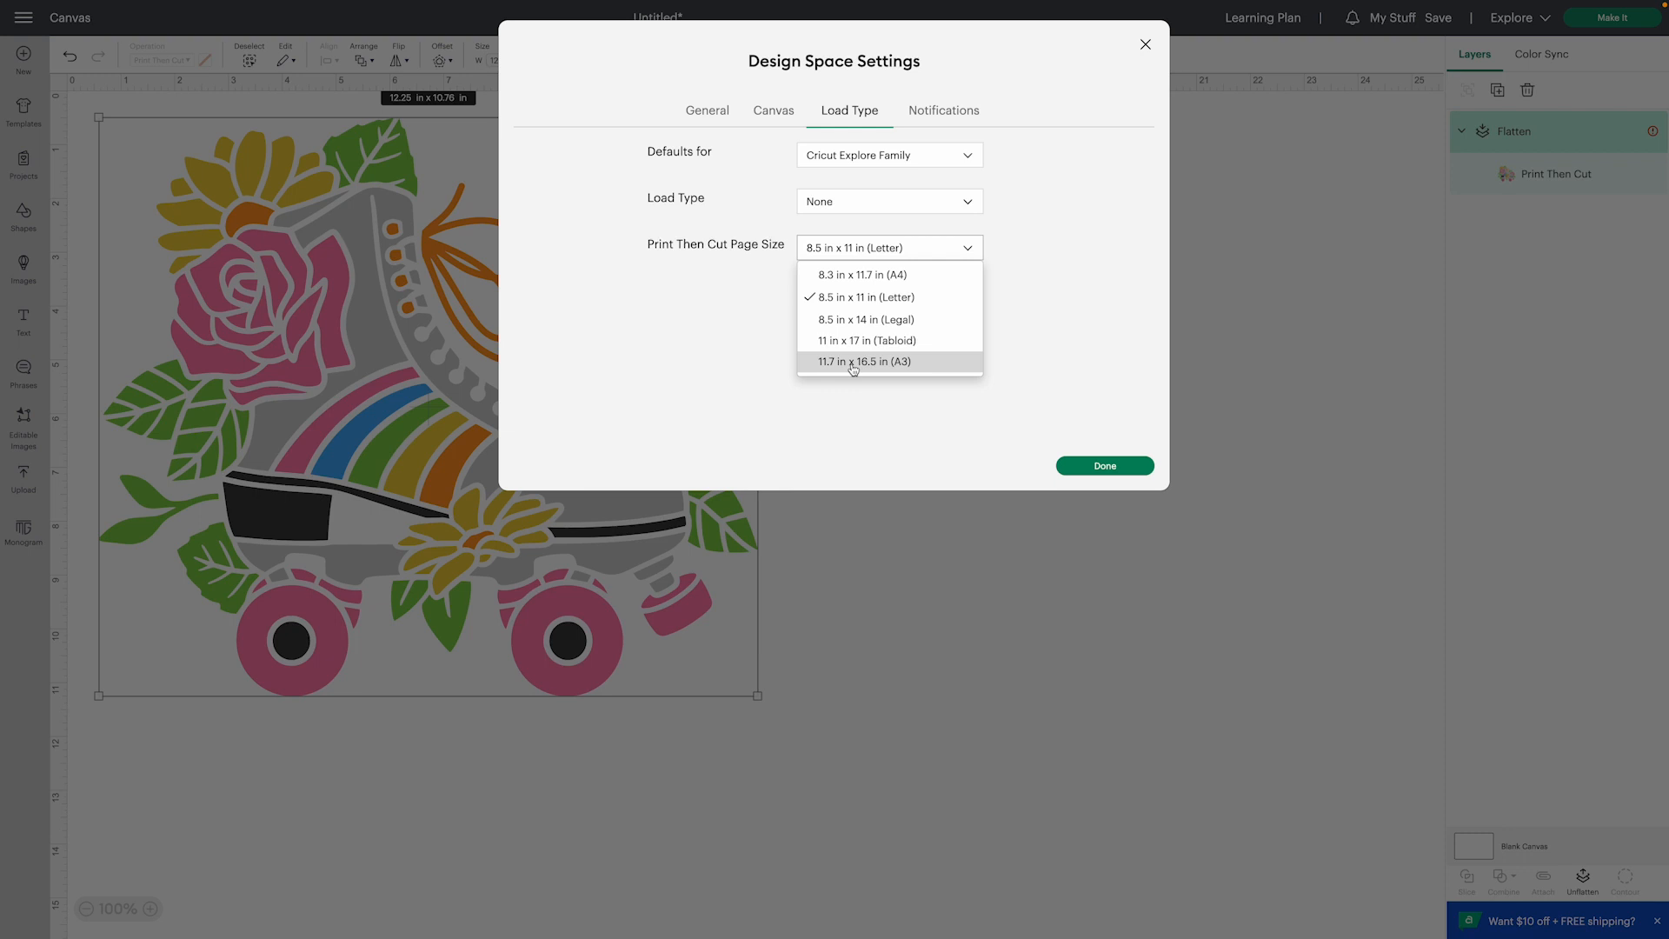
{"action": "left_click", "coordinate": [864, 362]}
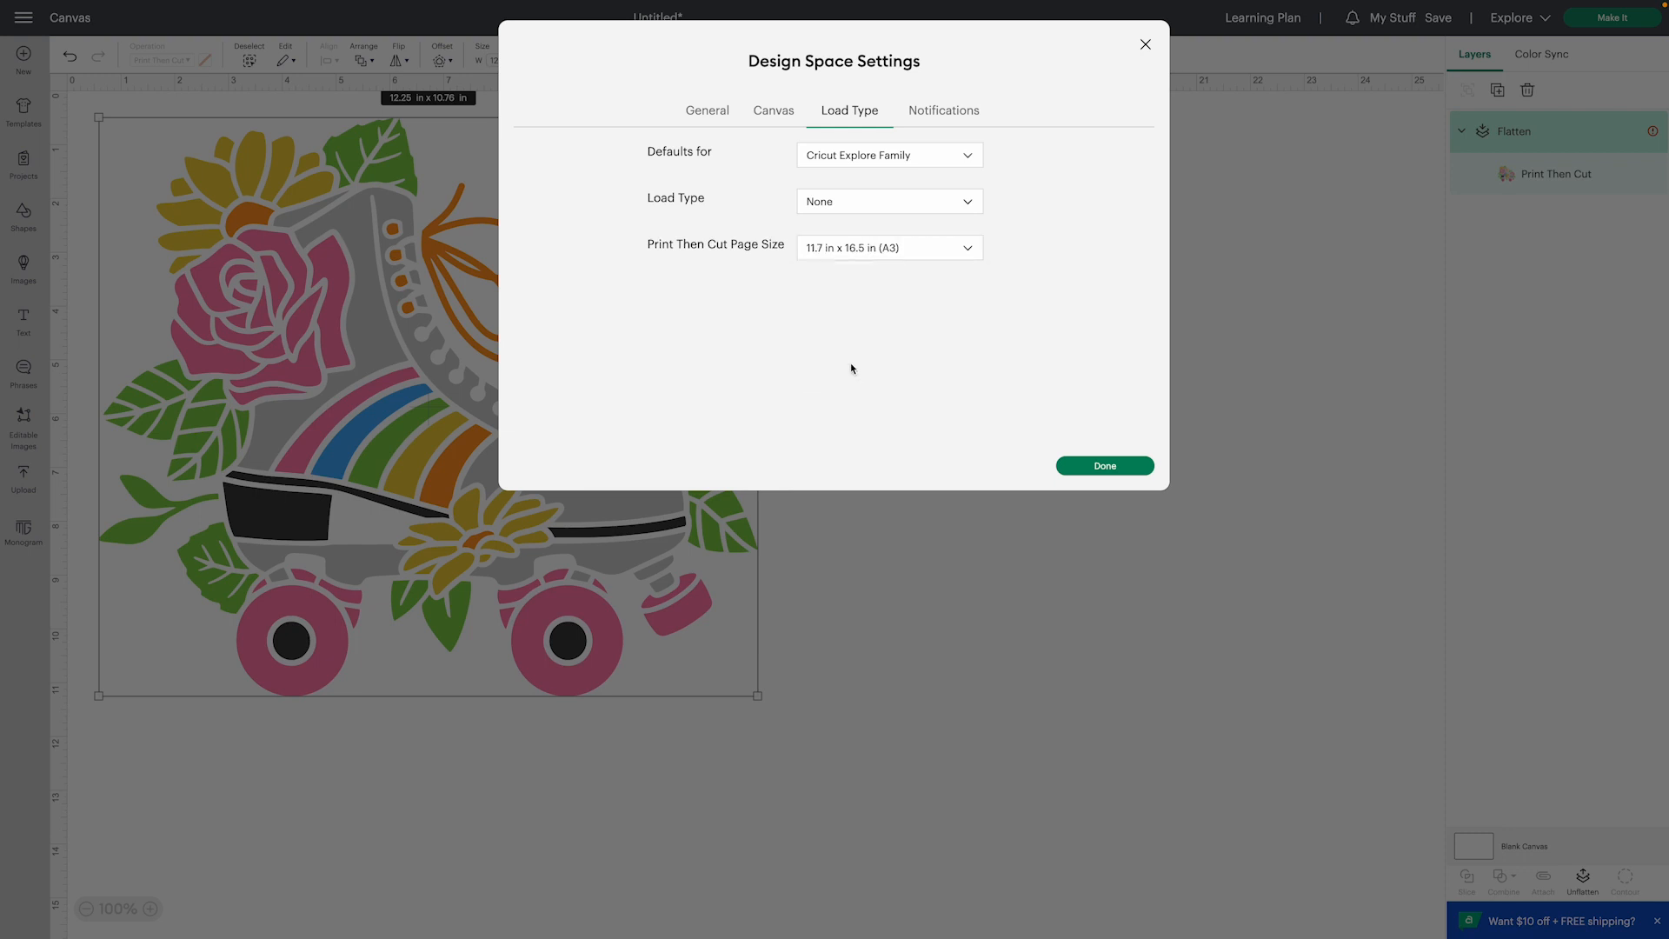
{"action": "left_click", "coordinate": [1104, 465]}
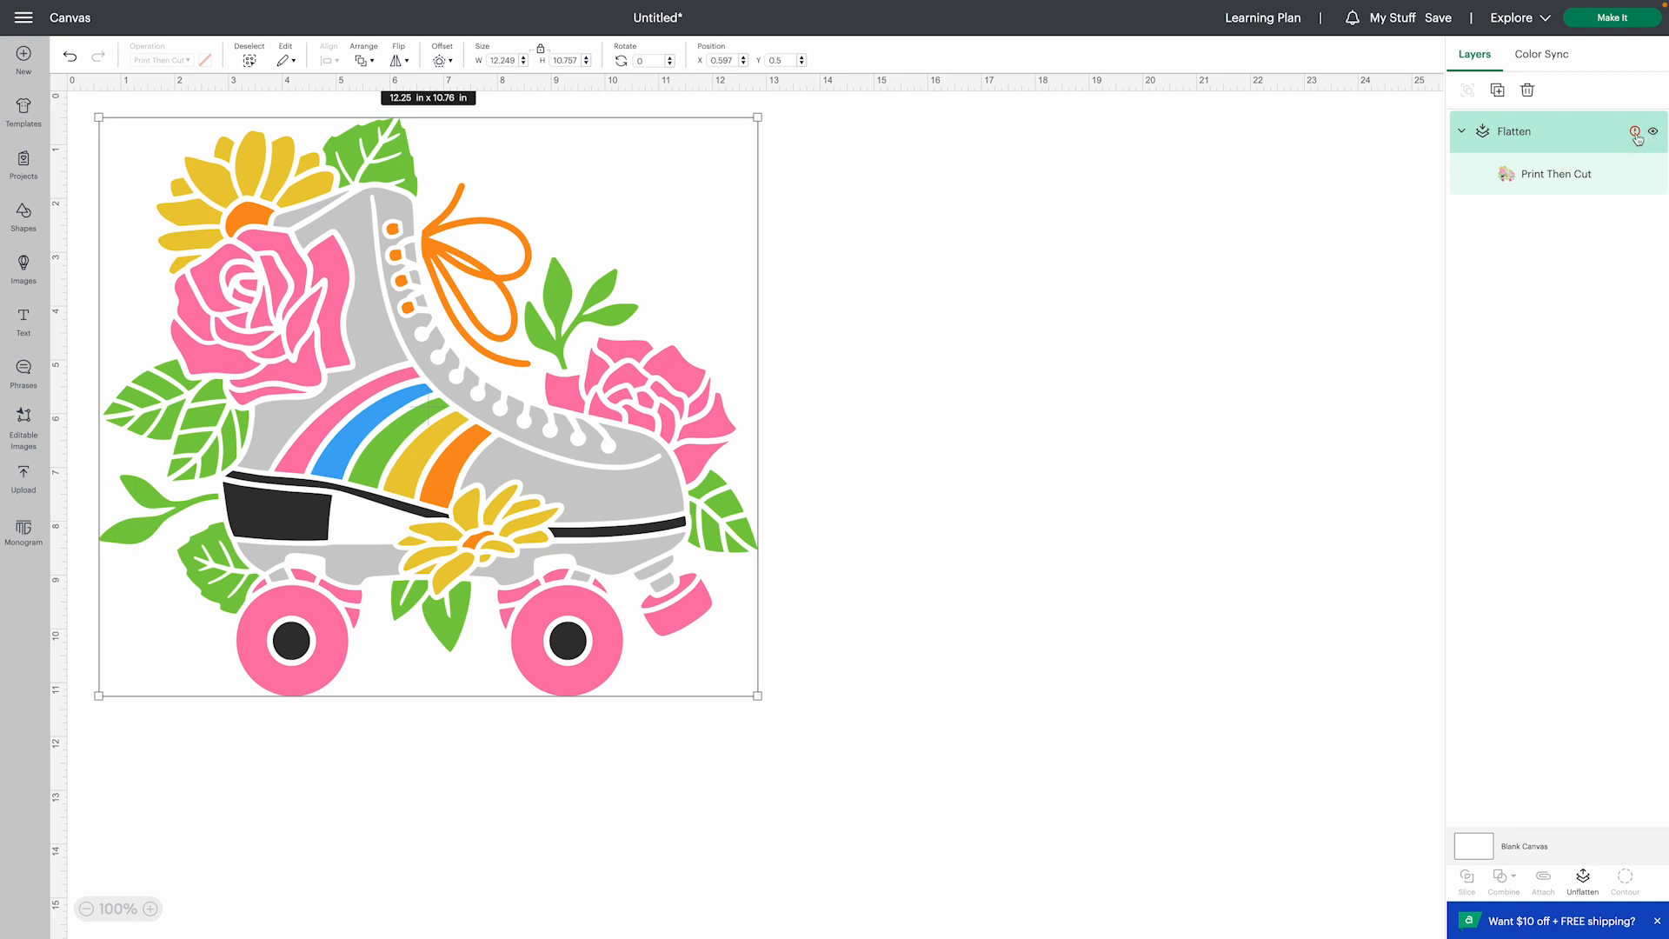
- Auto-resize the skate to 12.11 × 10.64 in and send it to mat preparation
{"action": "left_click", "coordinate": [1637, 131]}
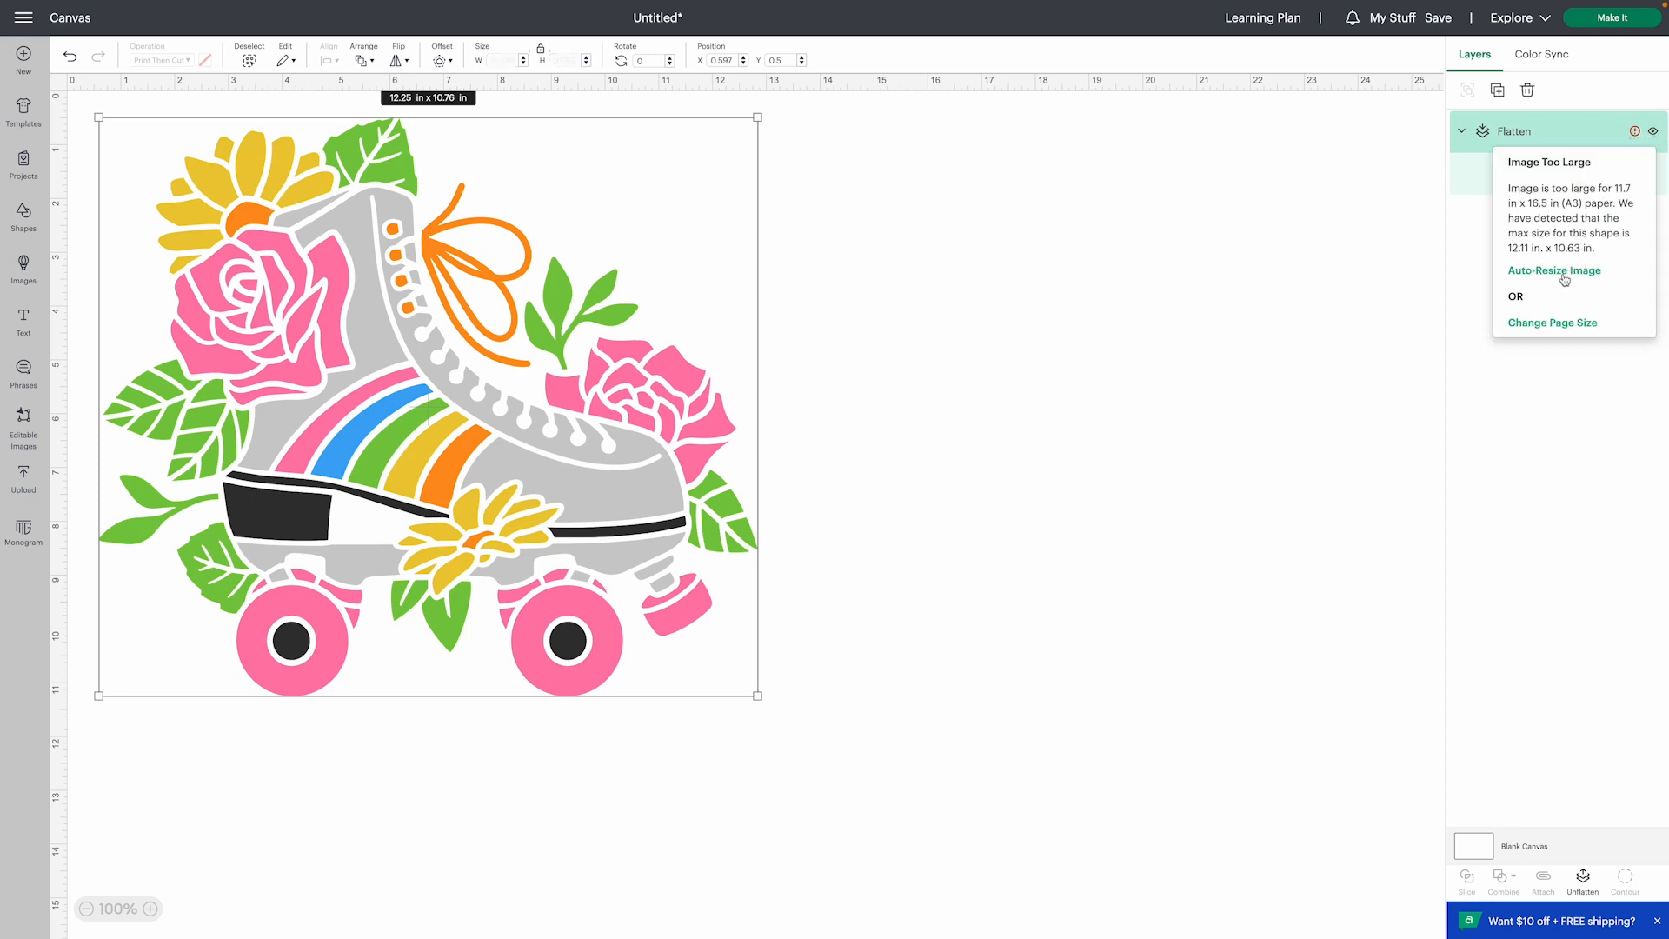
{"action": "left_click", "coordinate": [1554, 270]}
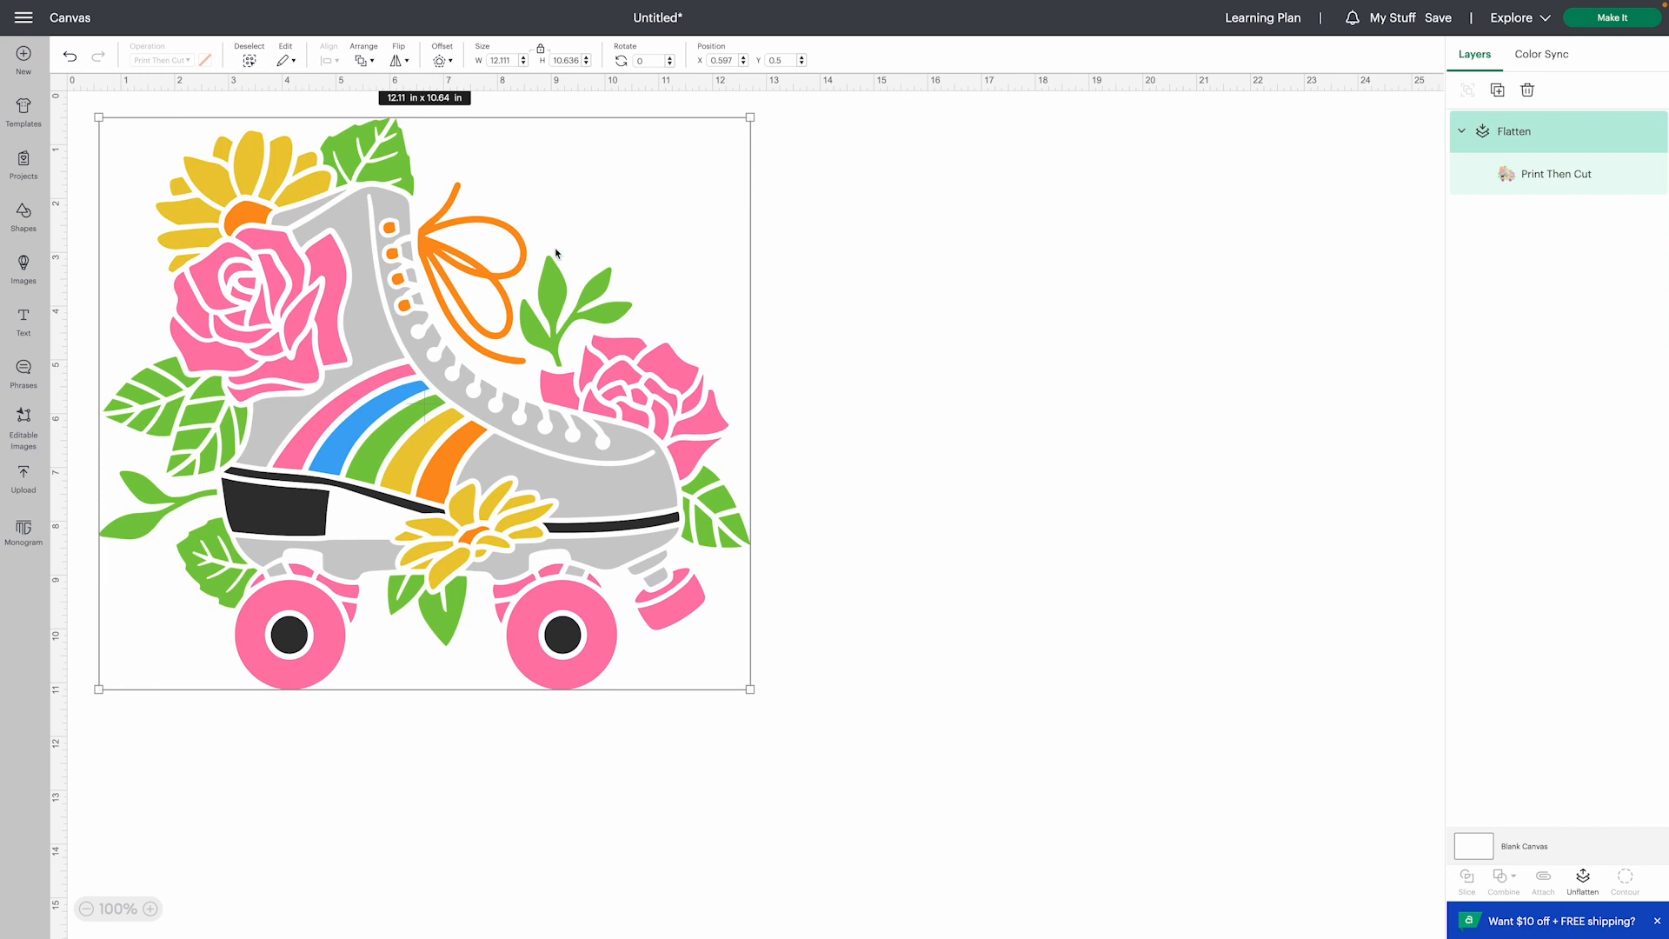
{"action": "mouse_move", "coordinate": [1489, 60]}
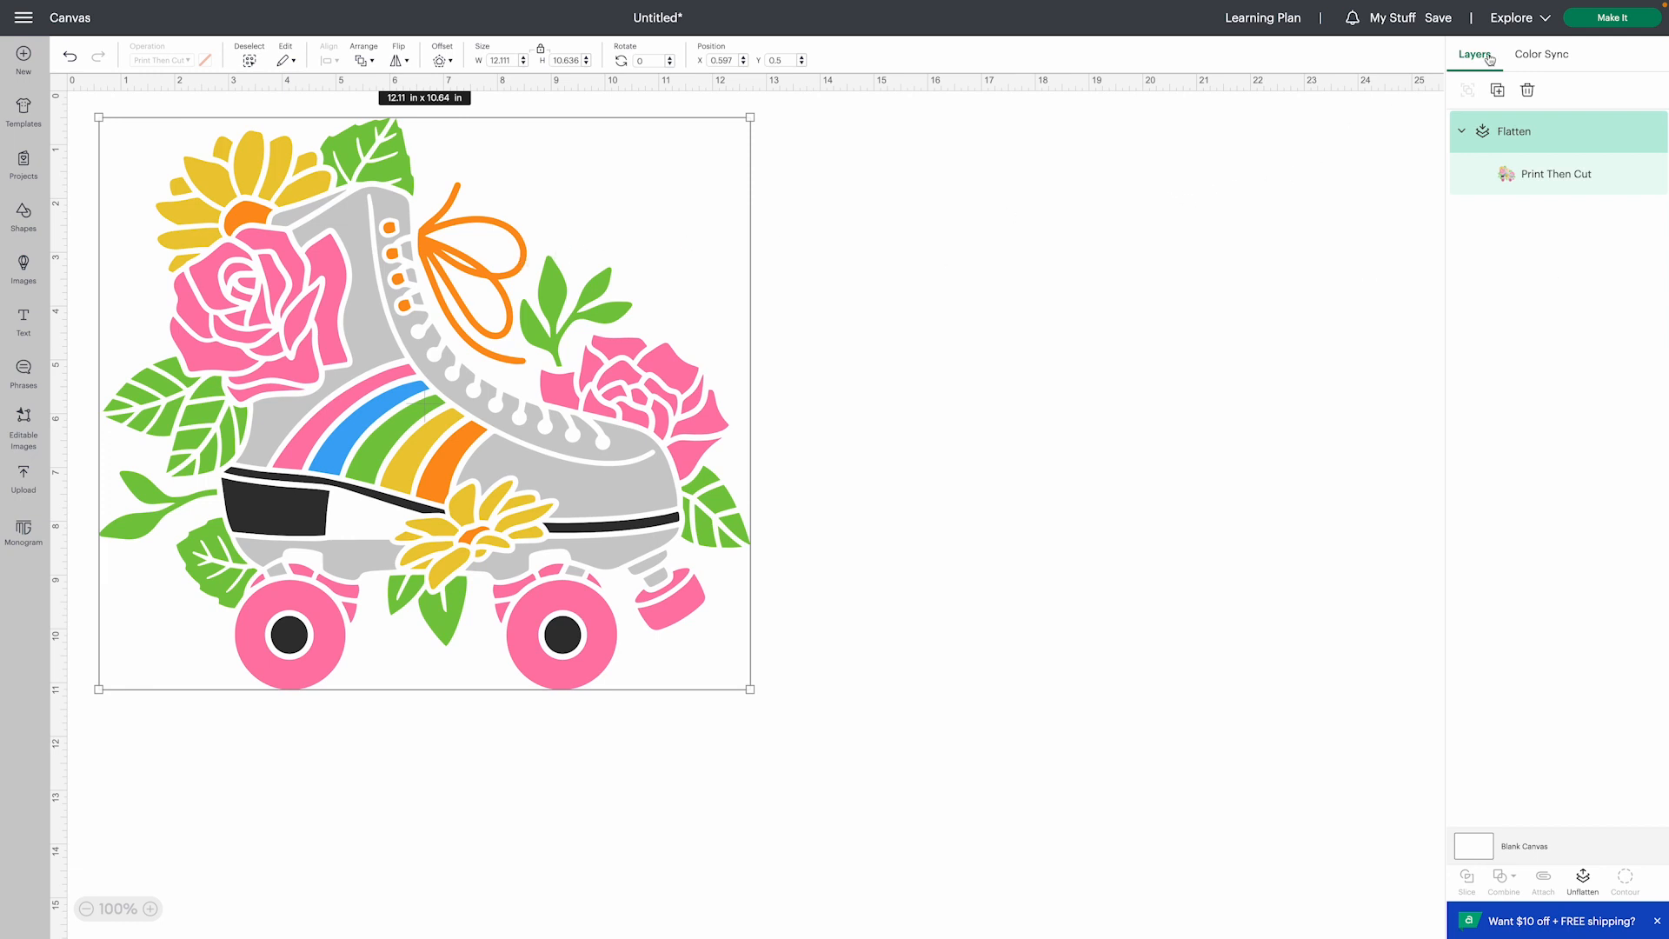
{"action": "mouse_move", "coordinate": [389, 266]}
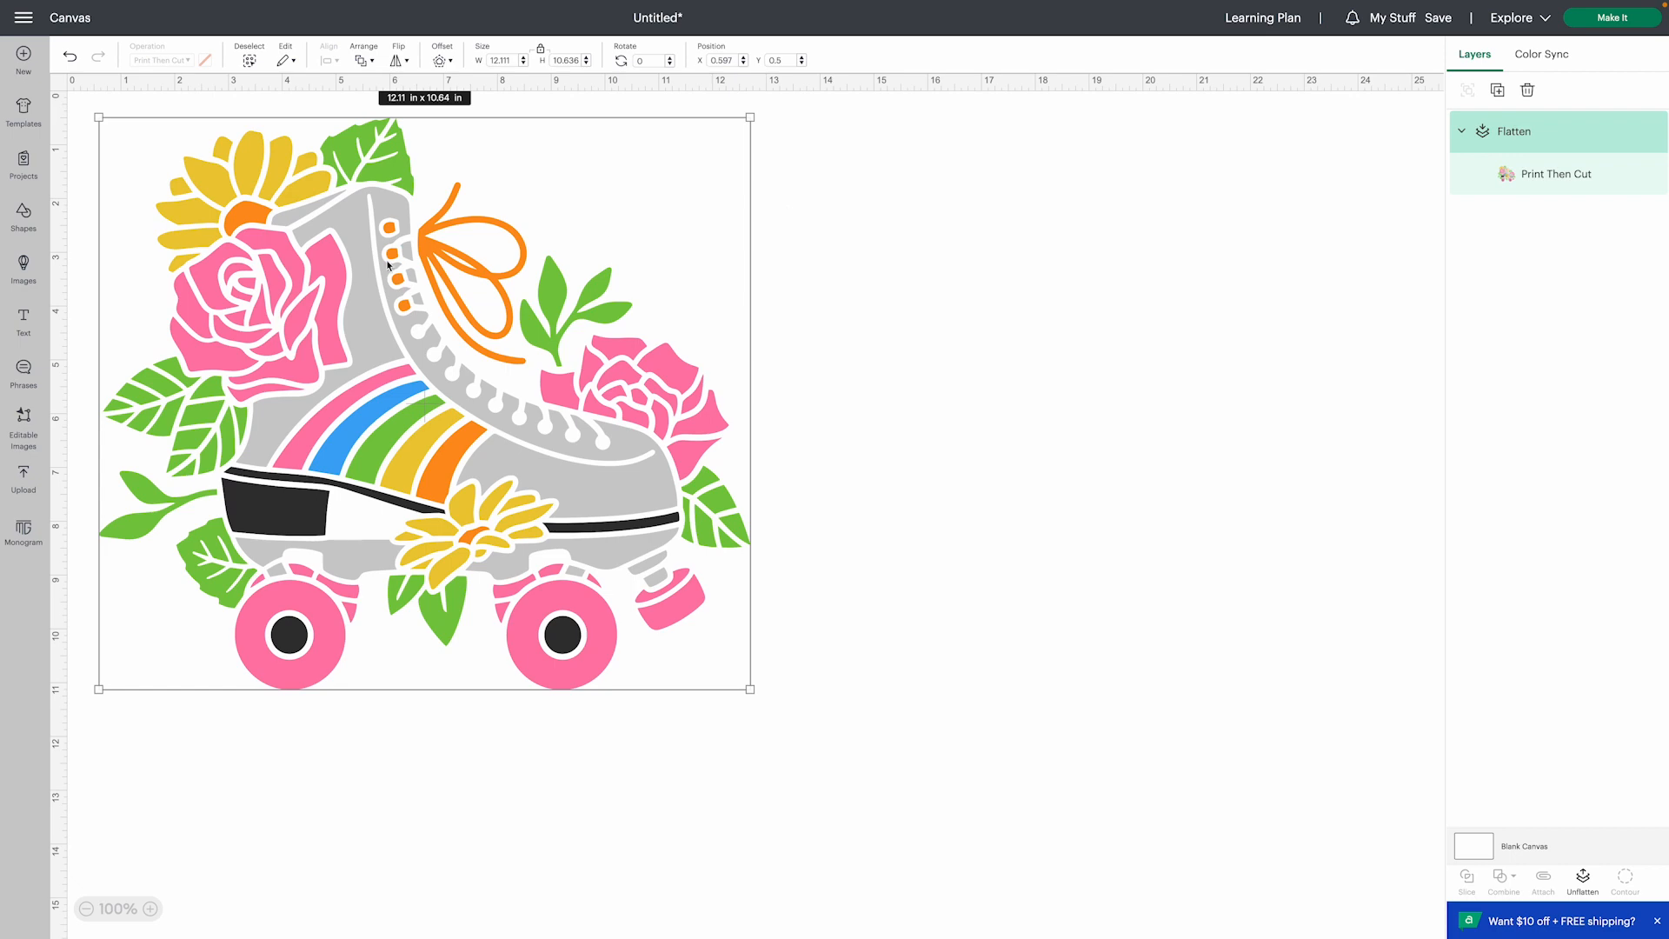
{"action": "left_click", "coordinate": [1610, 18]}
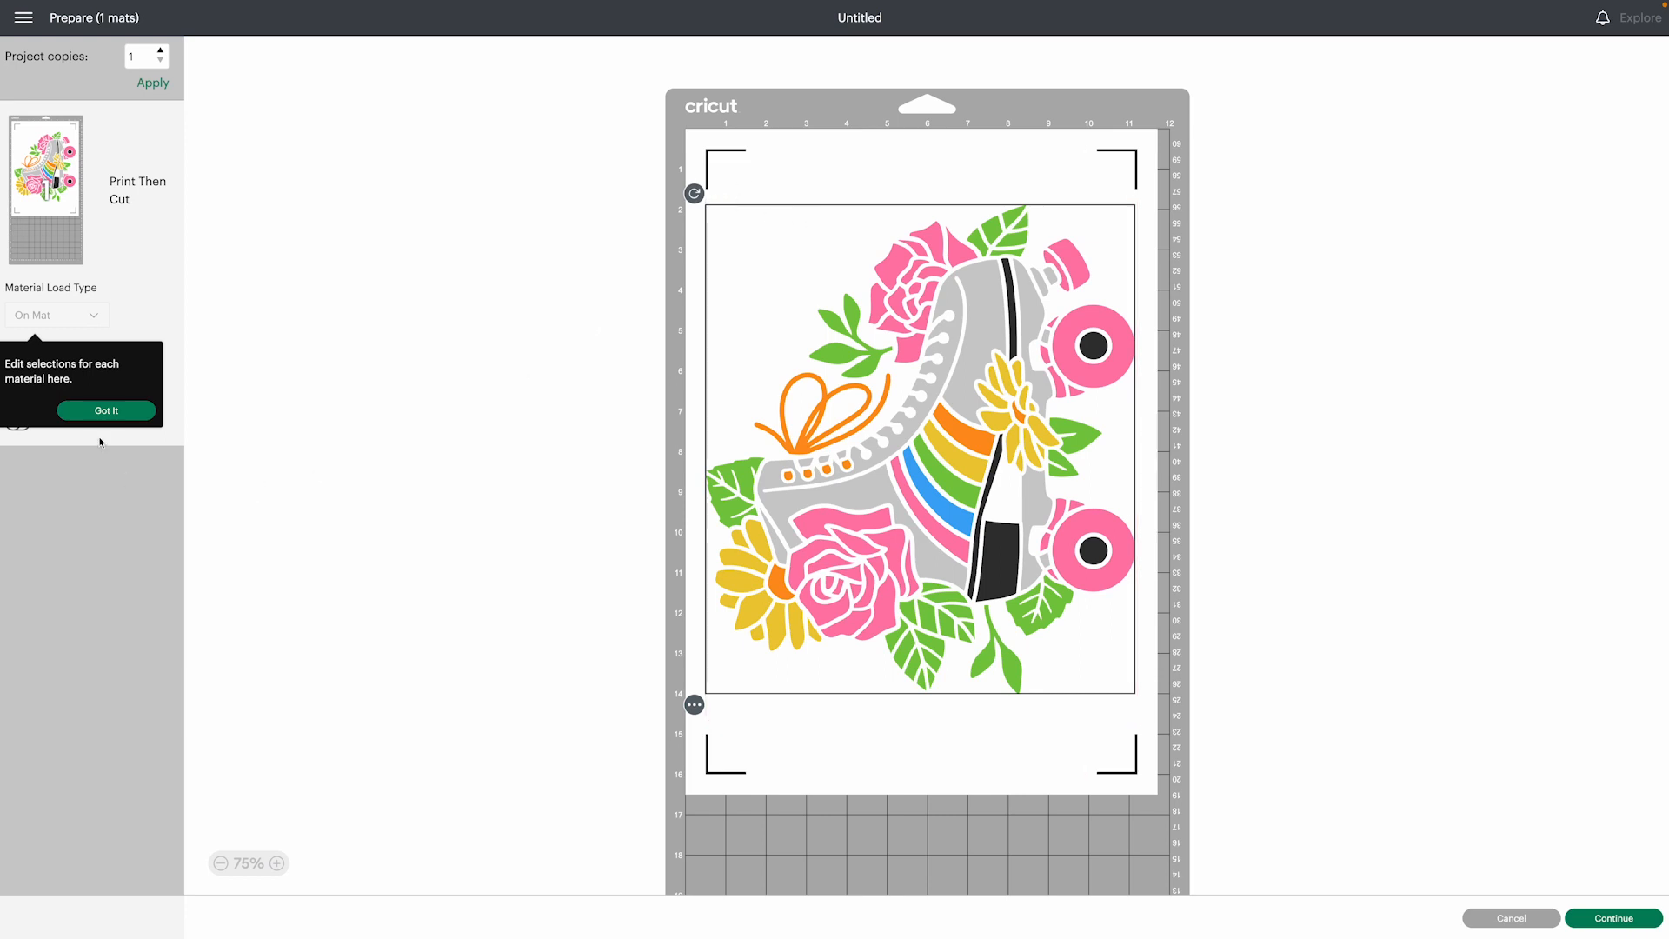
- Dismiss the material tip, review the A3 skate mat, and continue to the make step
{"action": "left_click", "coordinate": [106, 409]}
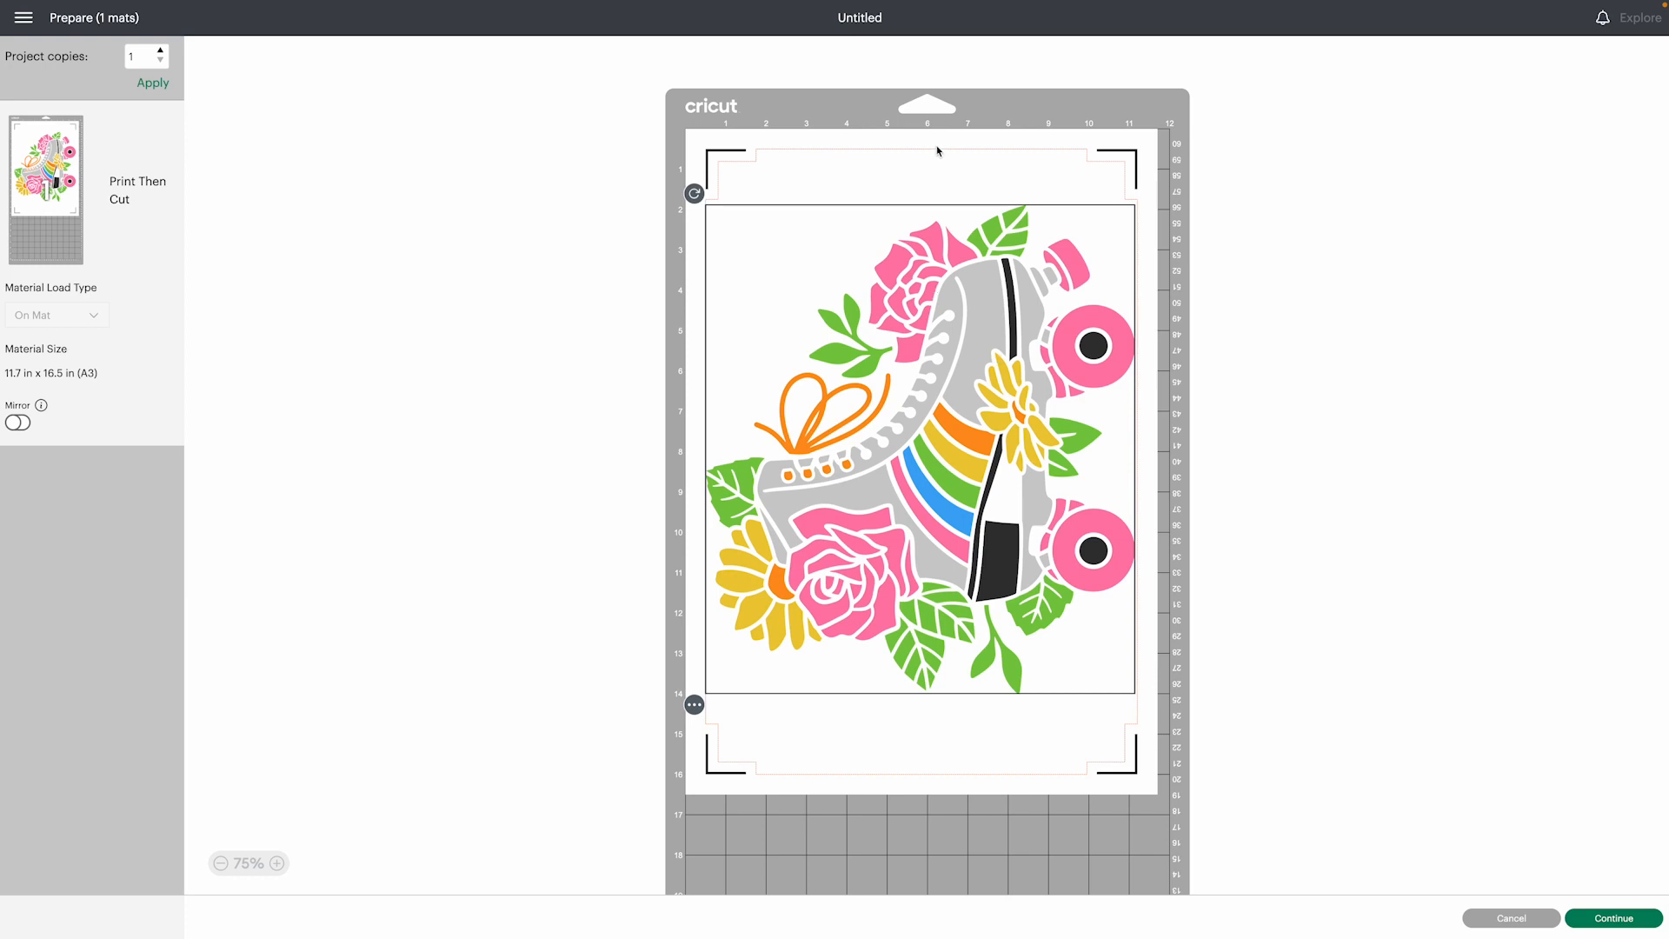
{"action": "scroll", "scroll_direction": "up", "scroll_amount": 3}
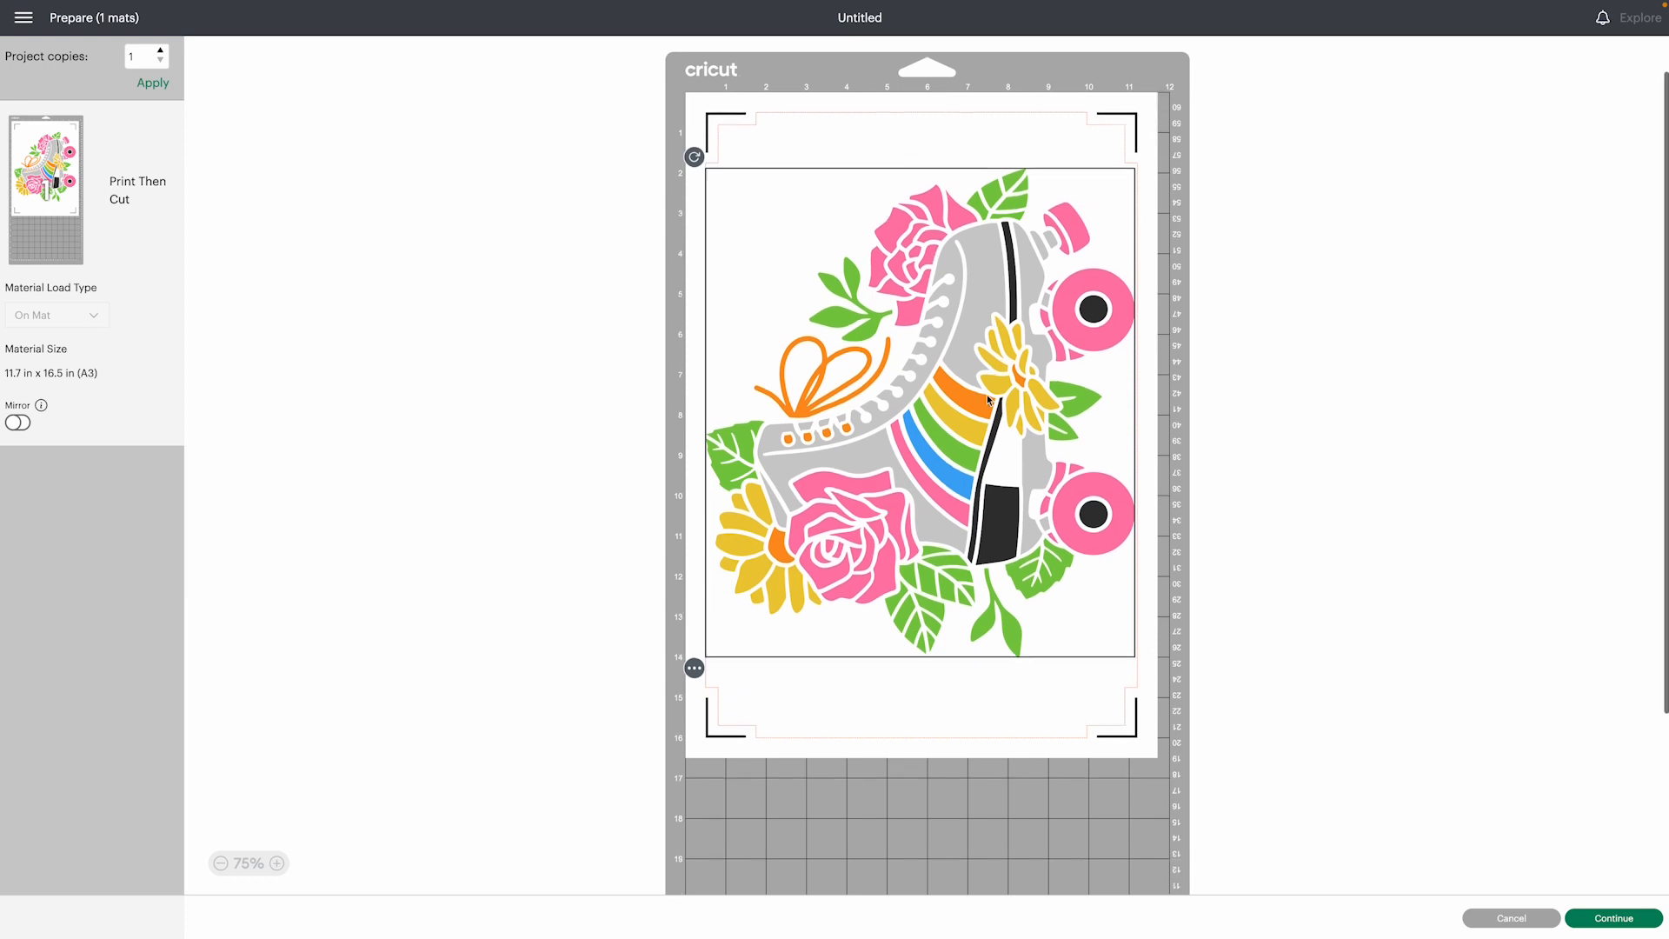
{"action": "scroll", "scroll_direction": "up", "scroll_amount": 3}
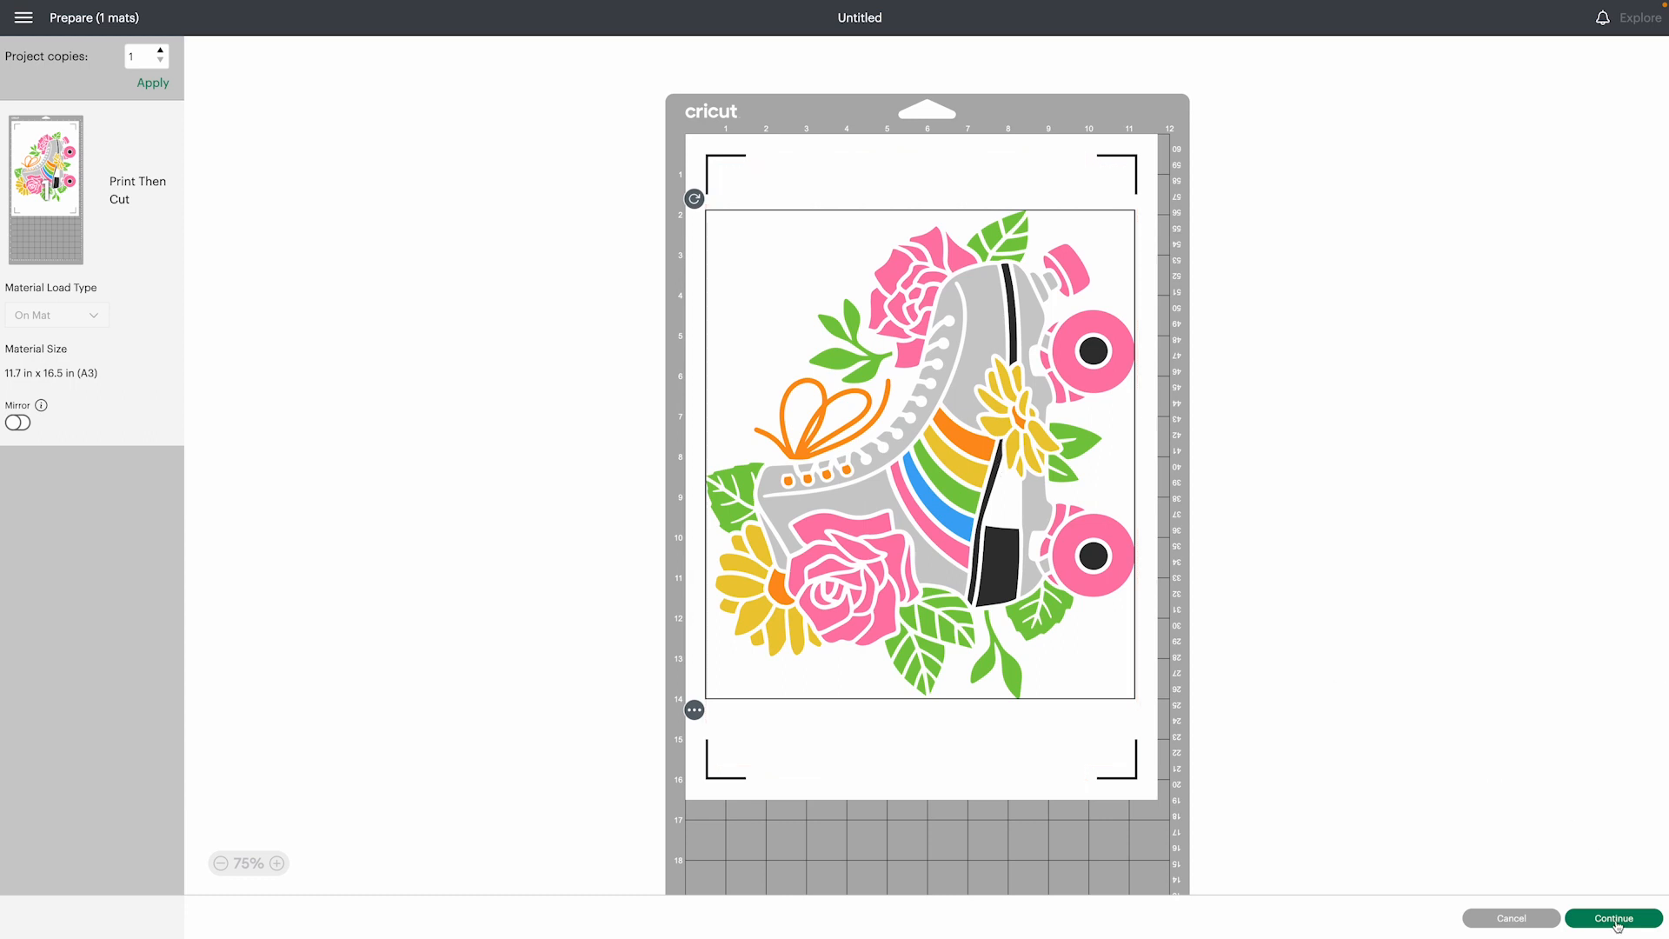
{"action": "left_click", "coordinate": [1613, 917]}
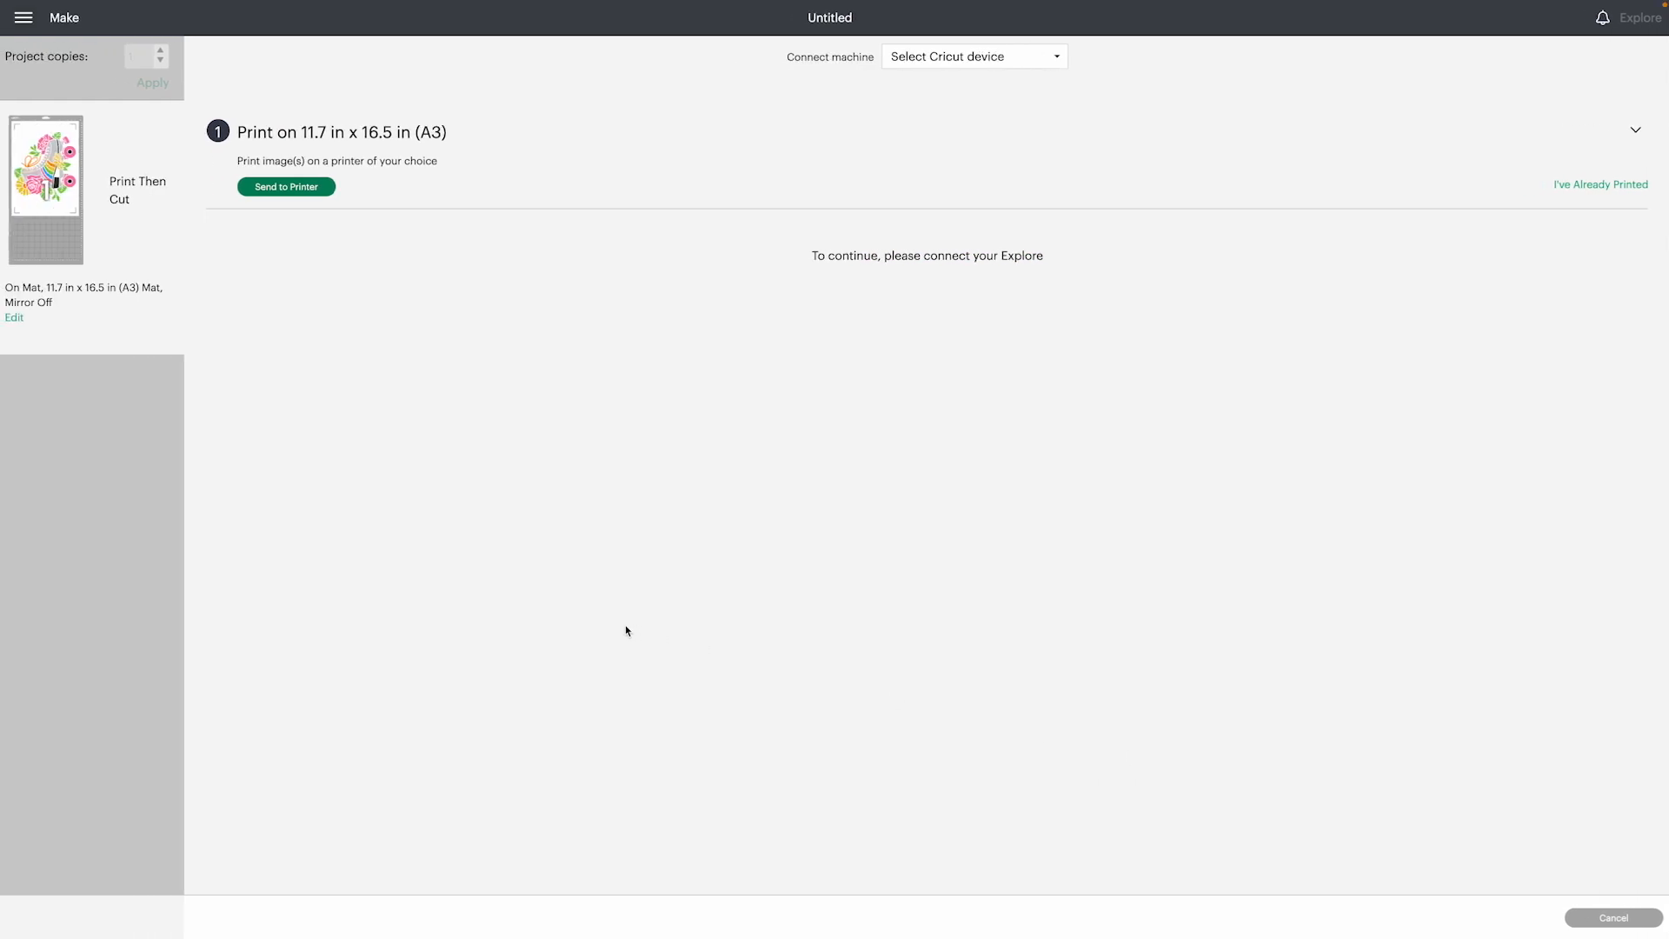
{"action": "mouse_move", "coordinate": [299, 236]}
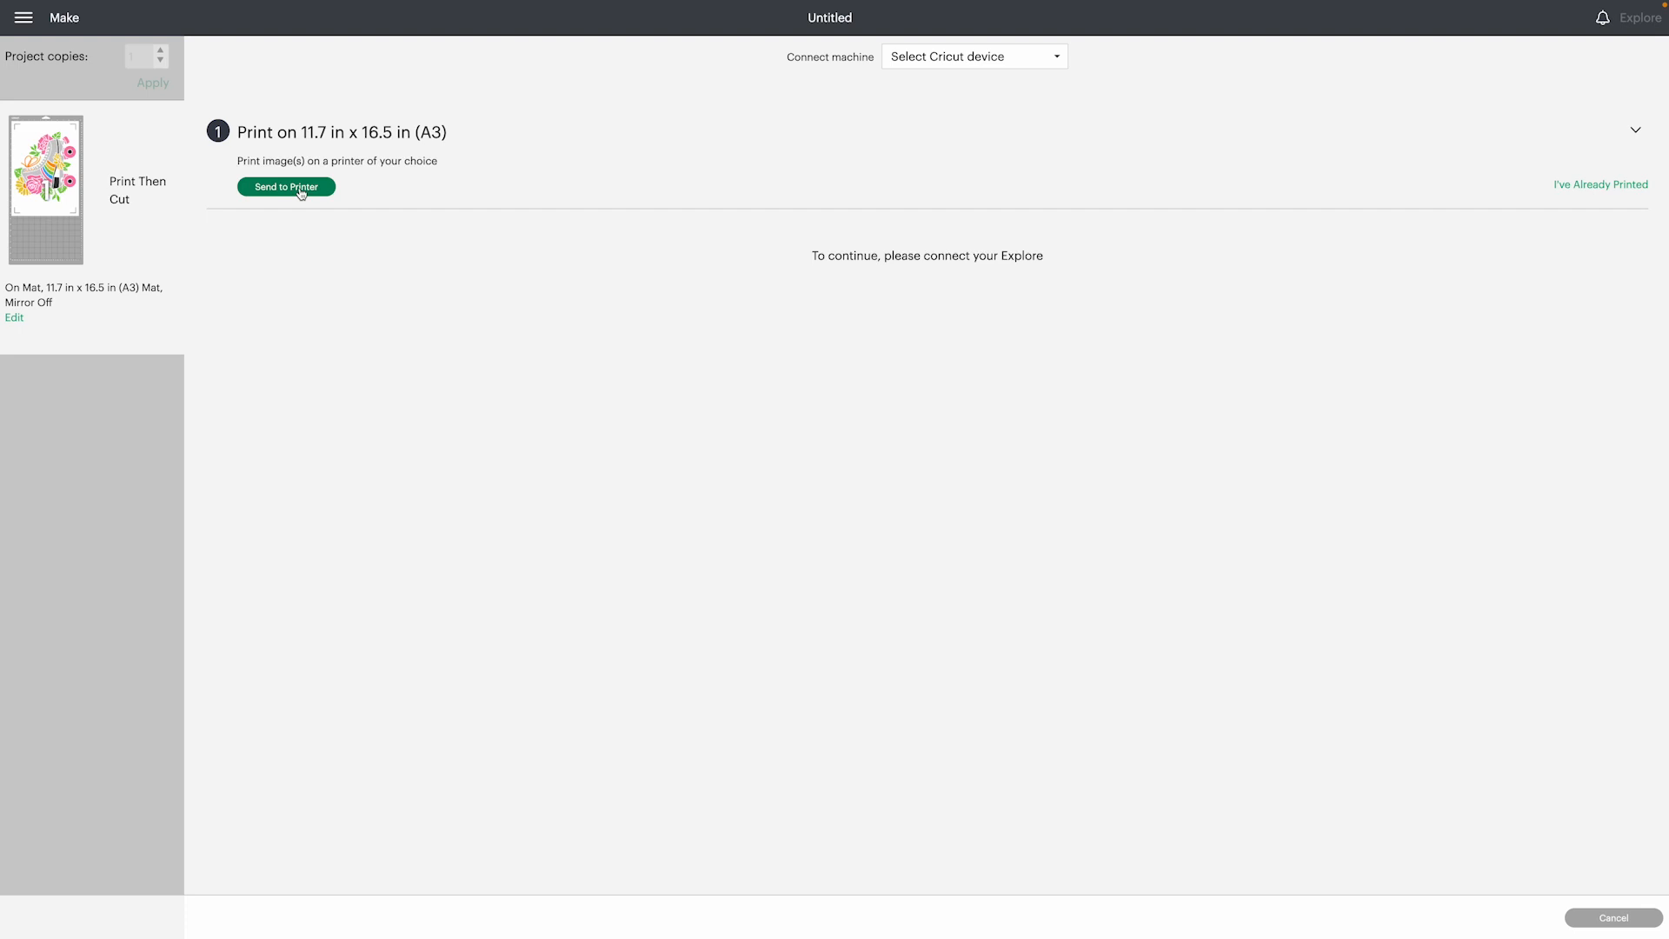
- Print the skate on A3 with bleed using the system print dialog
{"action": "left_click", "coordinate": [285, 186]}
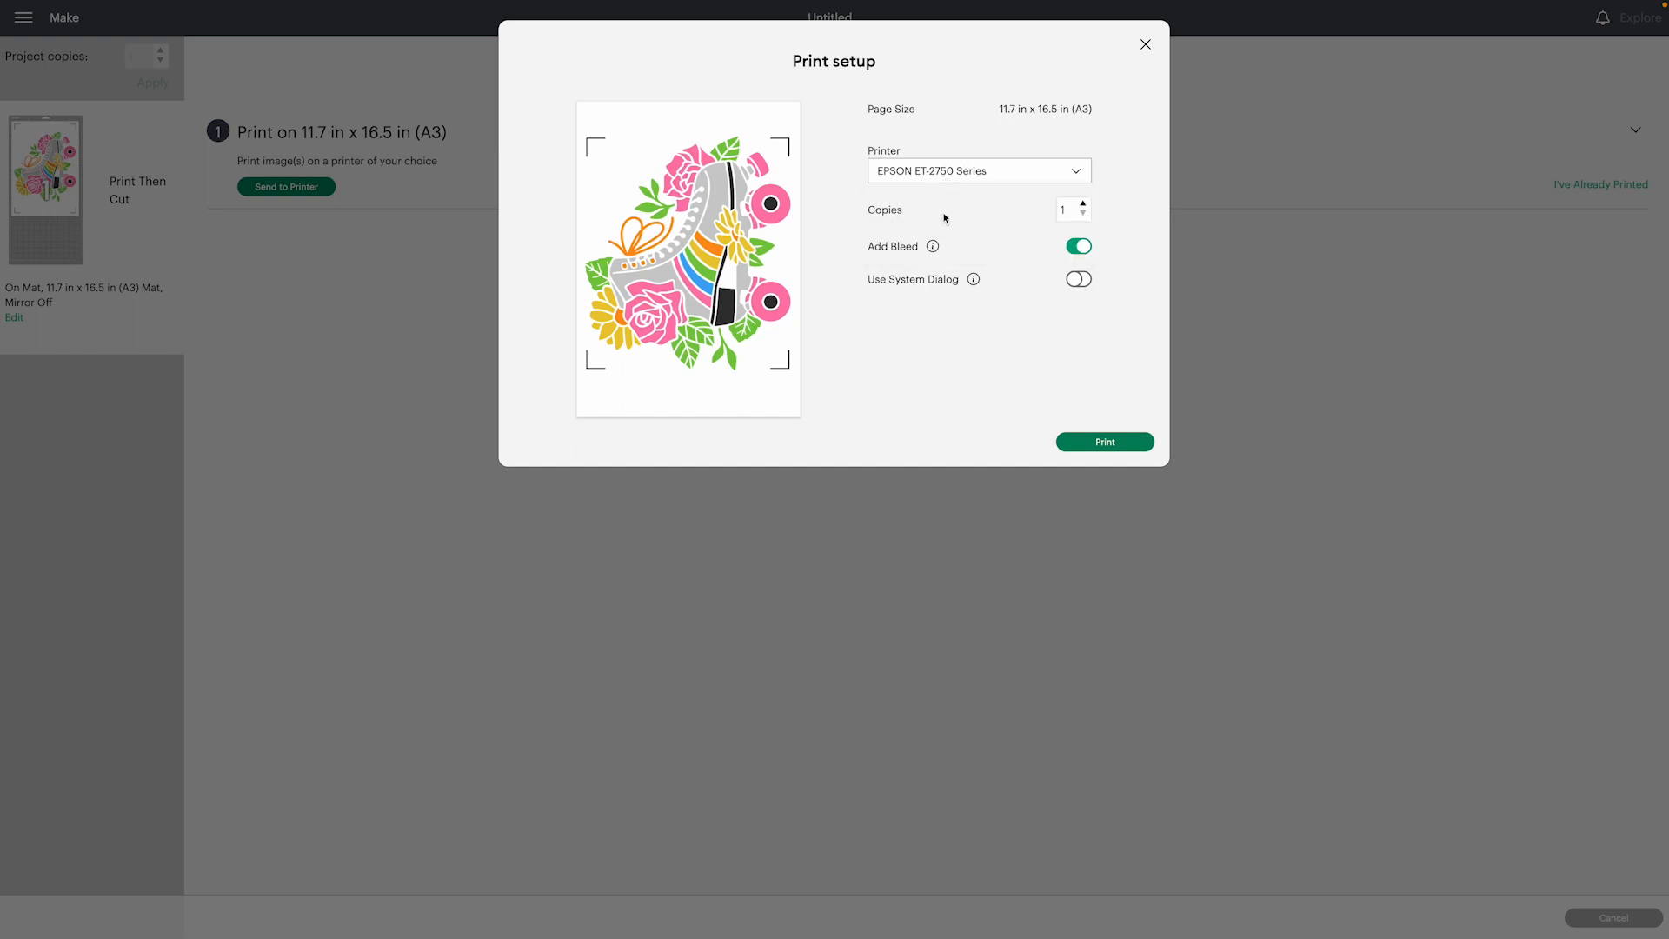
{"action": "mouse_move", "coordinate": [1038, 293]}
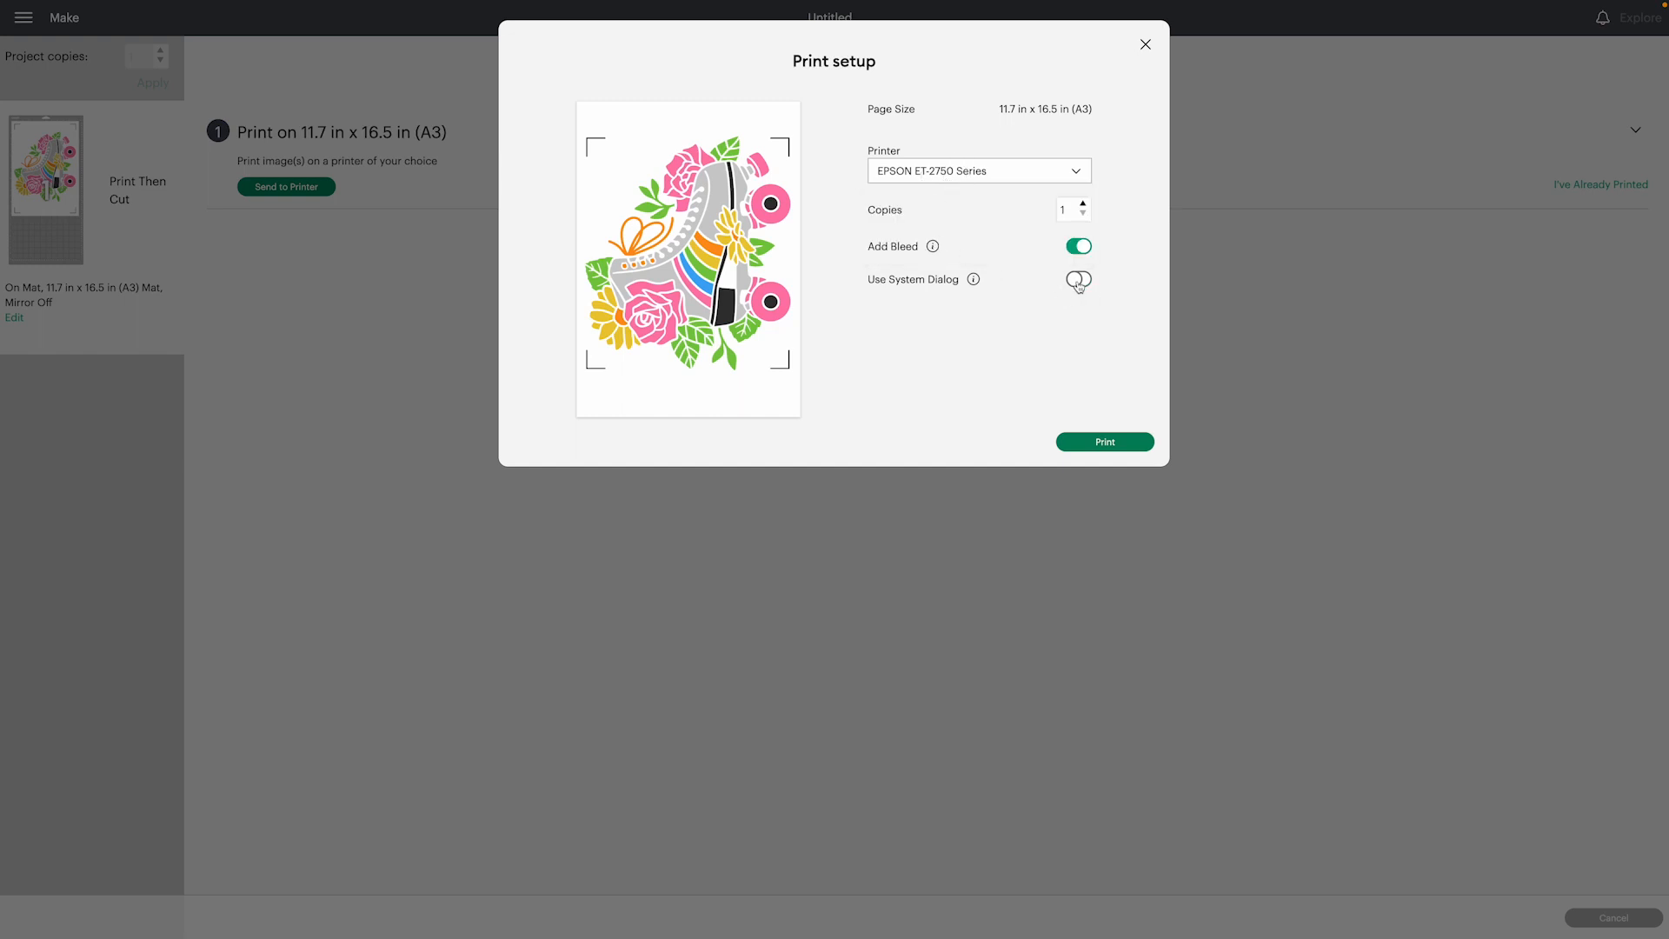
{"action": "left_click", "coordinate": [1077, 279]}
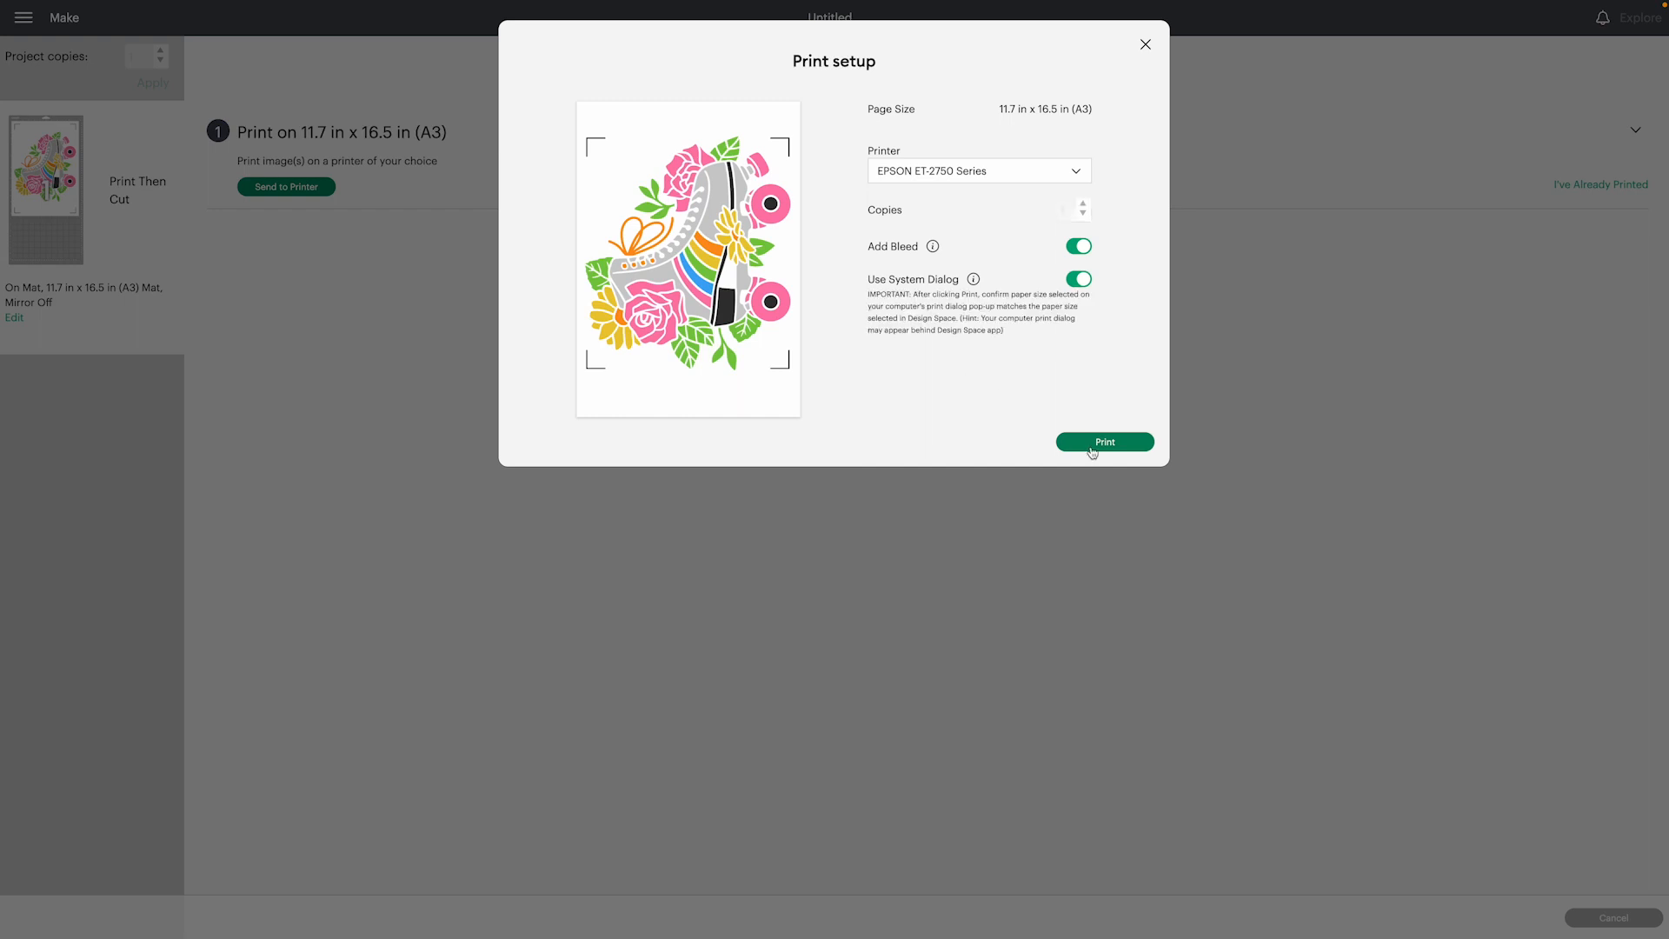
{"action": "left_click", "coordinate": [1104, 442]}
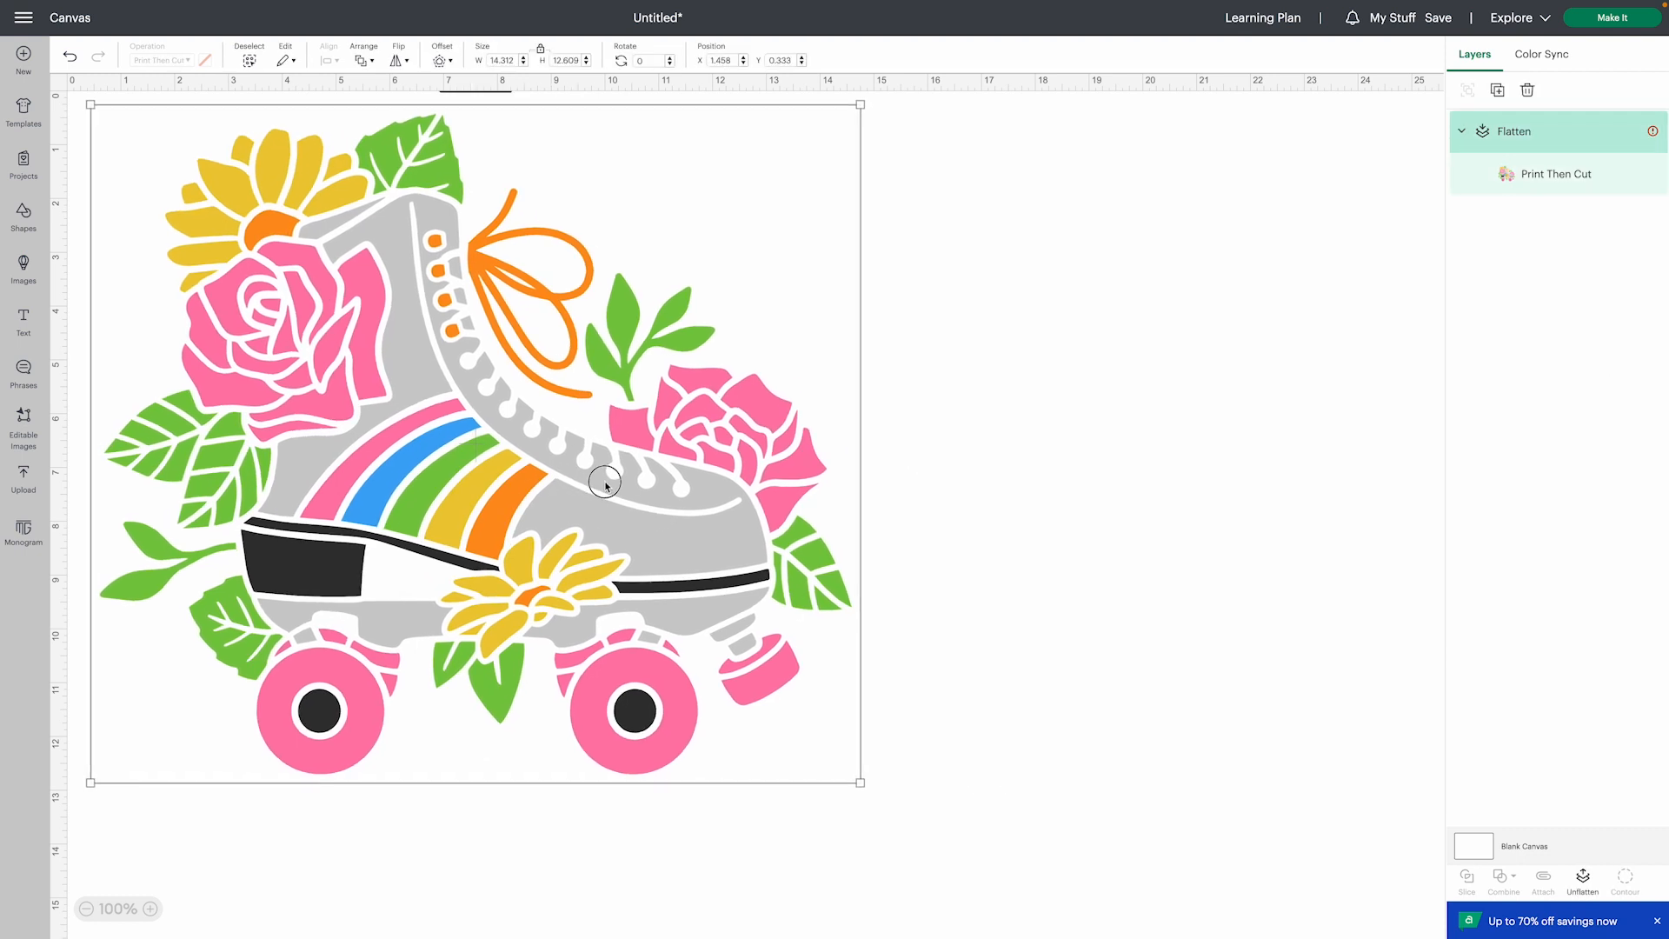
- Select the skate copy, apply Combine > Weld, and take the project to mat preparation
{"action": "left_click", "coordinate": [1636, 131]}
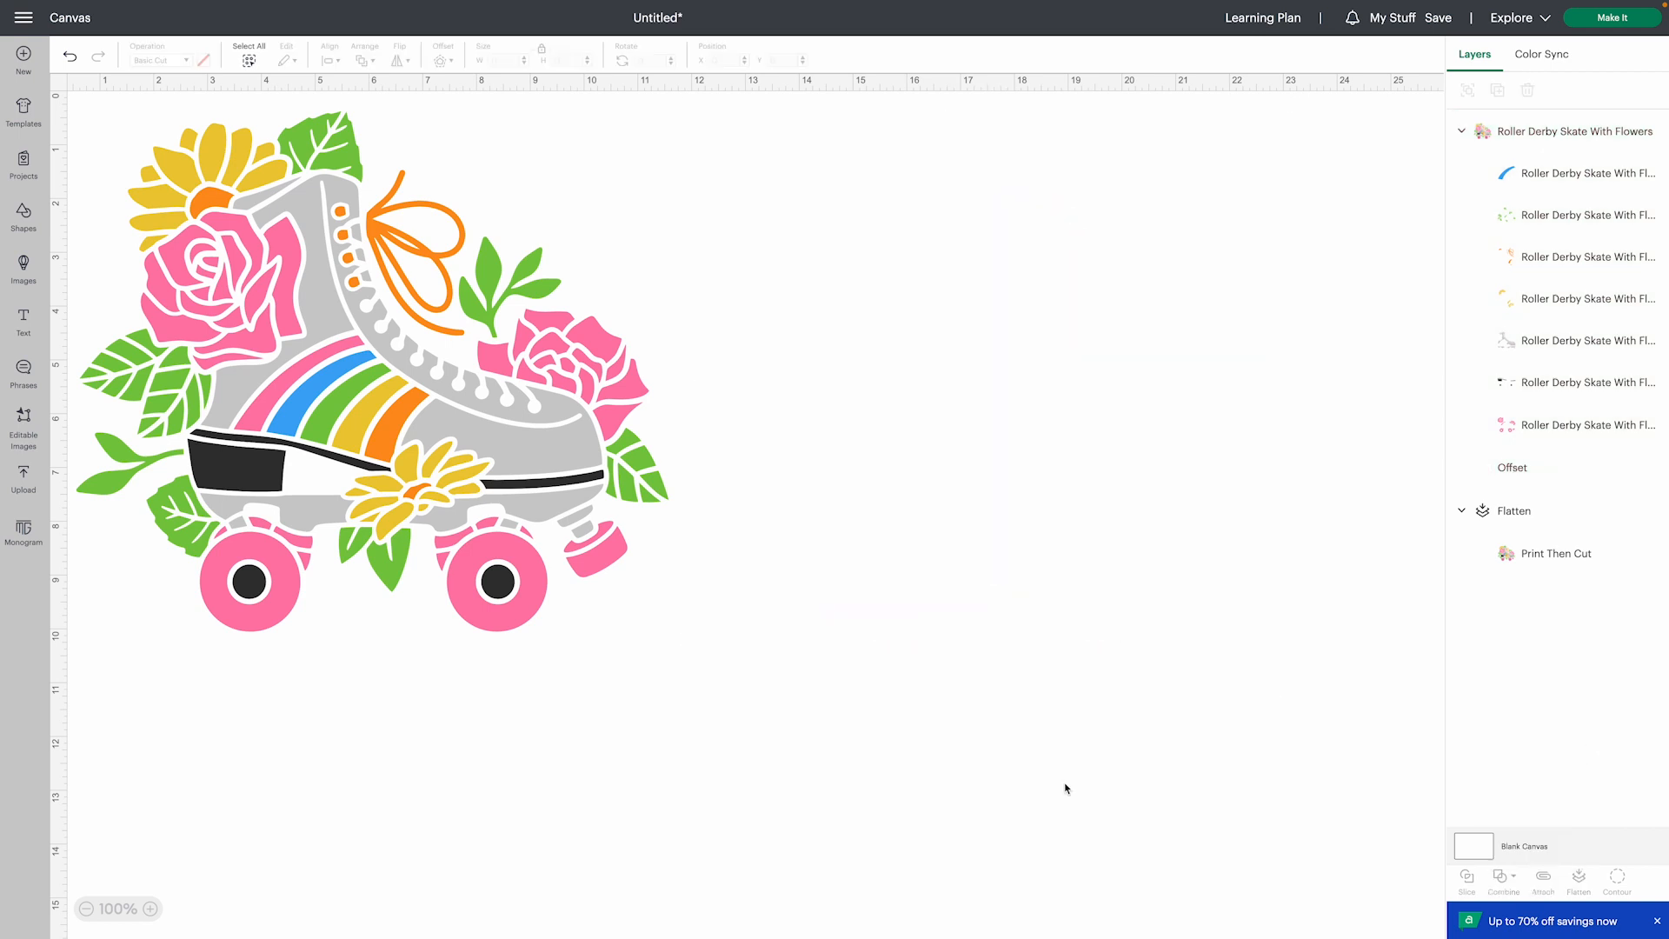
{"action": "left_click", "coordinate": [1502, 878]}
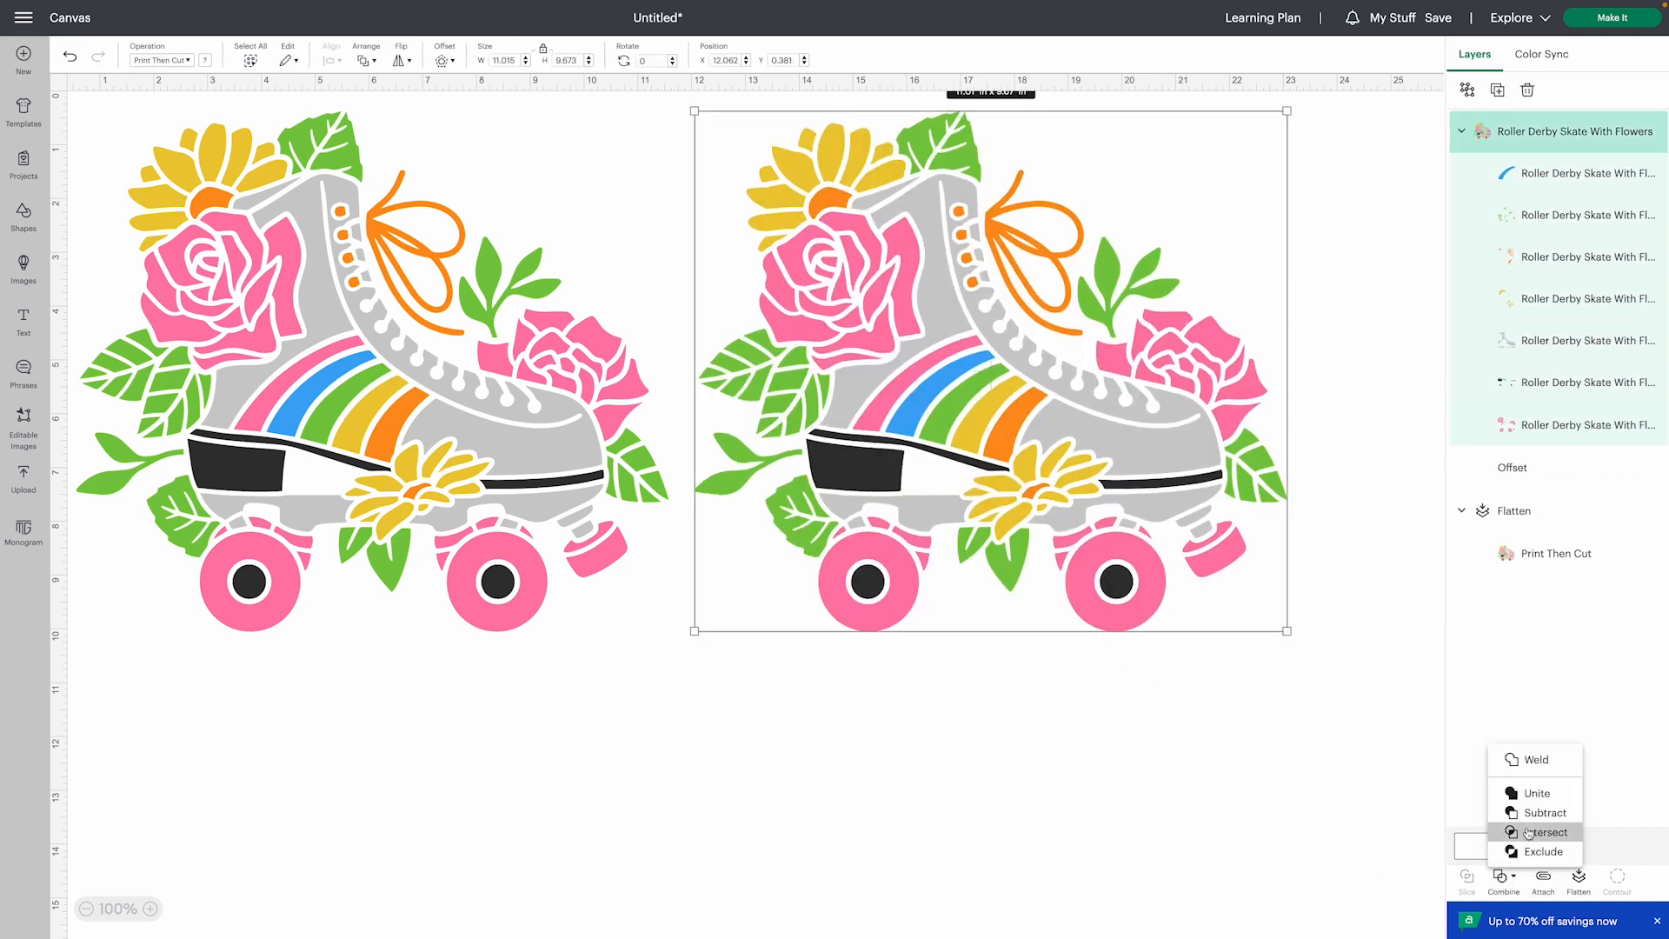
{"action": "left_click", "coordinate": [1534, 759]}
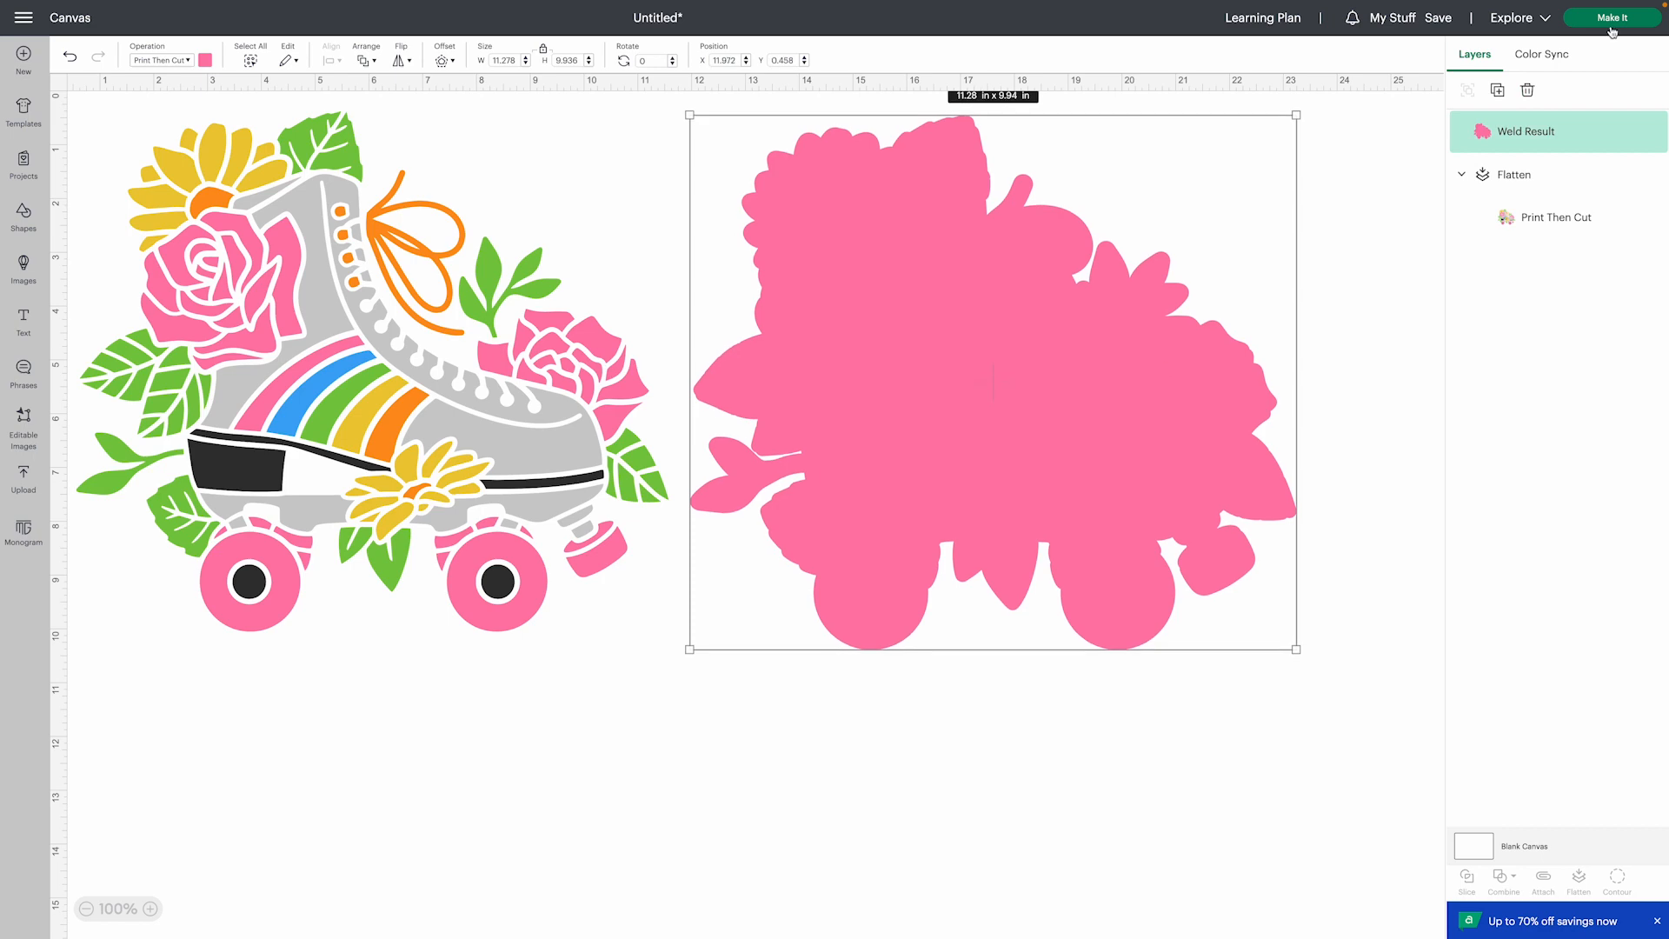
{"action": "left_click", "coordinate": [1611, 17]}
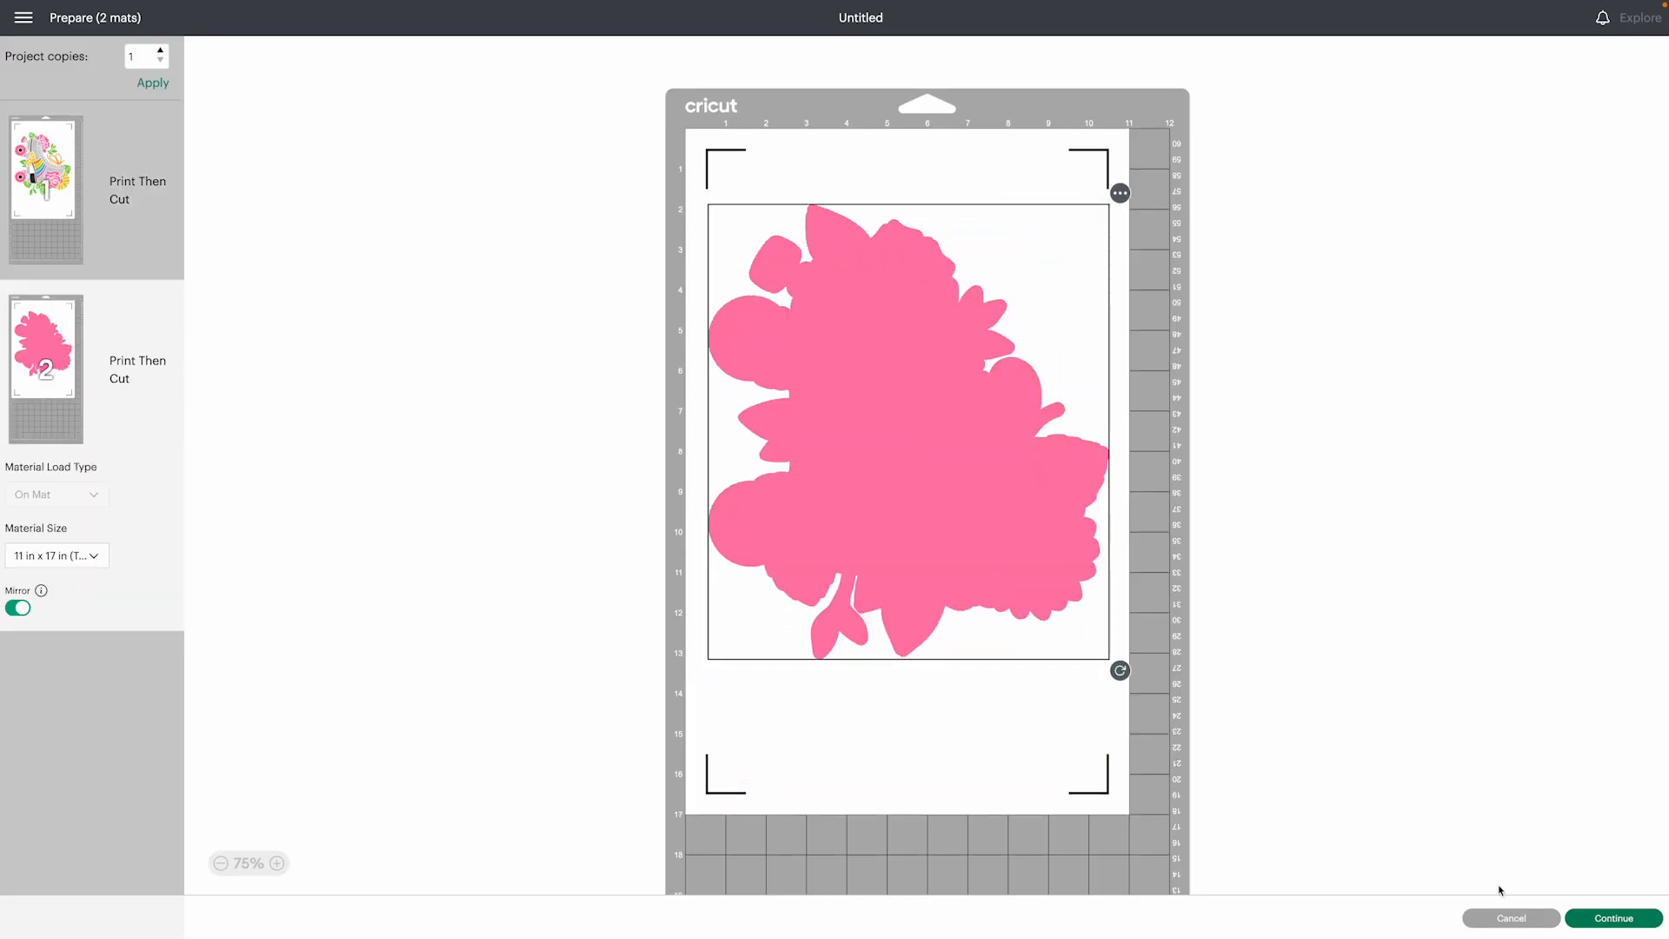
- Make the welded silhouette a Basic Cut mat and print the tabloid skate on Plain Paper
{"action": "left_click", "coordinate": [1508, 918]}
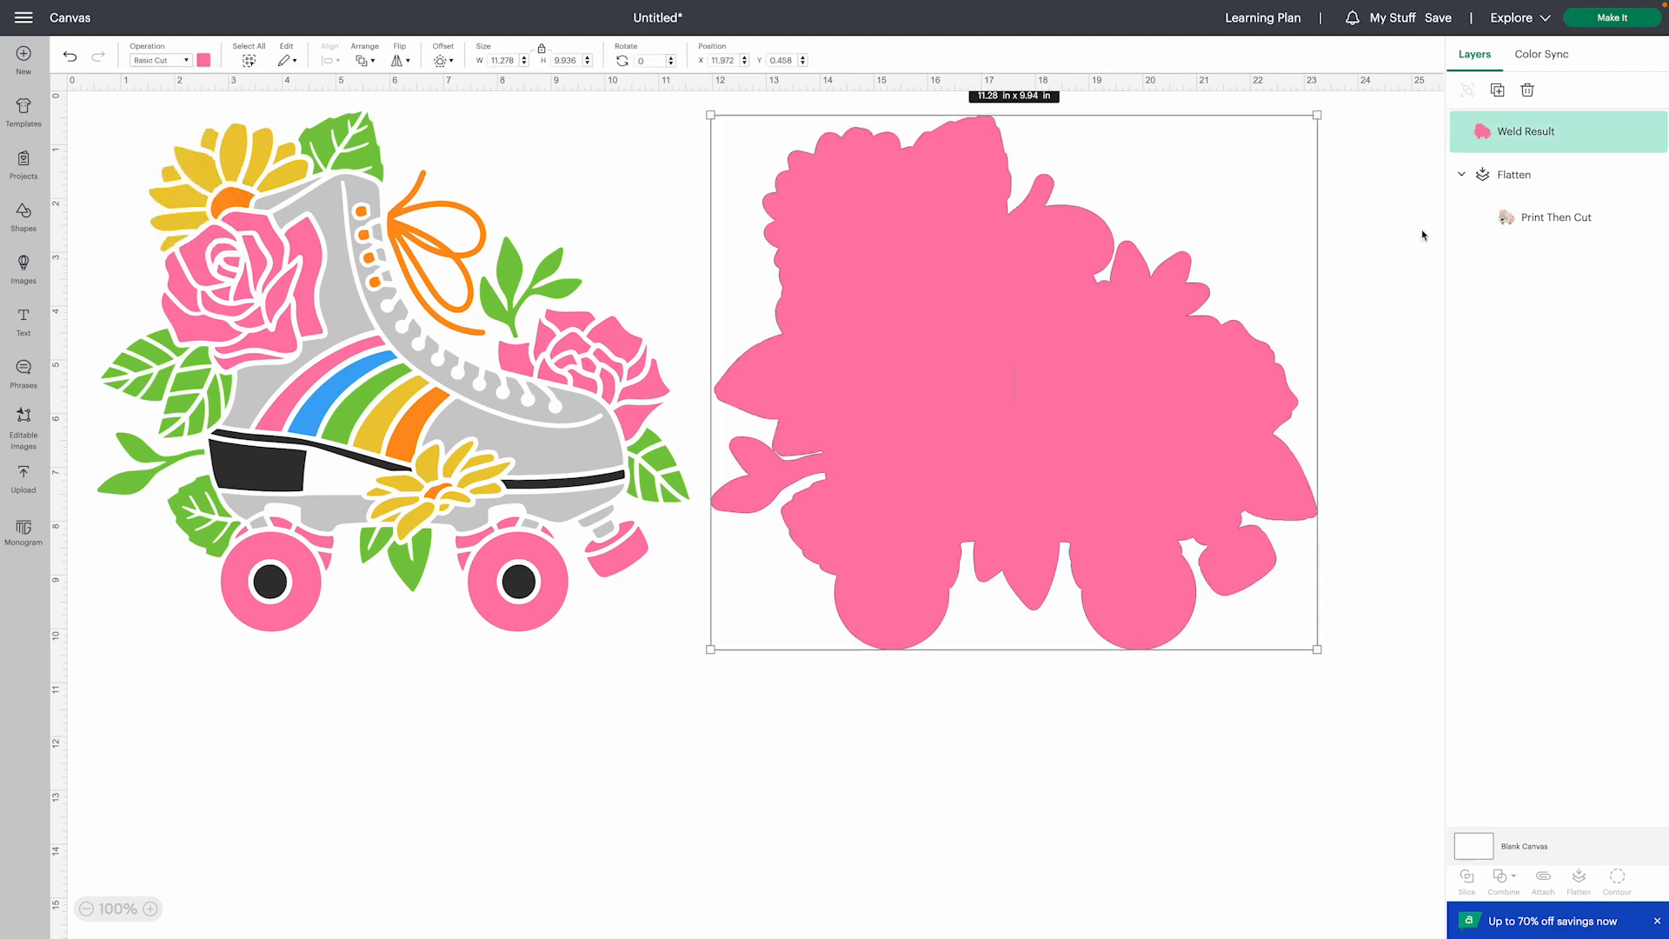
{"action": "left_click", "coordinate": [1610, 17]}
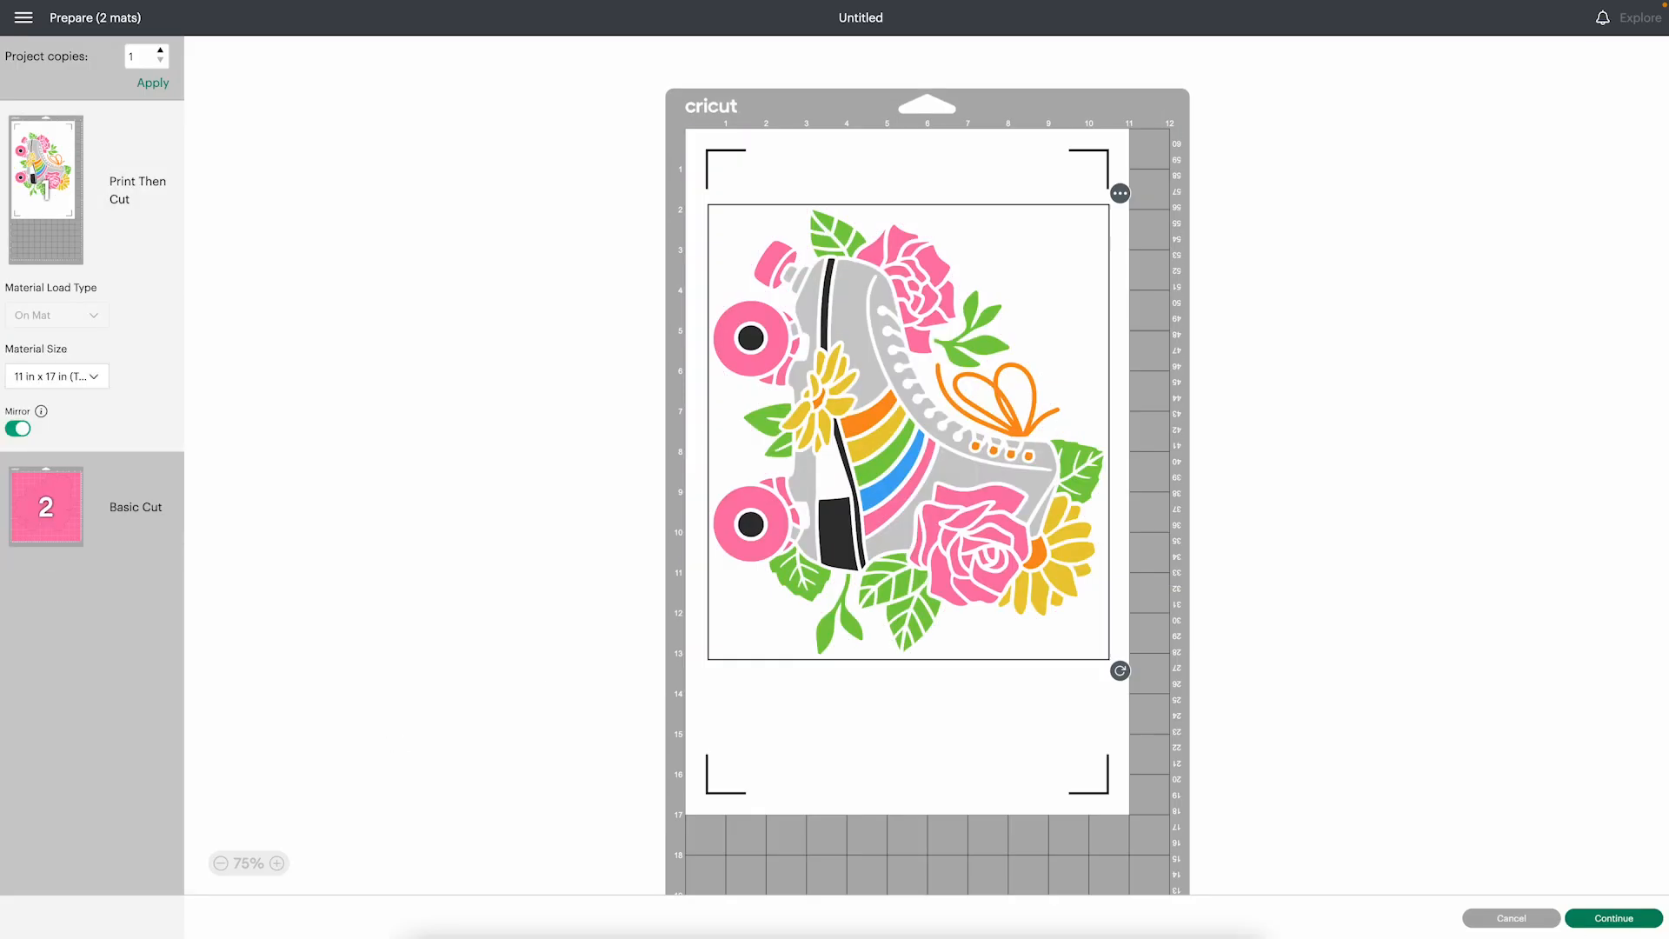
{"action": "left_click", "coordinate": [1612, 918]}
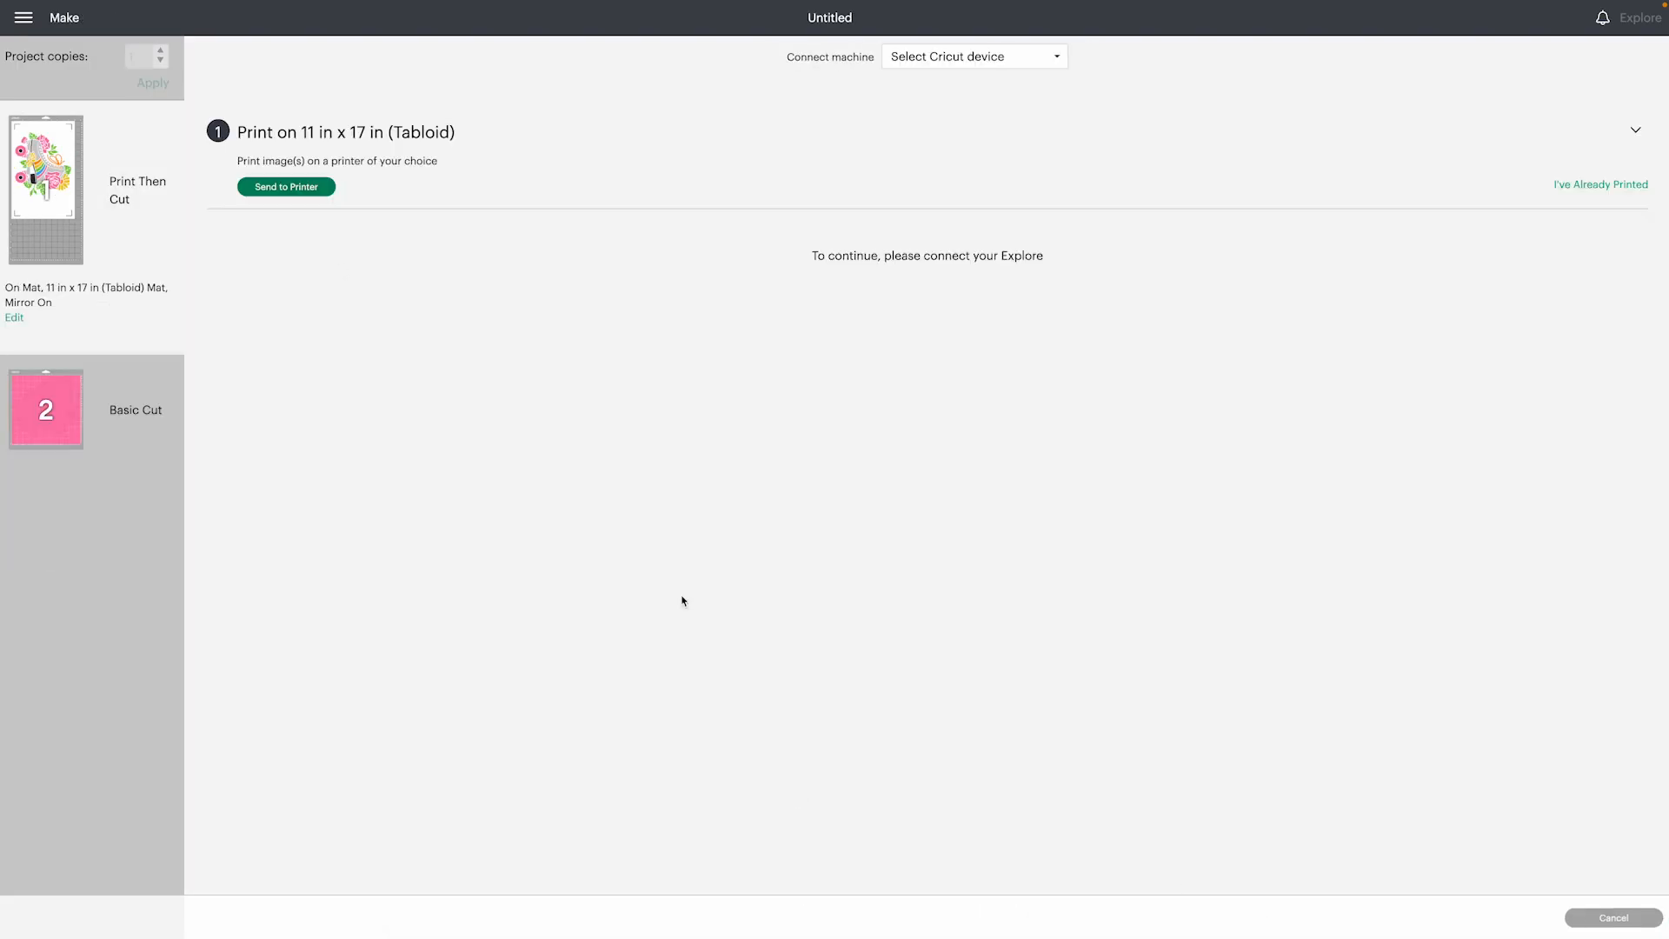
{"action": "left_click", "coordinate": [285, 186]}
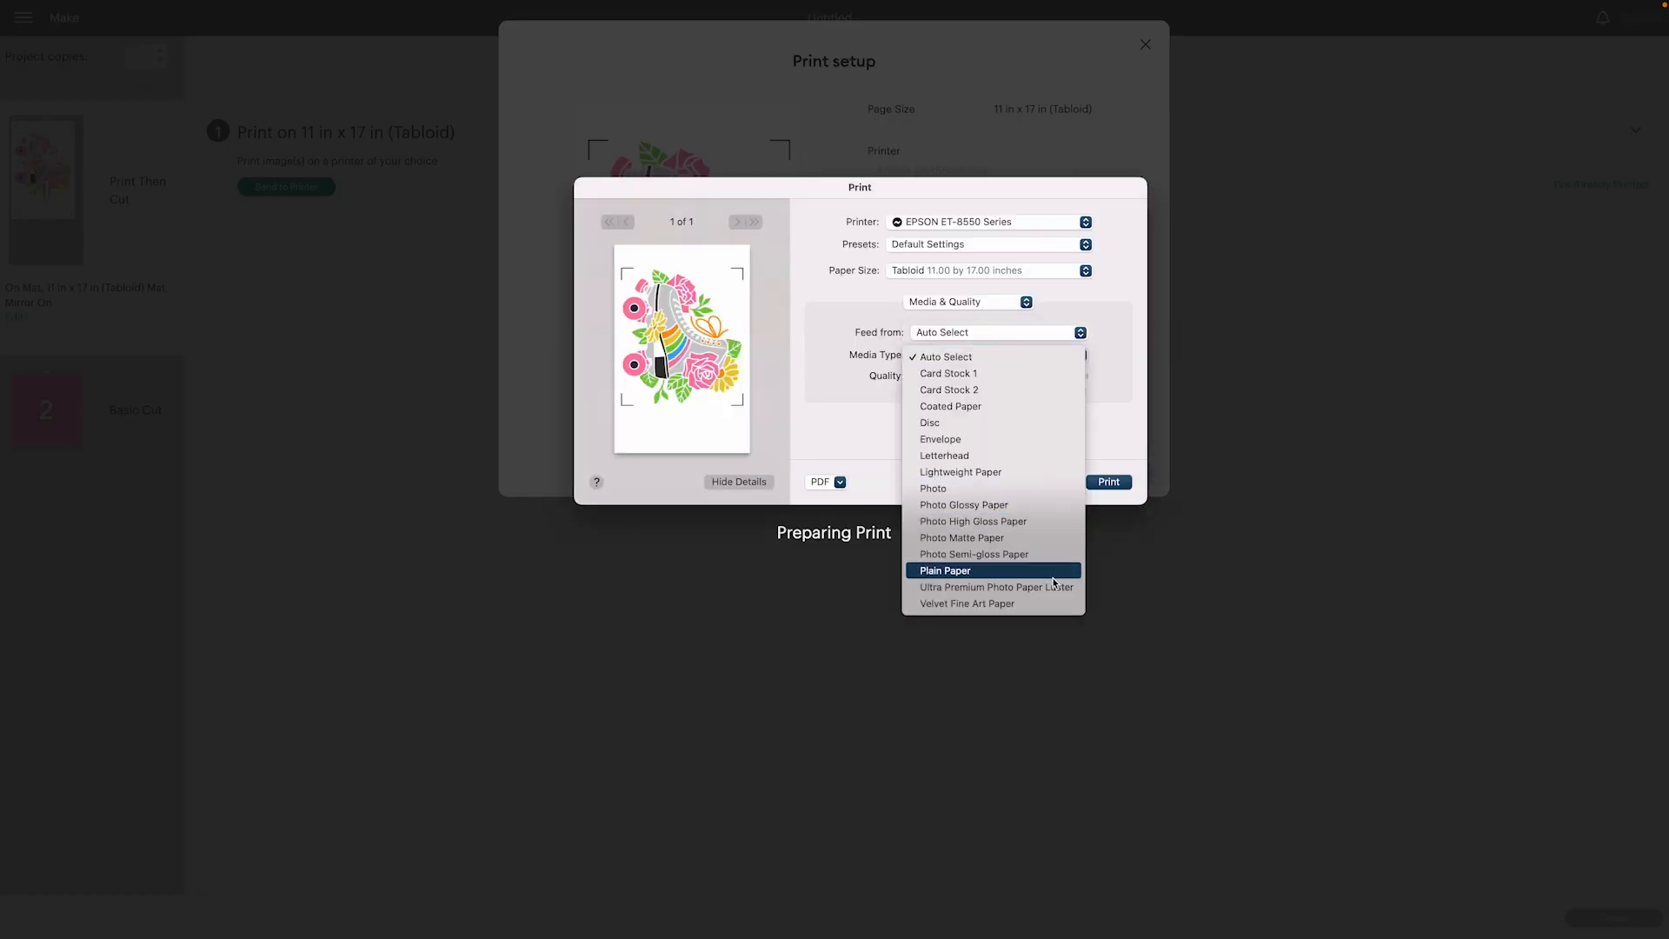
{"action": "left_click", "coordinate": [944, 569]}
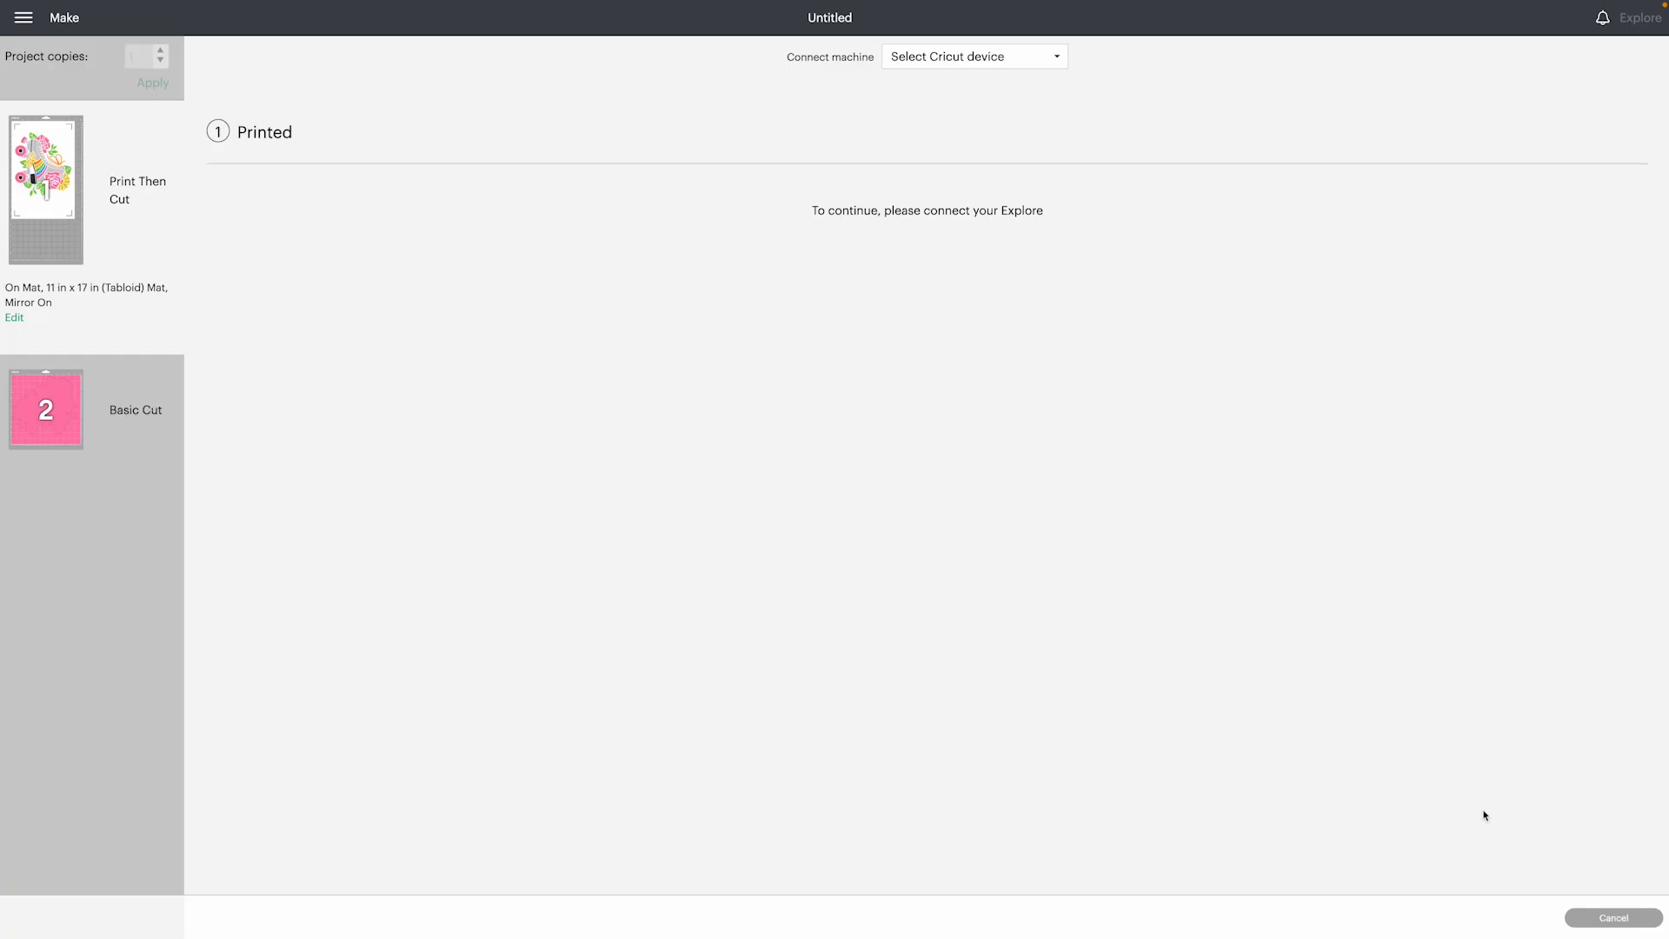